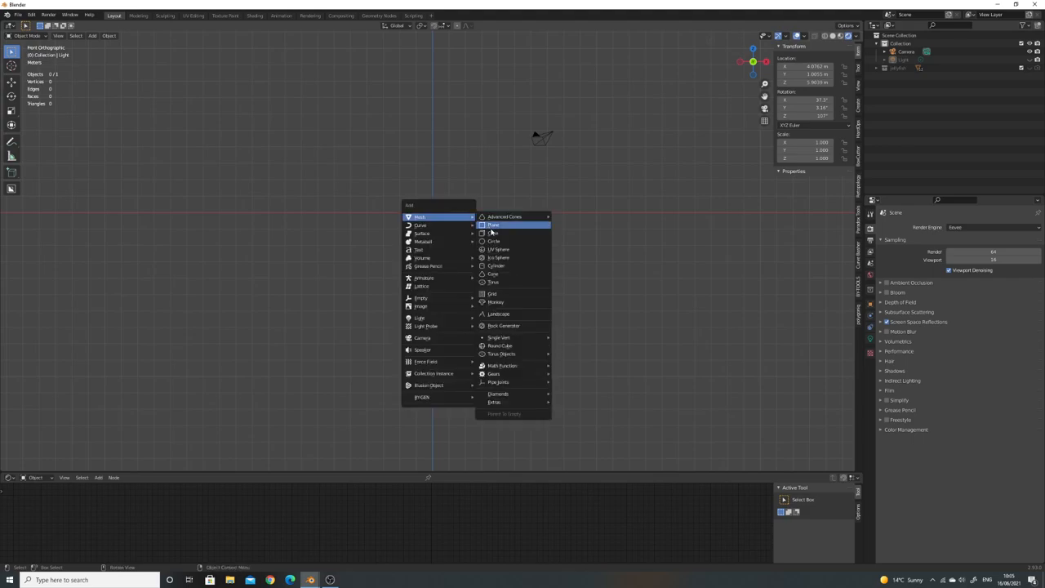
pyautogui.moveTo(498, 249)
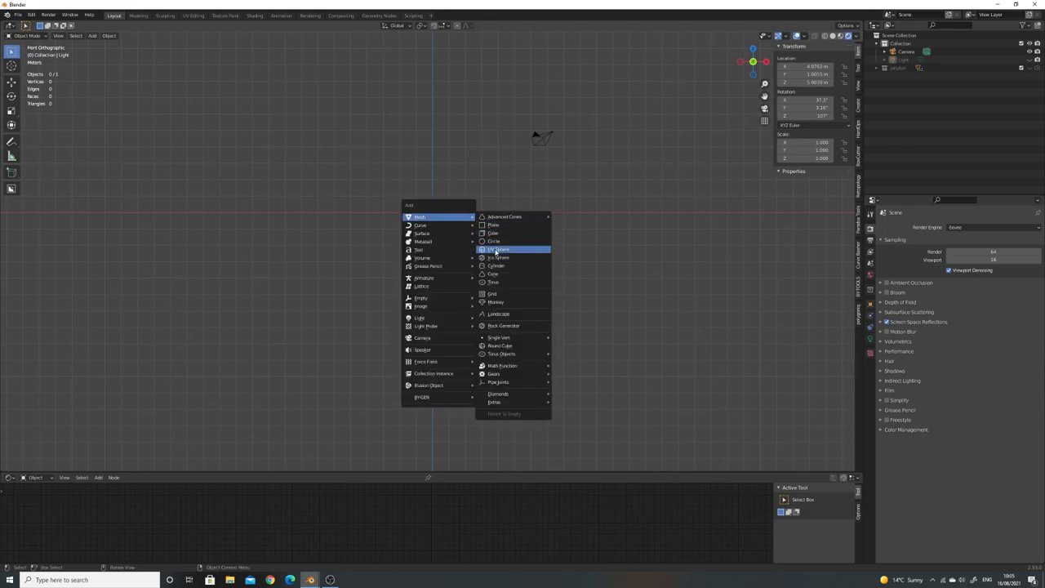
# - Add a UV sphere, switch to Solid shading, and enter Edit Mode
pyautogui.click(499, 249)
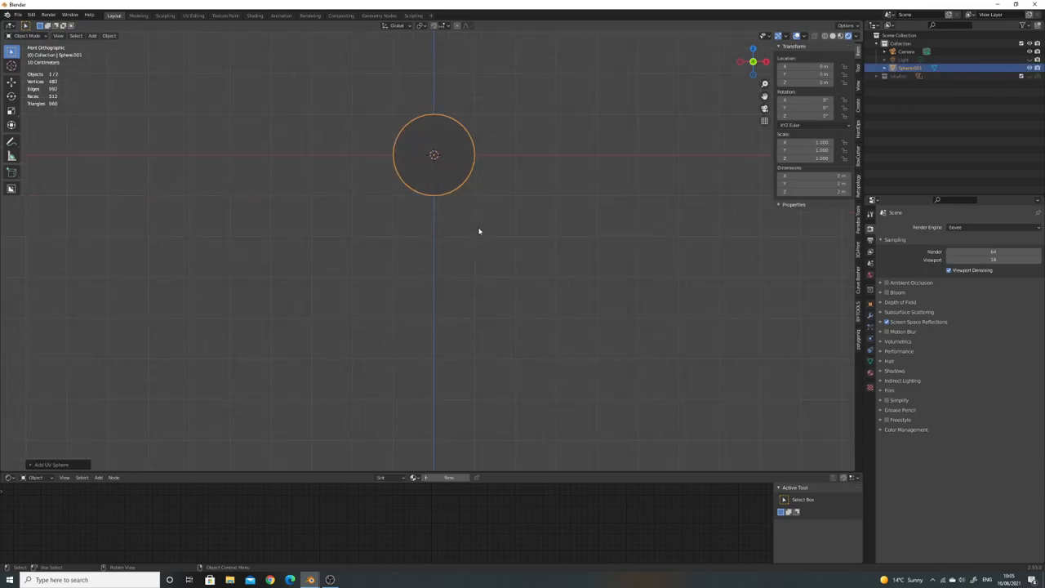
pyautogui.press('z')
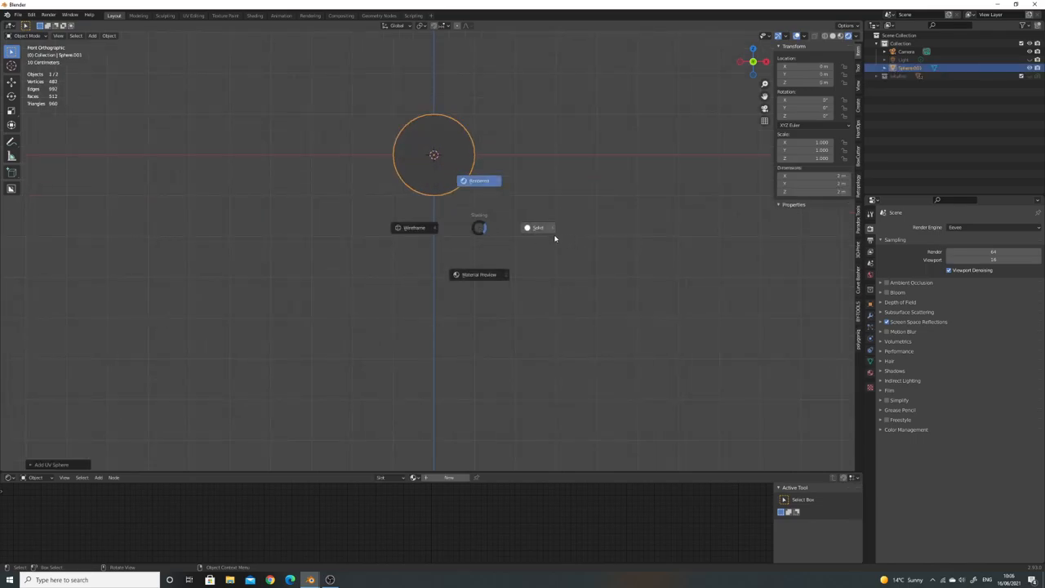
pyautogui.click(537, 227)
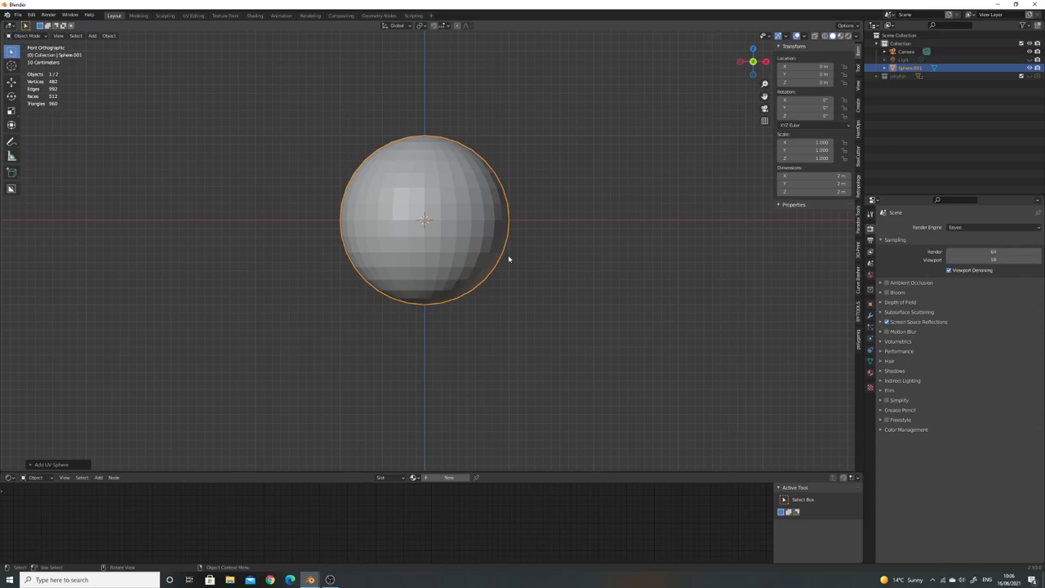
pyautogui.press('Tab')
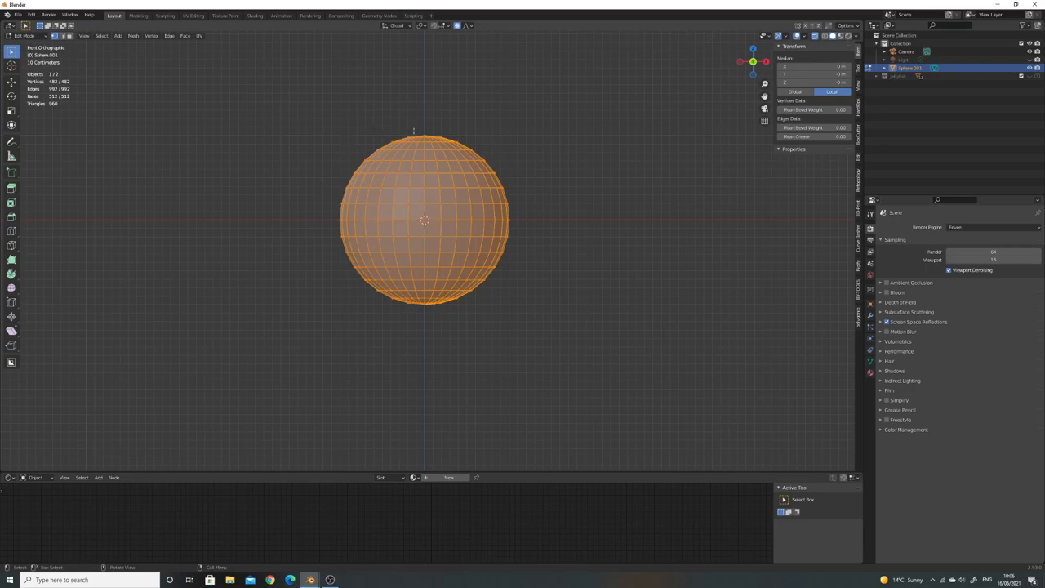
pyautogui.moveTo(363, 207)
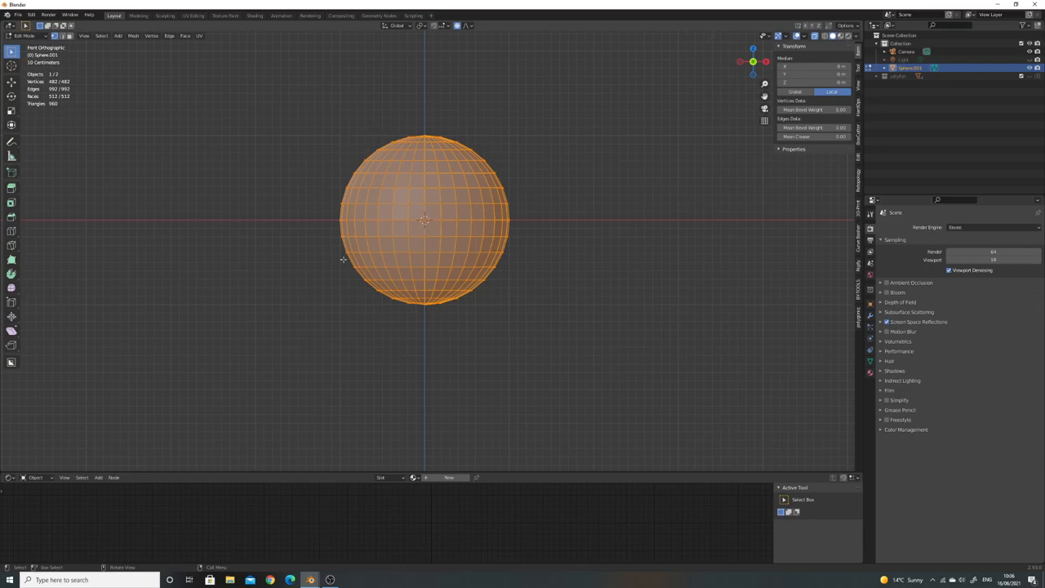
# - Delete the sphere's lower half, scale the bottom rim inward, and exit Edit Mode
pyautogui.moveTo(337, 259); pyautogui.dragTo(513, 331)
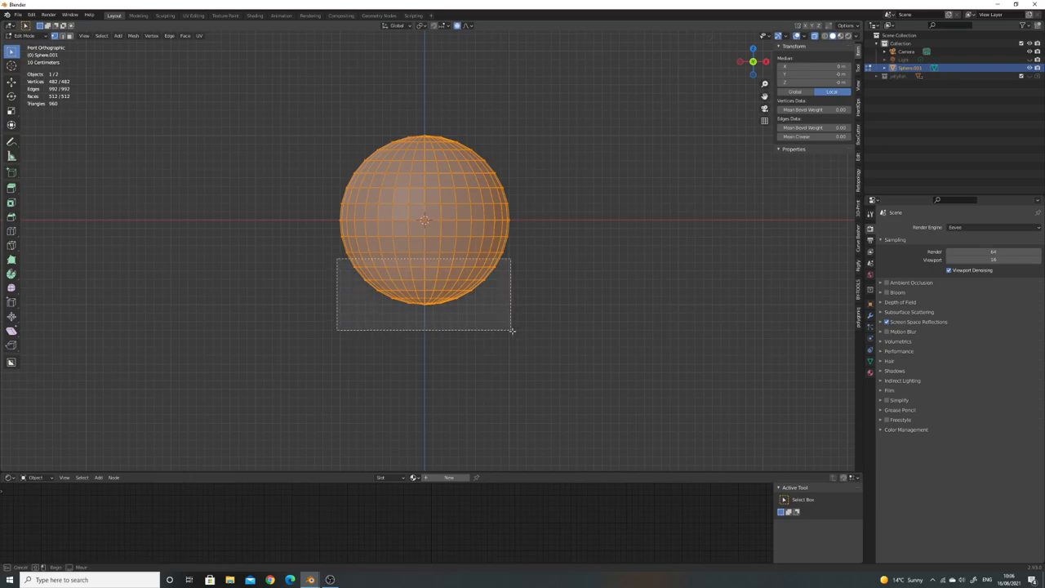
pyautogui.moveTo(338, 257); pyautogui.dragTo(512, 332)
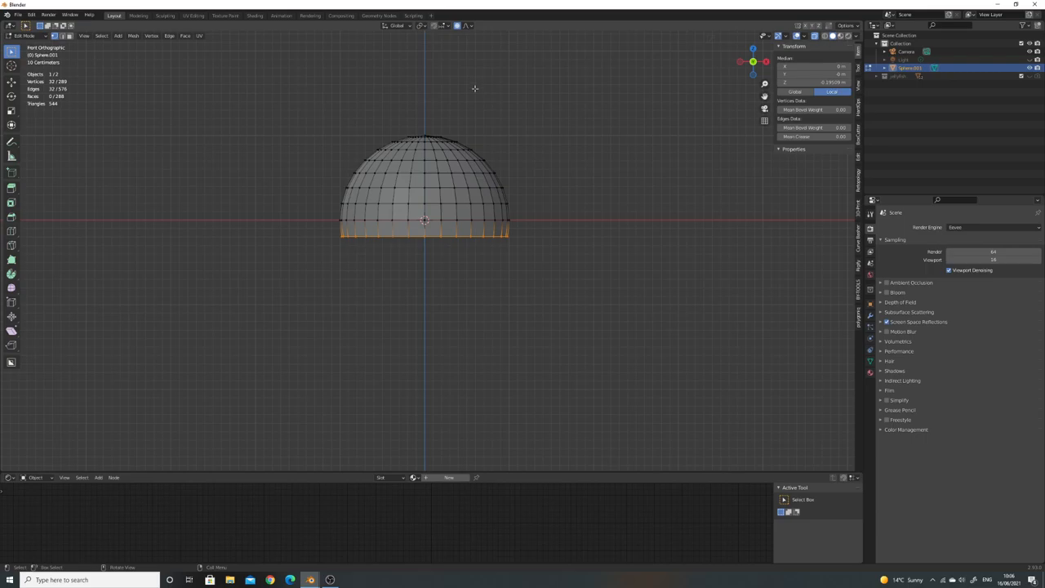
pyautogui.moveTo(505, 137)
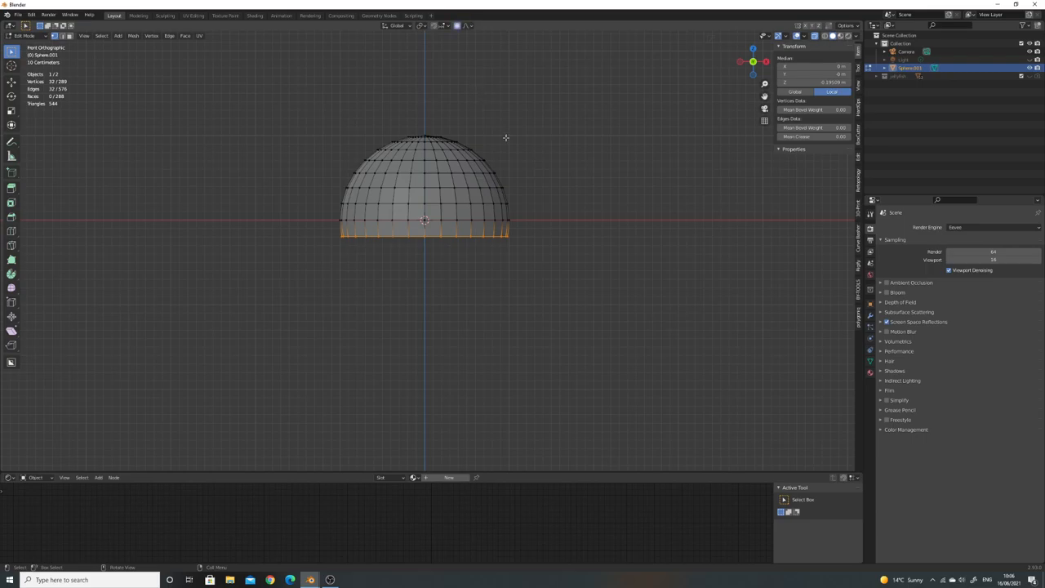
pyautogui.moveTo(756, 251)
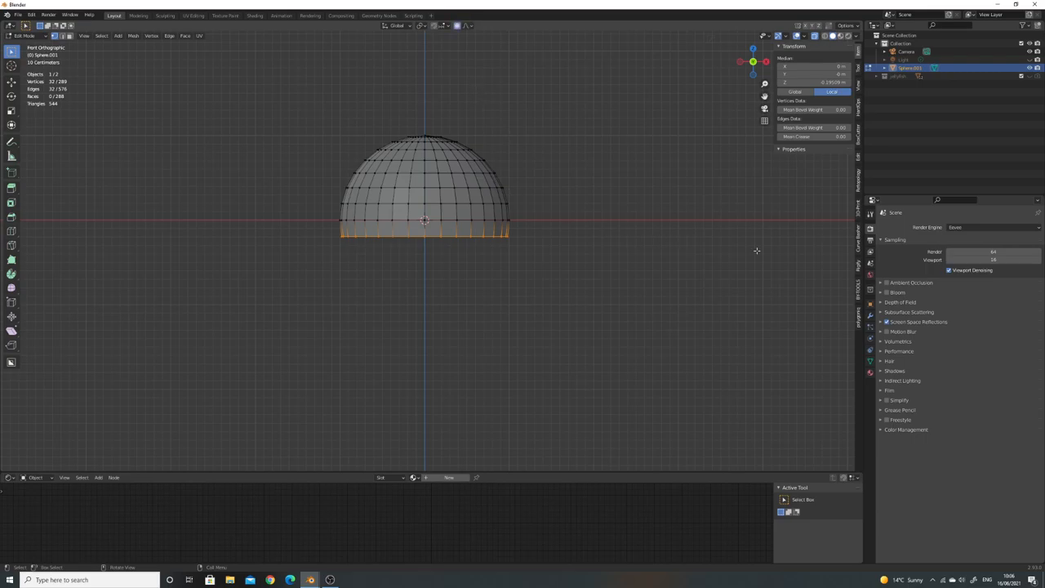
pyautogui.press('s')
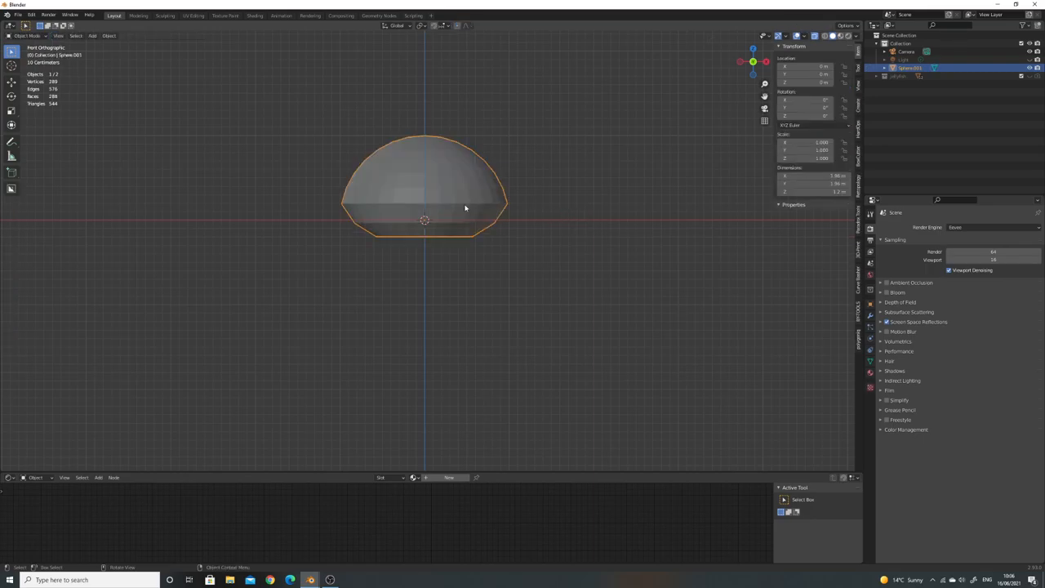
pyautogui.moveTo(420, 170)
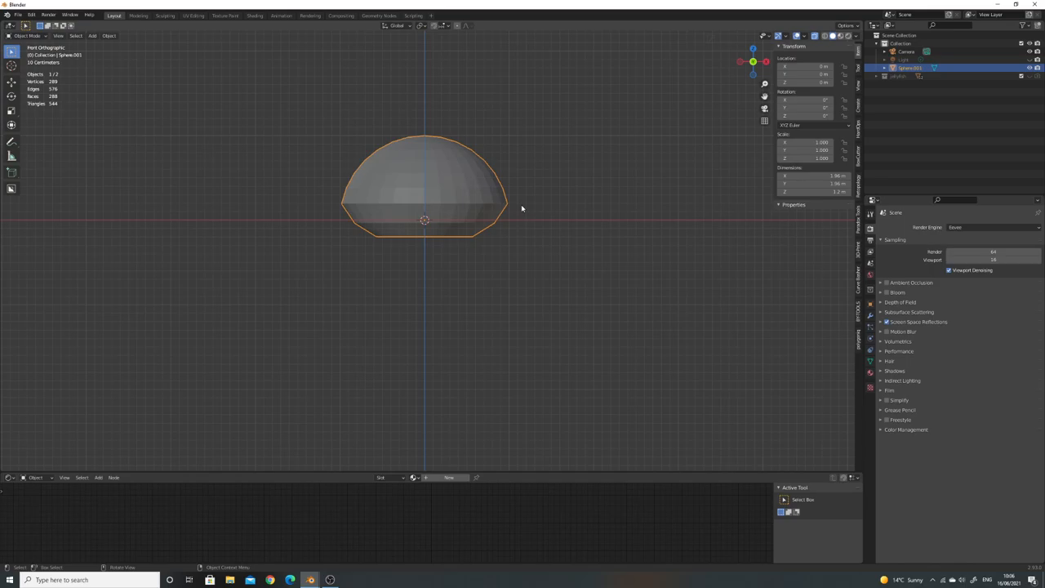
pyautogui.moveTo(515, 205)
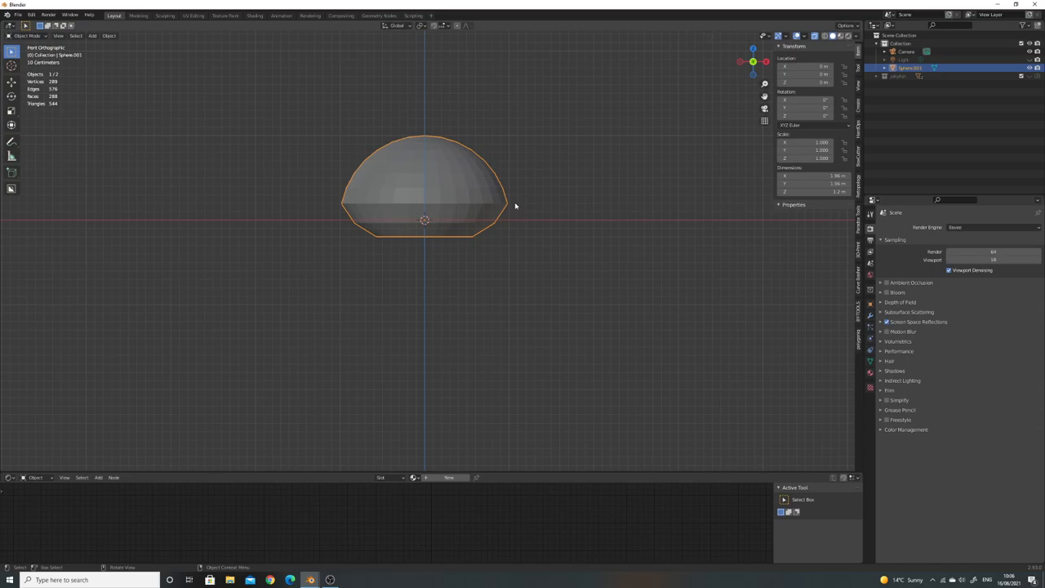
pyautogui.moveTo(448, 181)
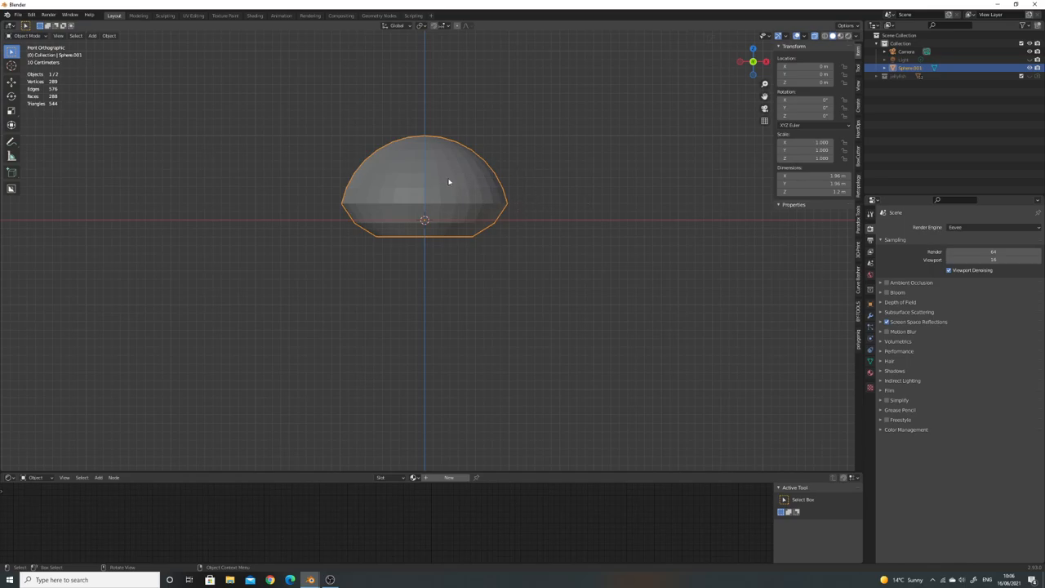
pyautogui.press('Tab')
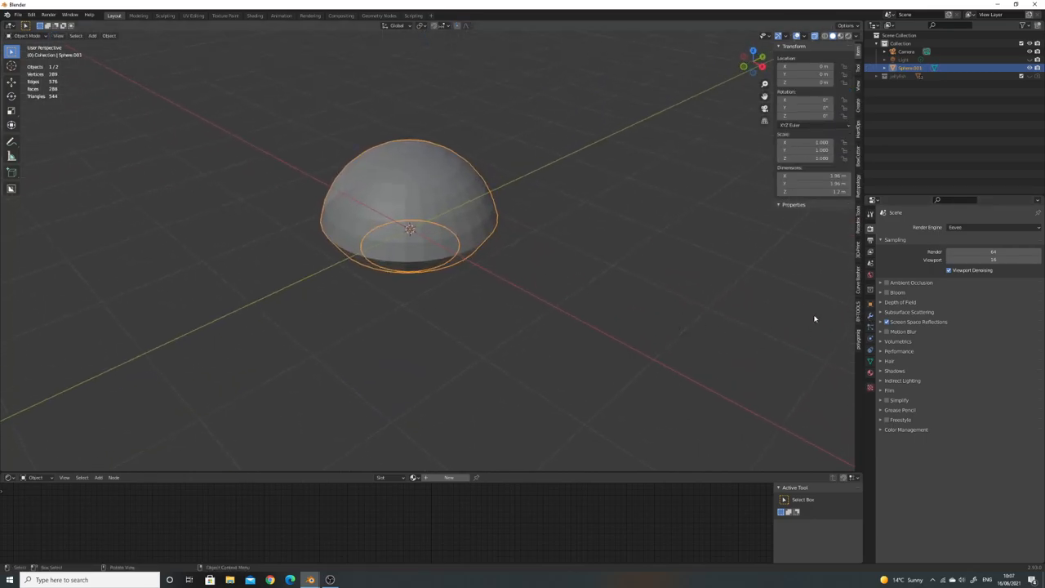
# - Add a Subdivision Surface modifier to the bell and apply Shade Smooth
pyautogui.click(870, 316)
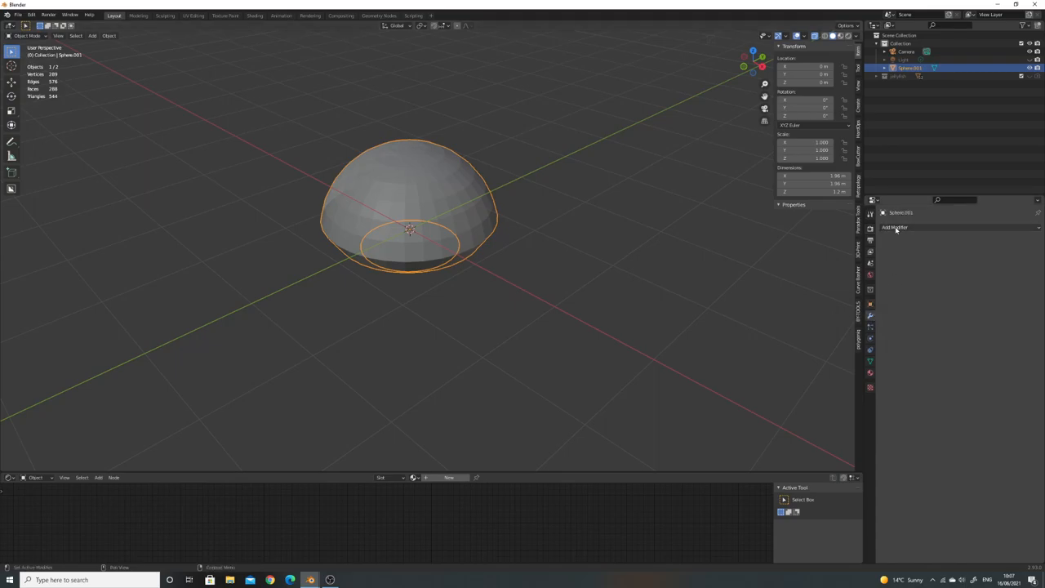
pyautogui.click(895, 227)
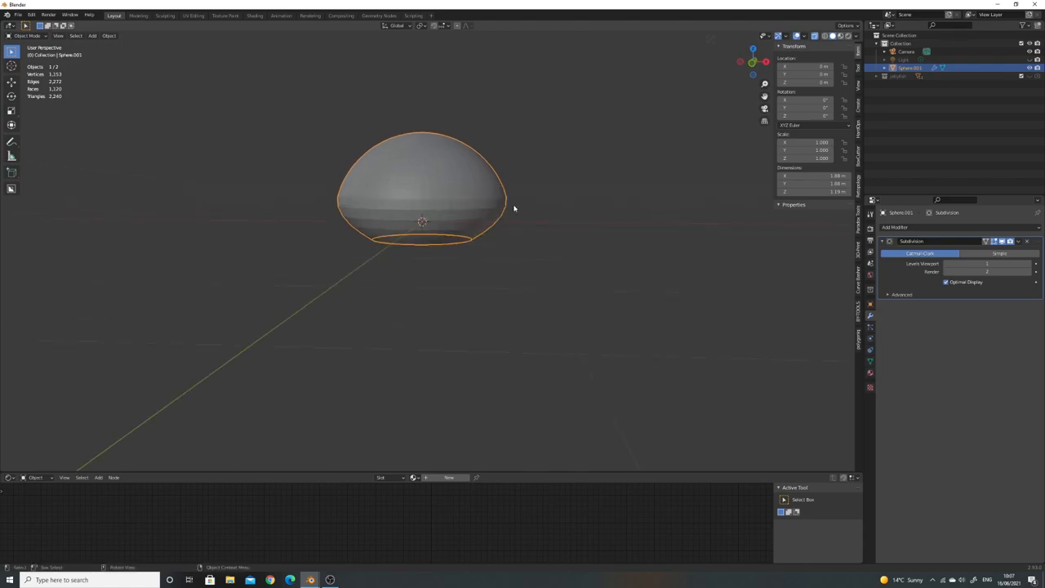
pyautogui.moveTo(492, 208)
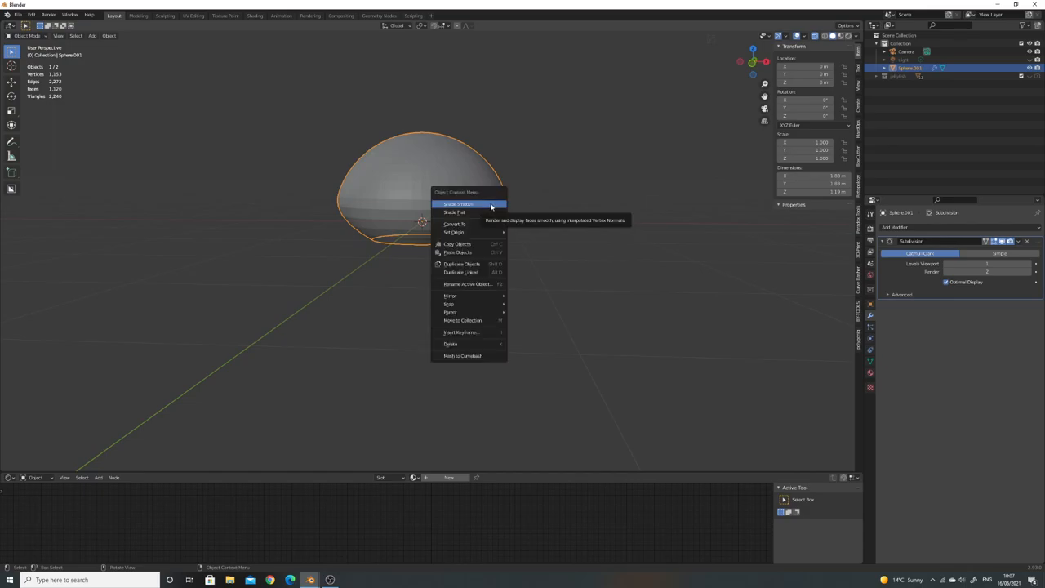
pyautogui.click(458, 204)
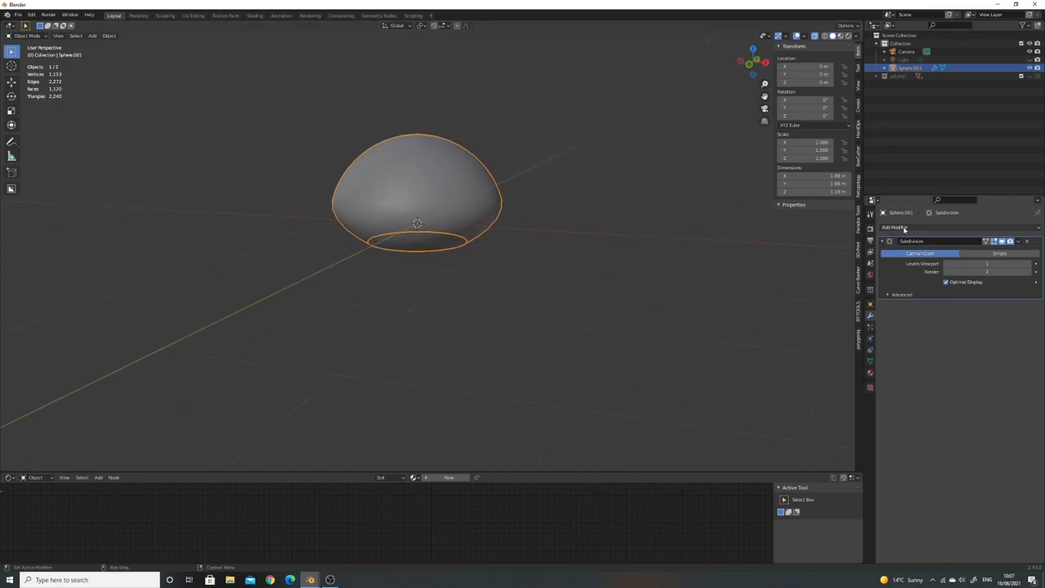
# - Add a Displace modifier to the bell with a new texture
pyautogui.click(895, 227)
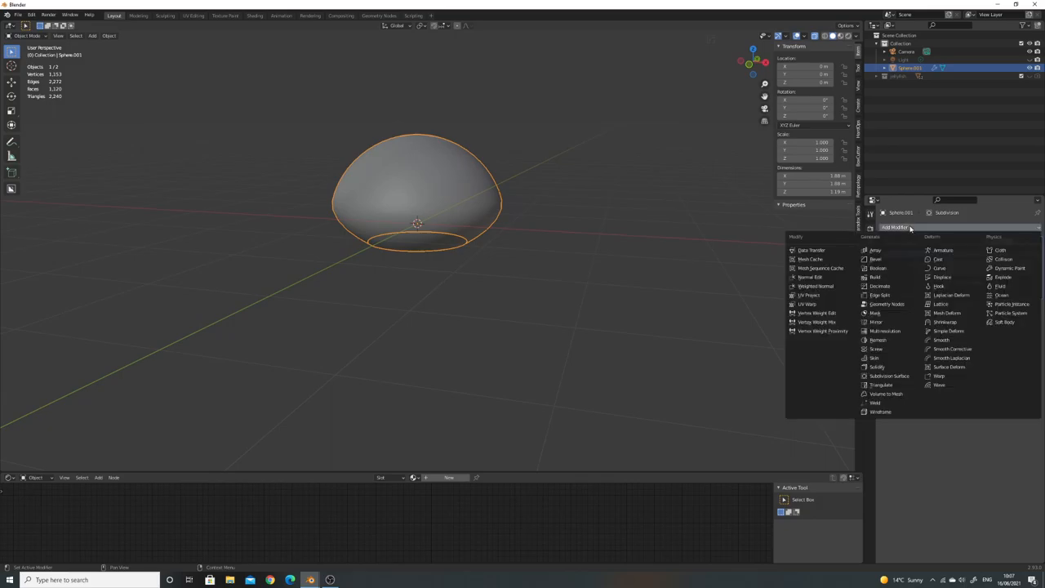
pyautogui.moveTo(886, 303)
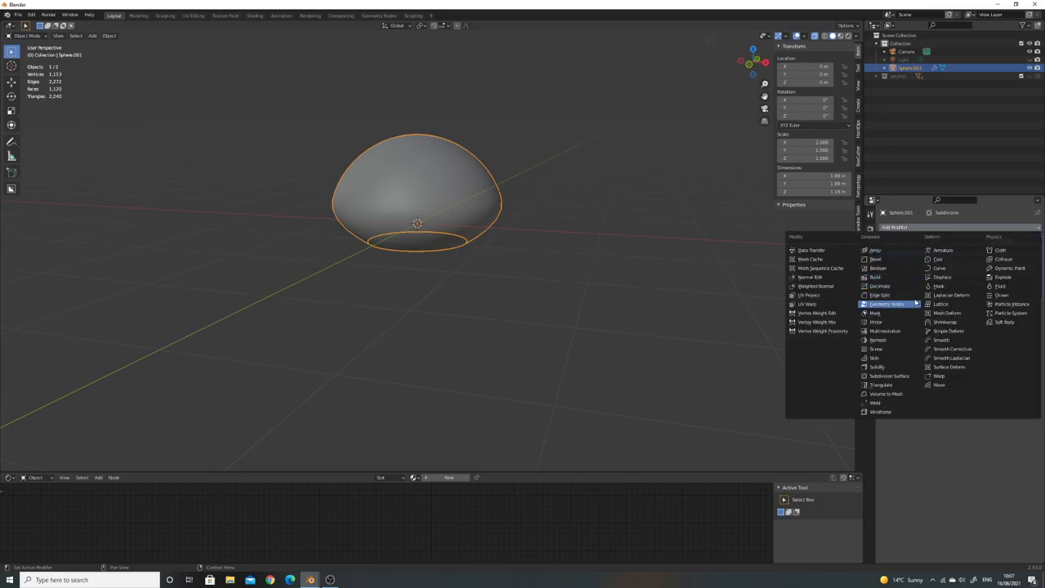
pyautogui.moveTo(943, 277)
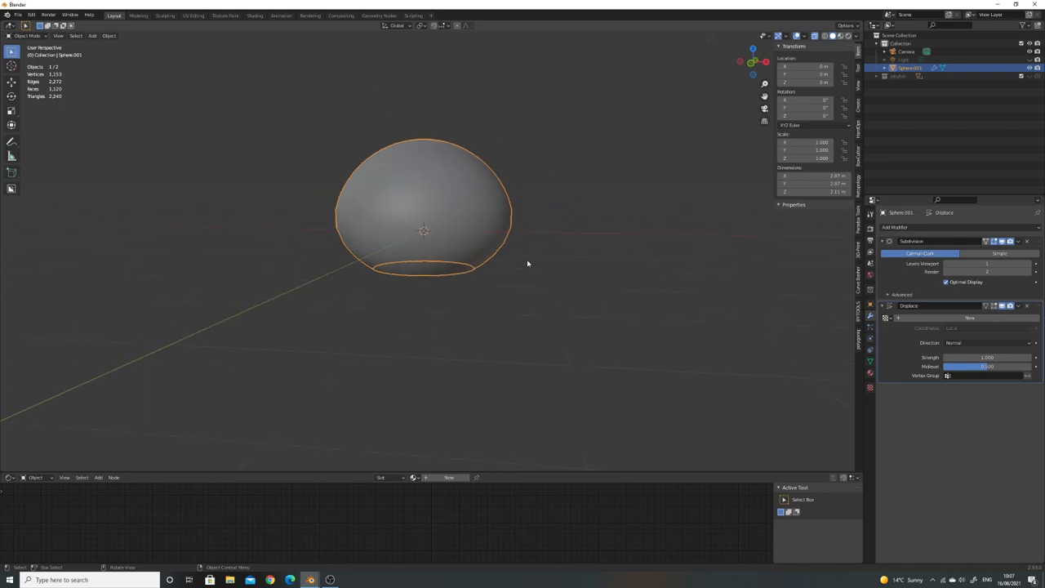
pyautogui.moveTo(717, 310)
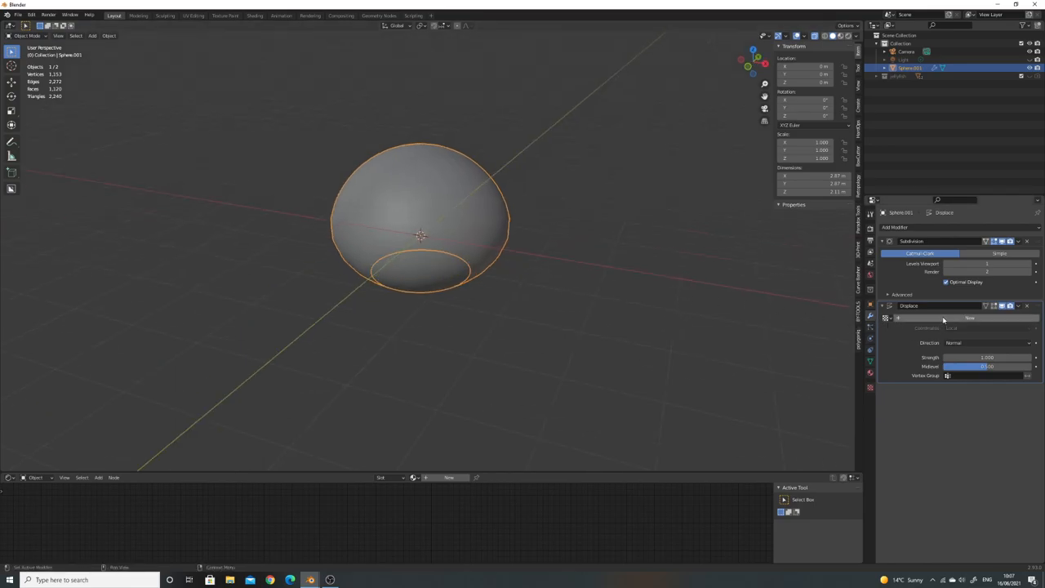
pyautogui.click(970, 318)
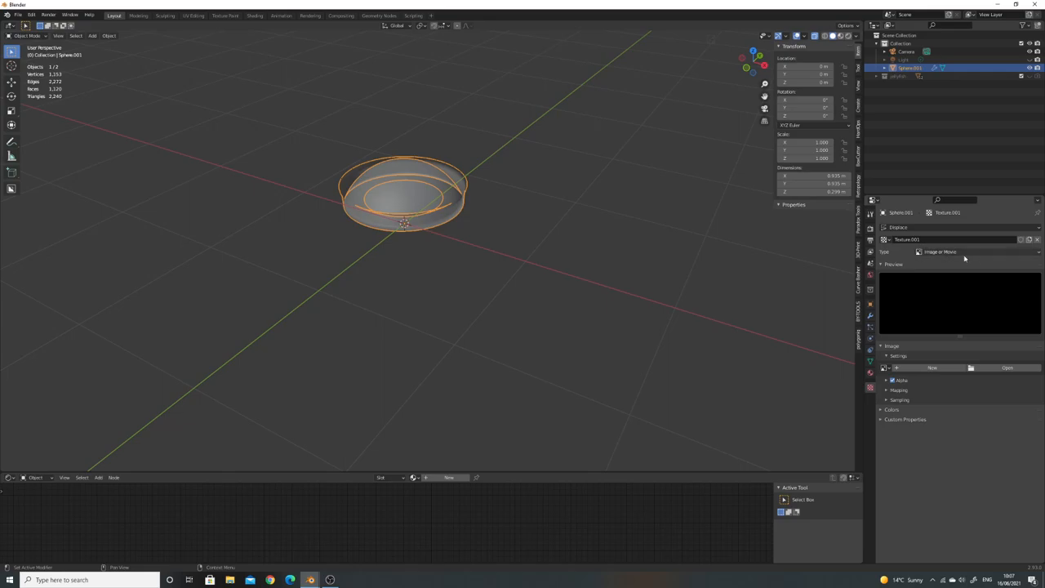
# - Set the displacement texture to Clouds (size 0.25, depth 2)
pyautogui.click(939, 252)
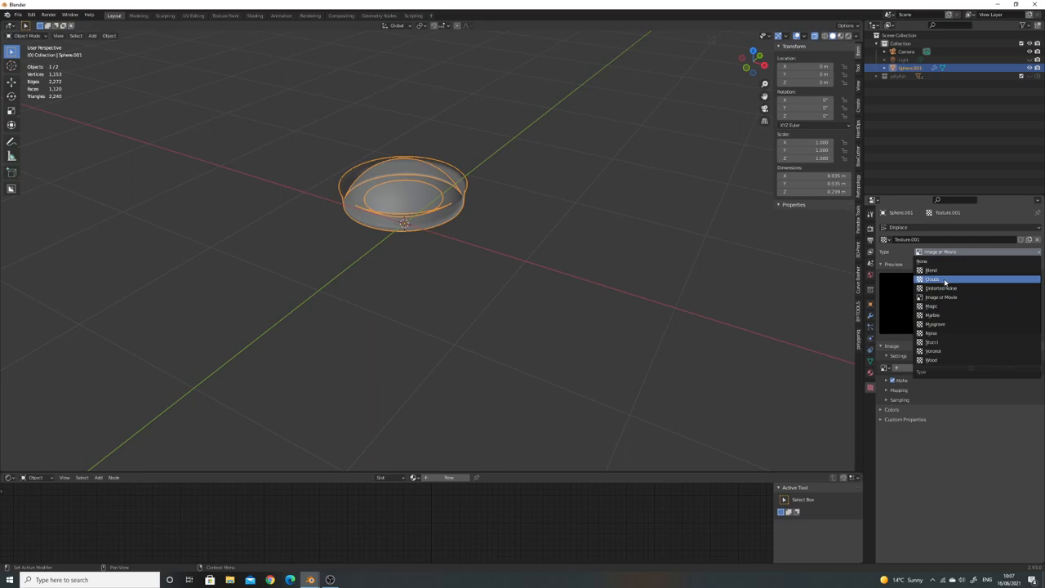
pyautogui.click(932, 278)
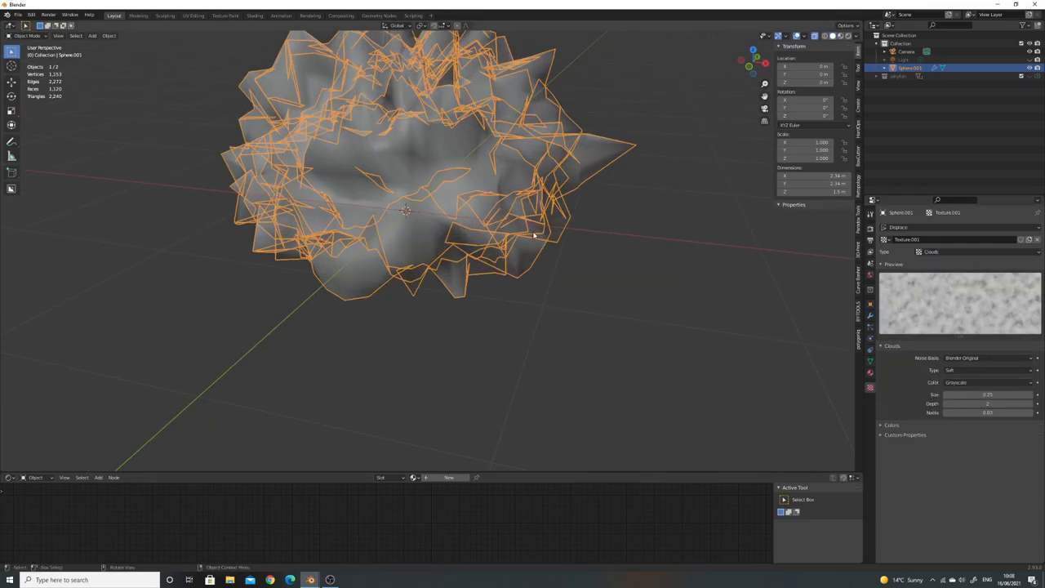
pyautogui.moveTo(478, 219)
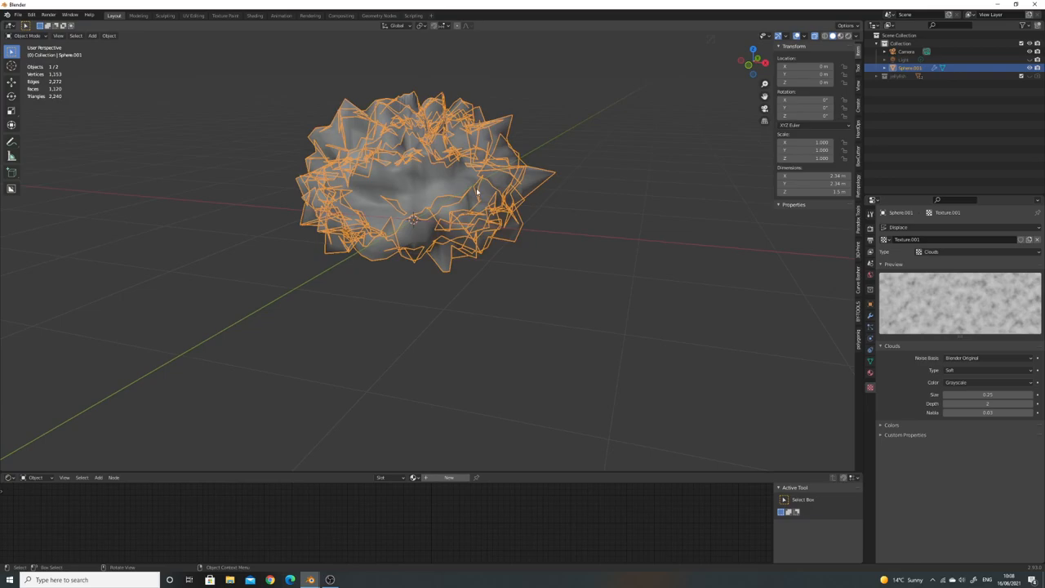
pyautogui.moveTo(410, 149)
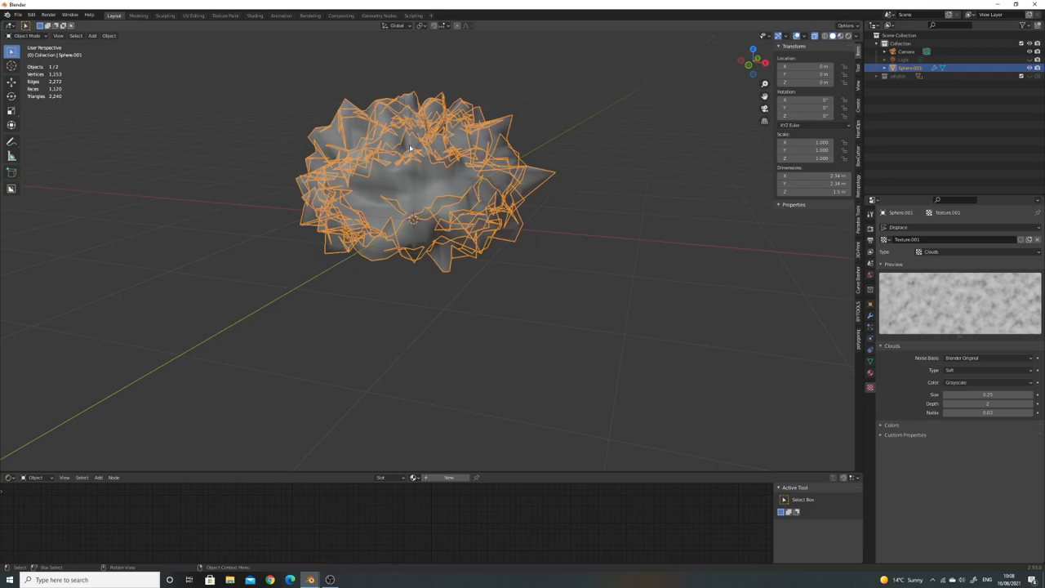
pyautogui.moveTo(483, 152)
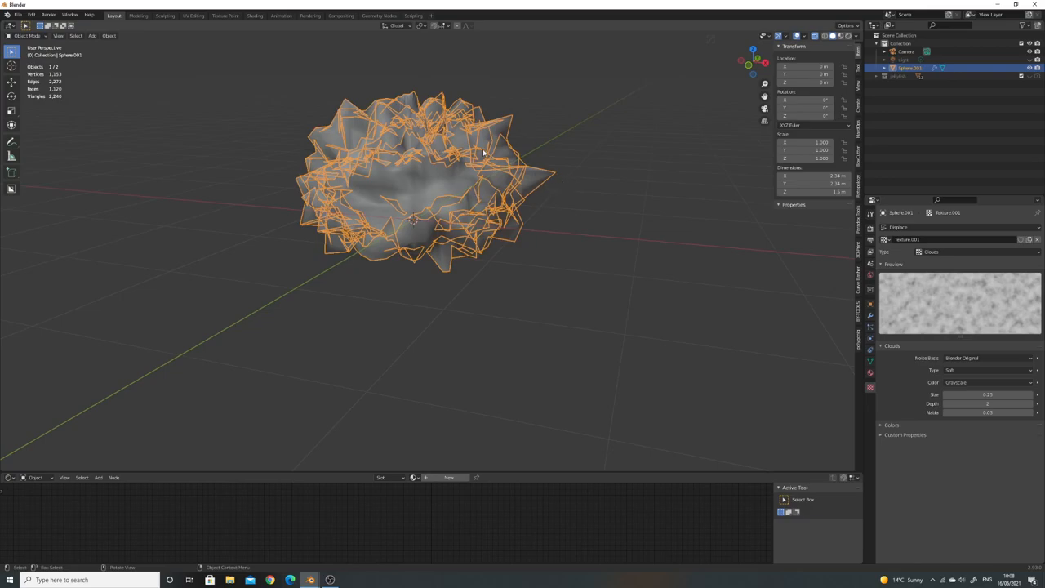
pyautogui.moveTo(481, 155); pyautogui.dragTo(493, 204)
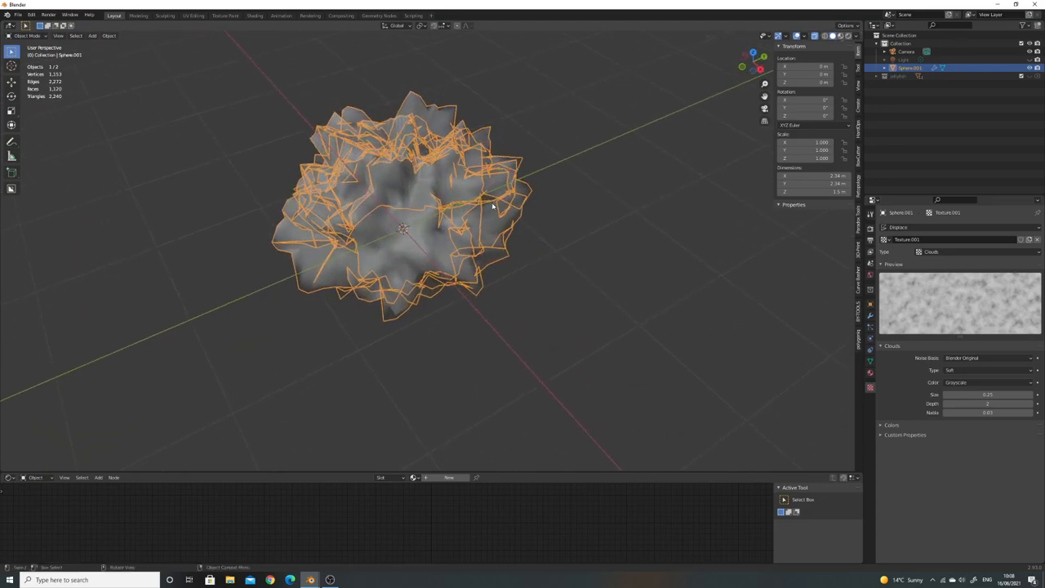
pyautogui.moveTo(449, 187)
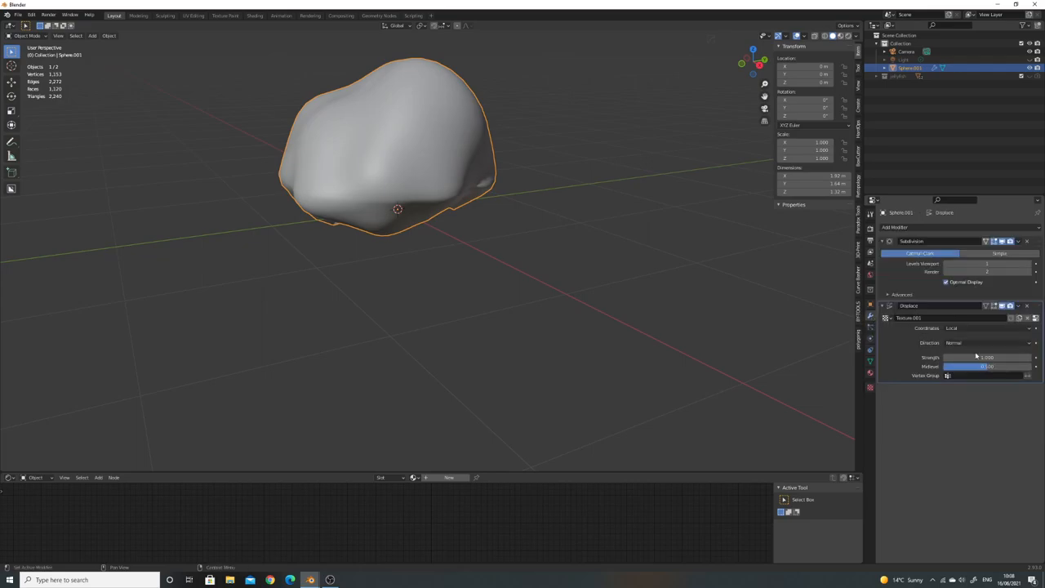
# - Lower the Displace strength to 0.400 and re-enter Edit Mode on the bell
pyautogui.moveTo(1004, 356); pyautogui.dragTo(971, 357)
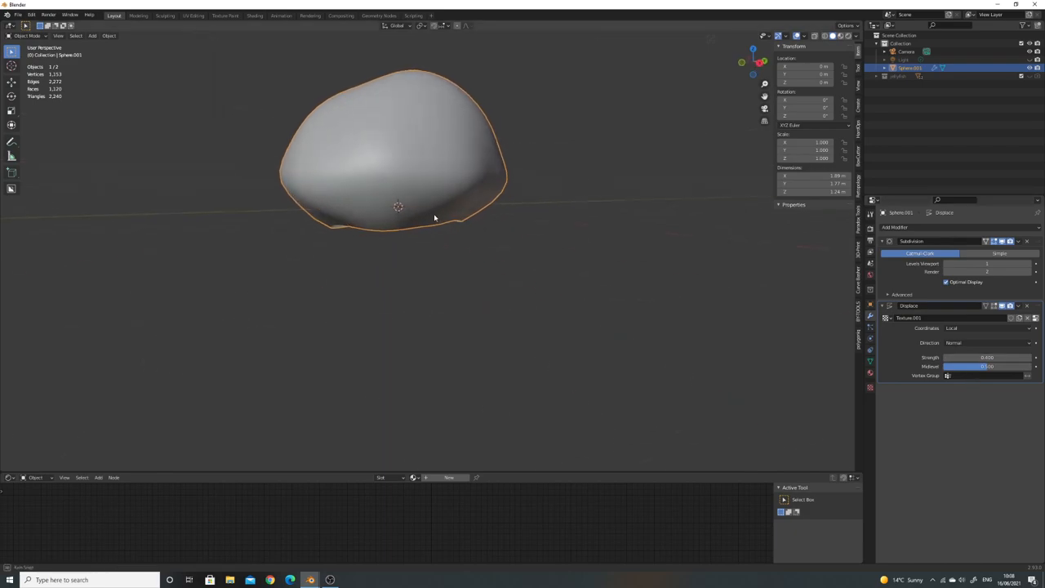
pyautogui.moveTo(433, 218); pyautogui.dragTo(640, 304)
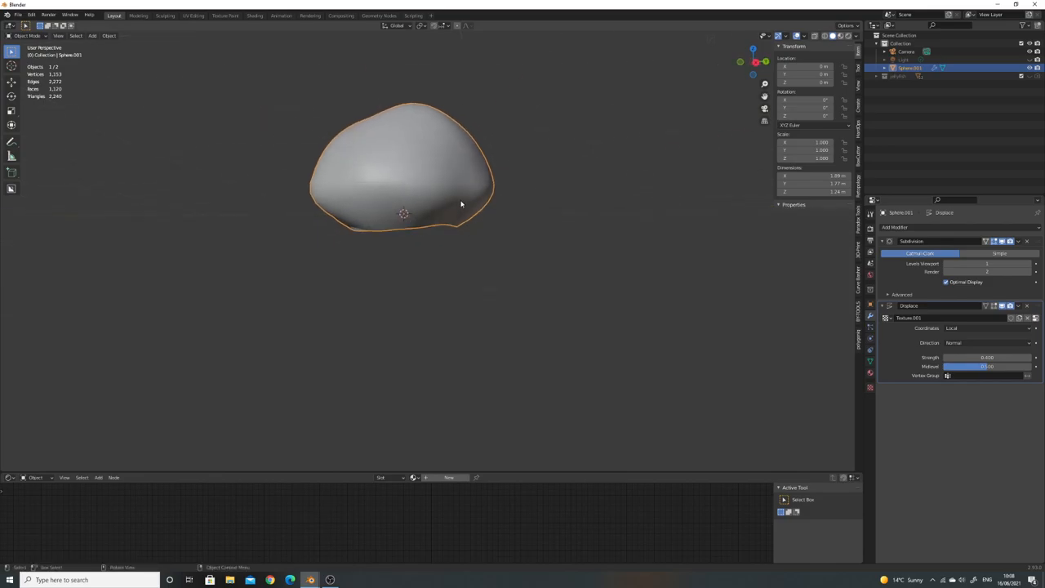
pyautogui.press('Tab')
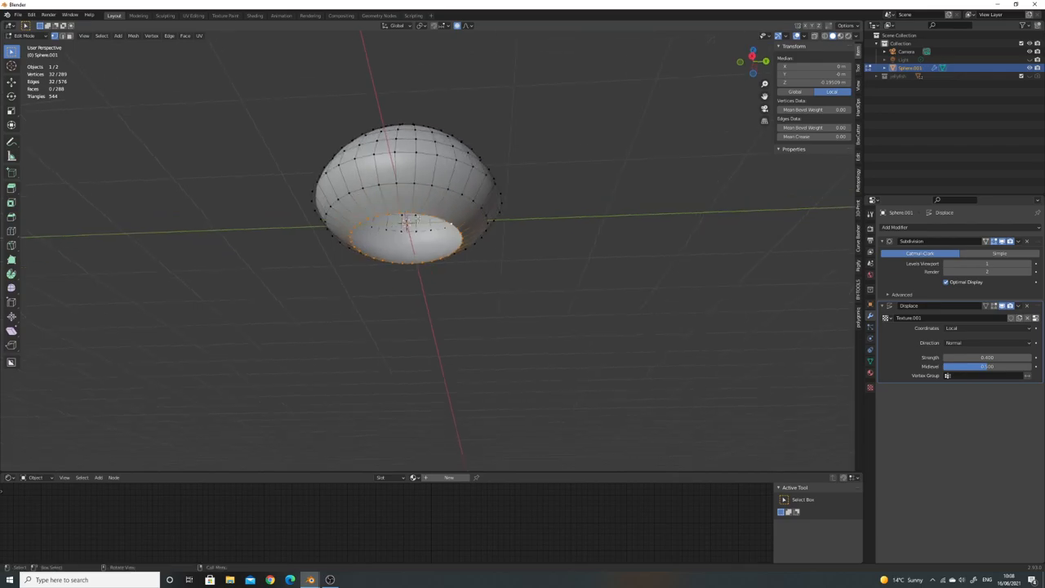
pyautogui.moveTo(379, 273)
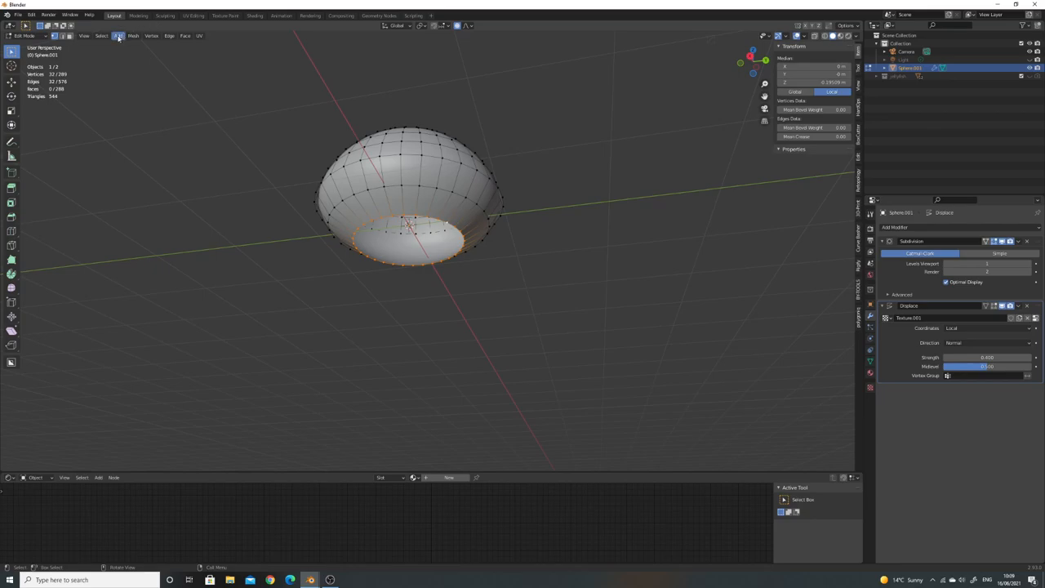
# - Checker-deselect the bottom rim and shift alternate vertices with Smooth proportional editing
pyautogui.click(101, 36)
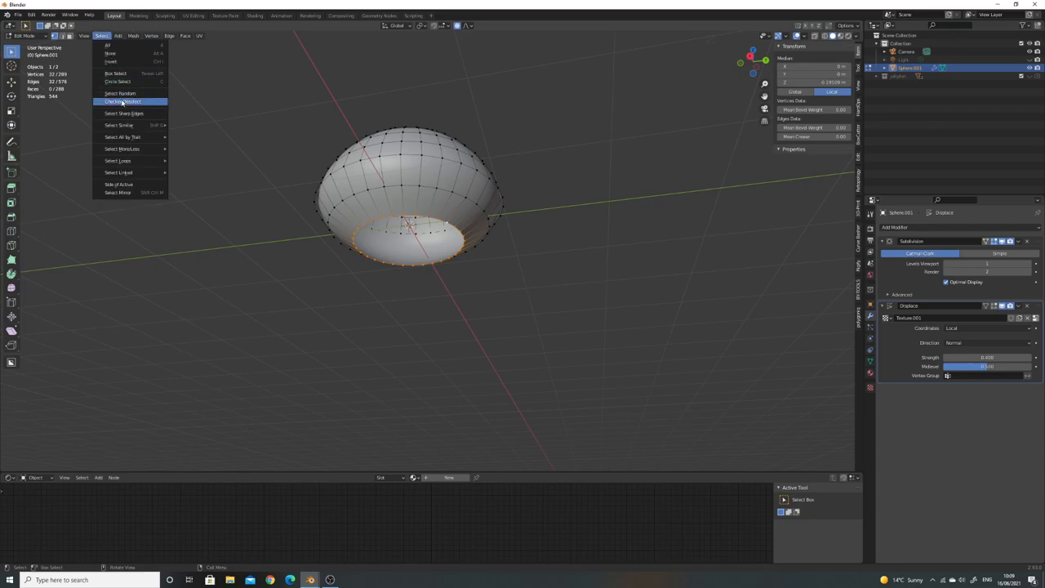
pyautogui.click(125, 101)
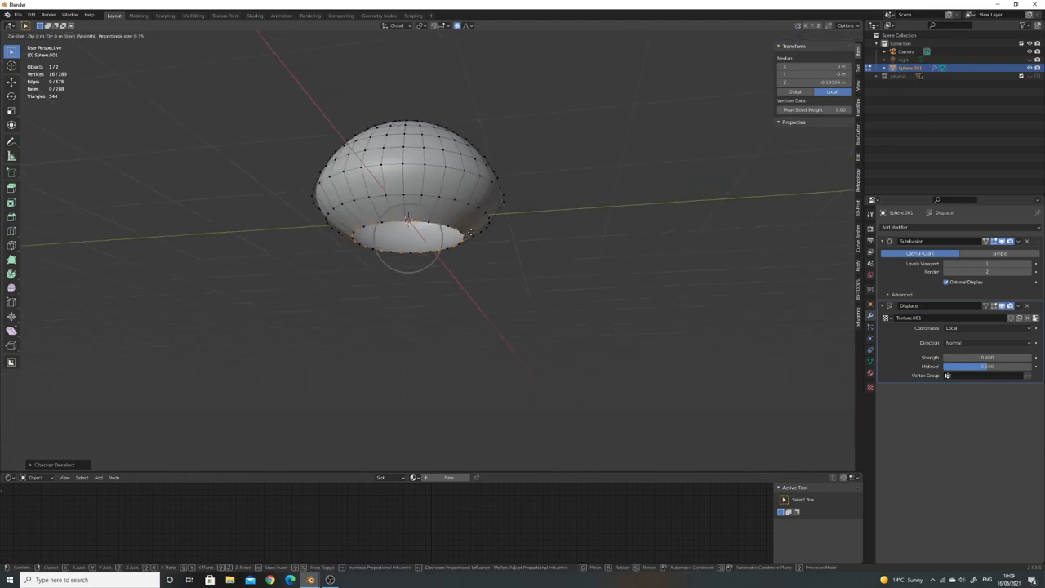
pyautogui.moveTo(408, 236); pyautogui.dragTo(408, 244)
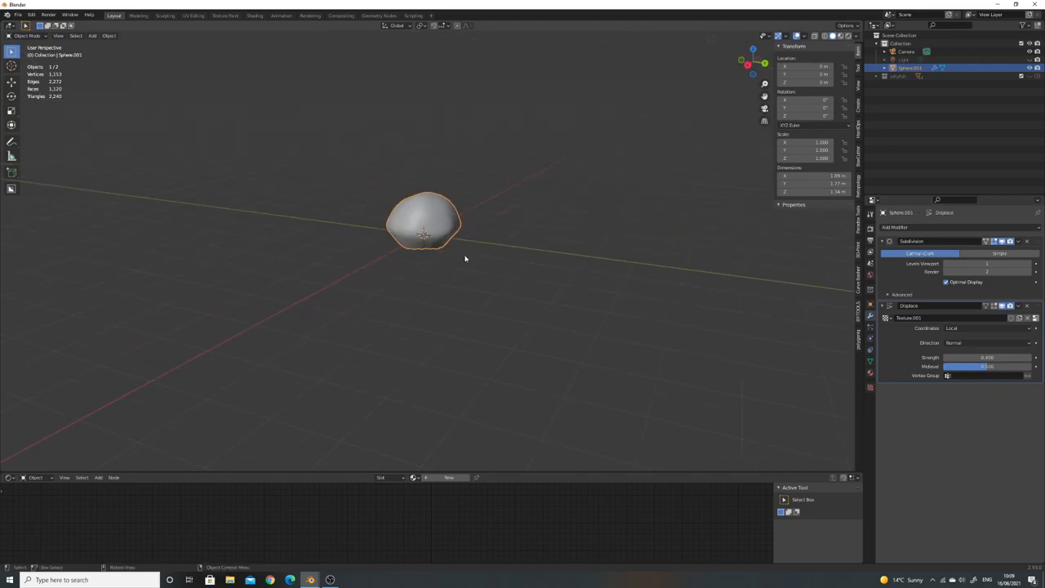
# - Add a second Subdivision Surface modifier below the Displace modifier
pyautogui.click(894, 227)
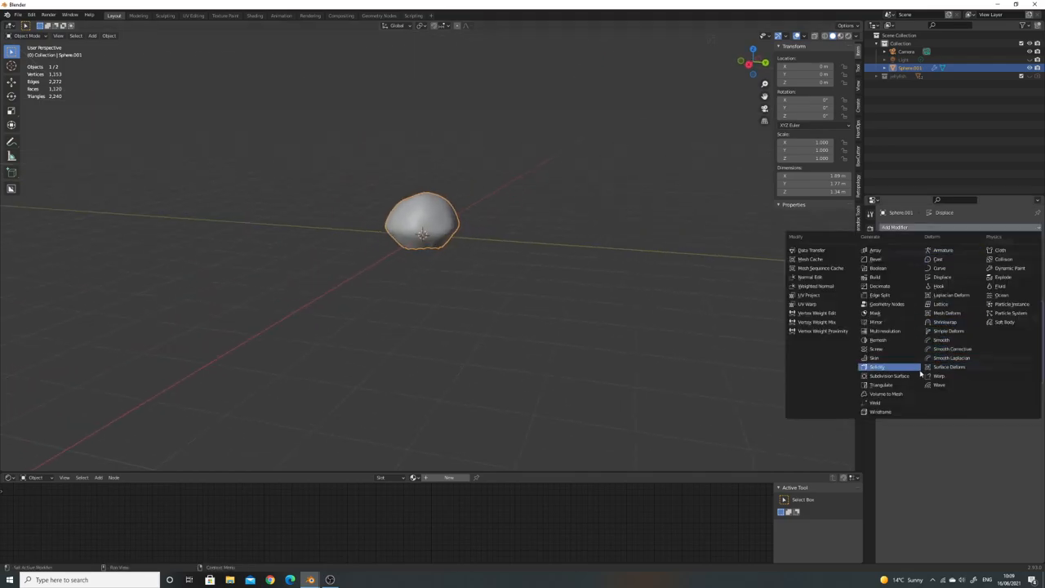
pyautogui.click(889, 375)
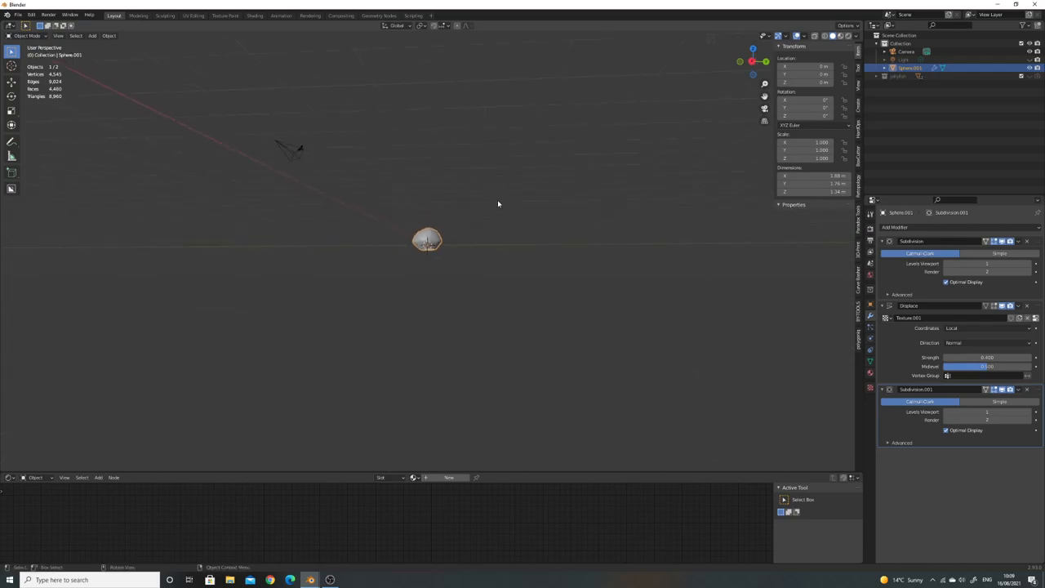
pyautogui.moveTo(449, 255)
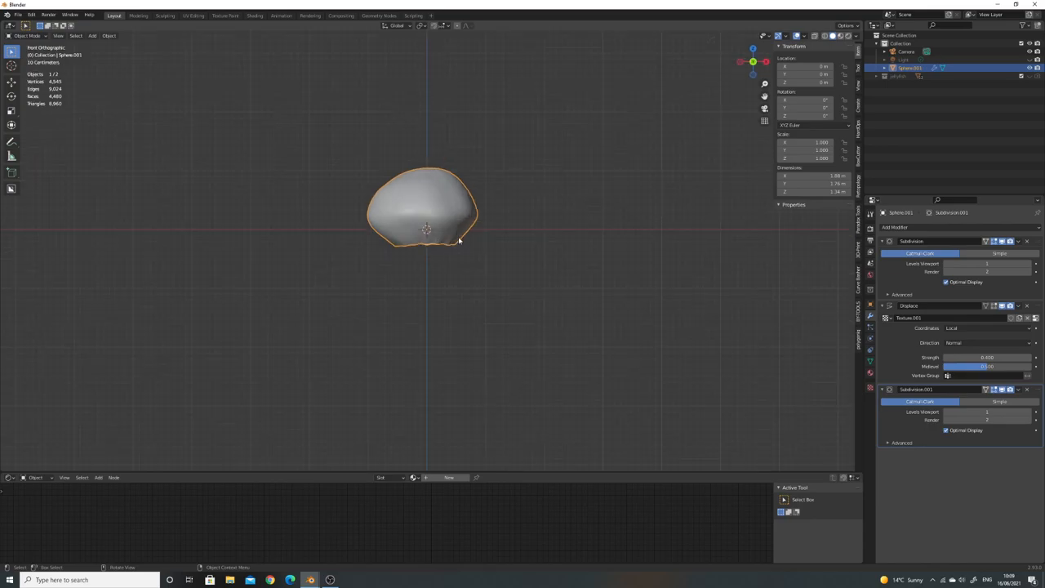
pyautogui.moveTo(448, 298)
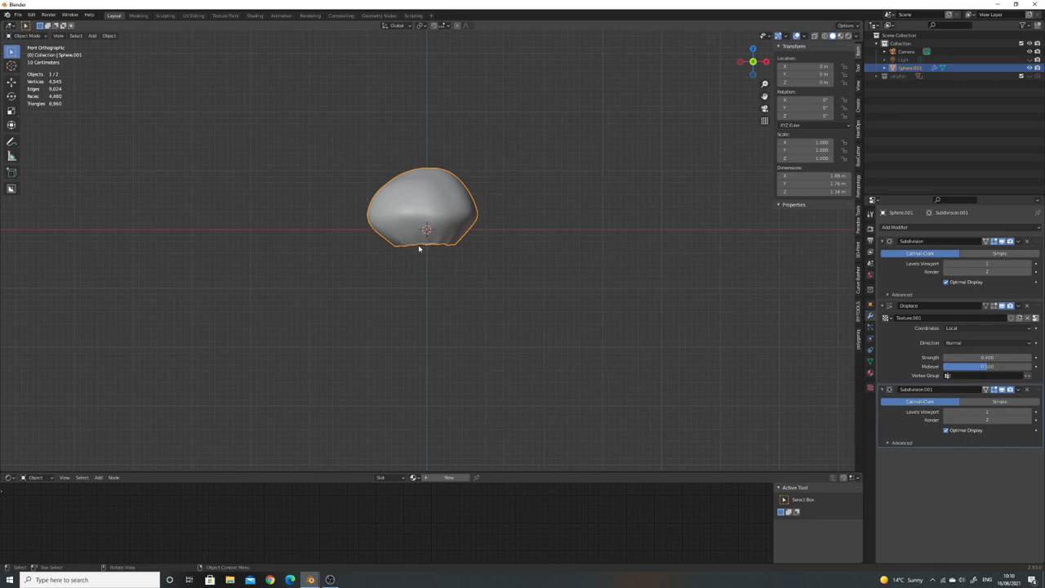
pyautogui.moveTo(422, 408)
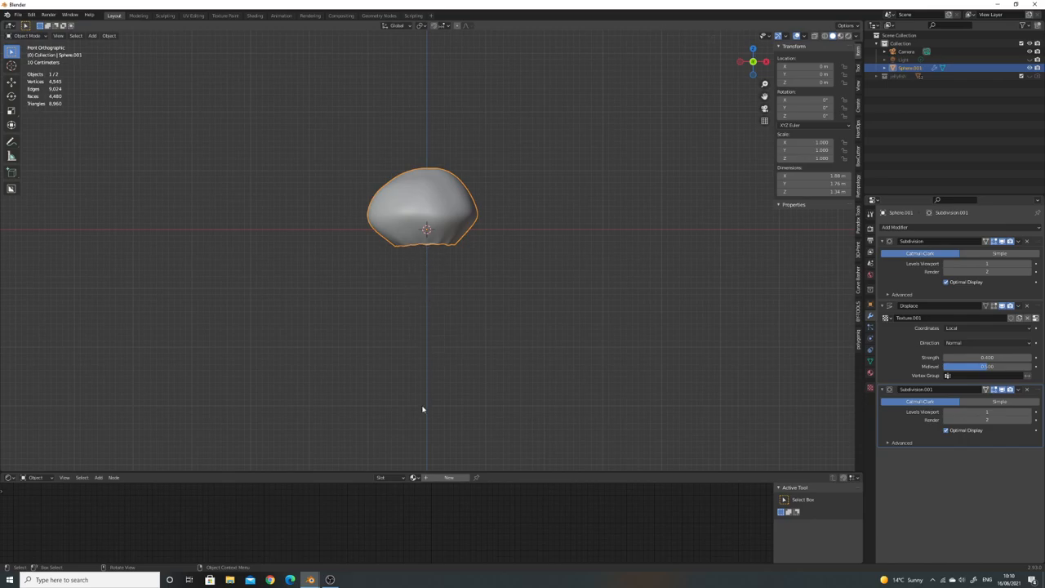
pyautogui.moveTo(434, 296)
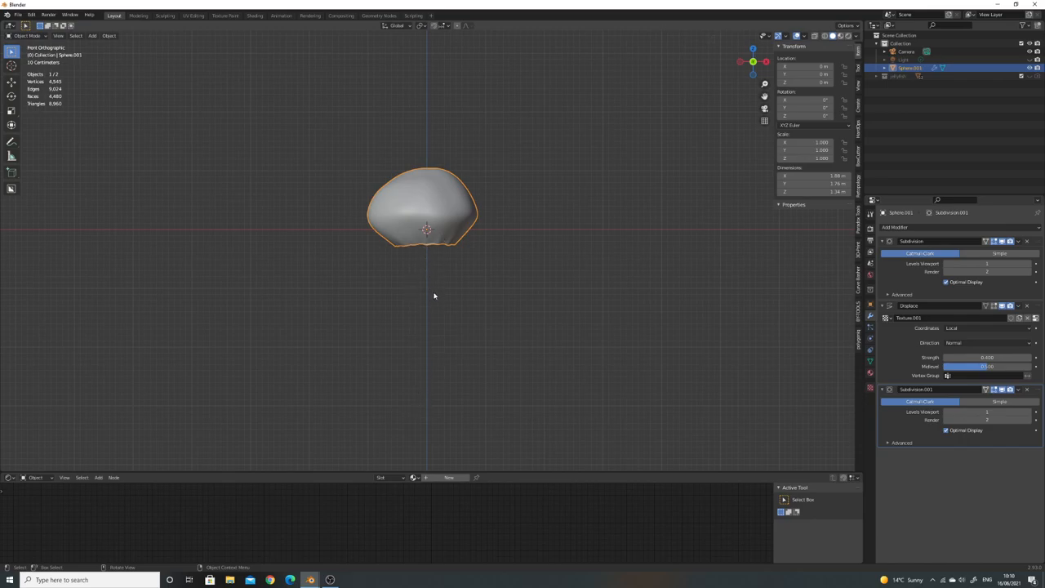
pyautogui.moveTo(391, 241)
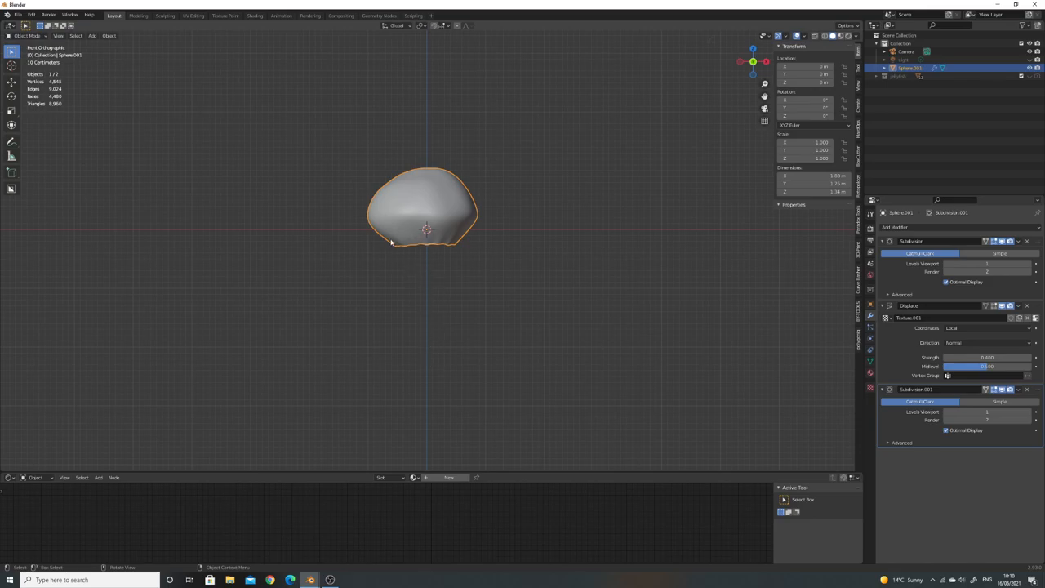
pyautogui.moveTo(460, 282)
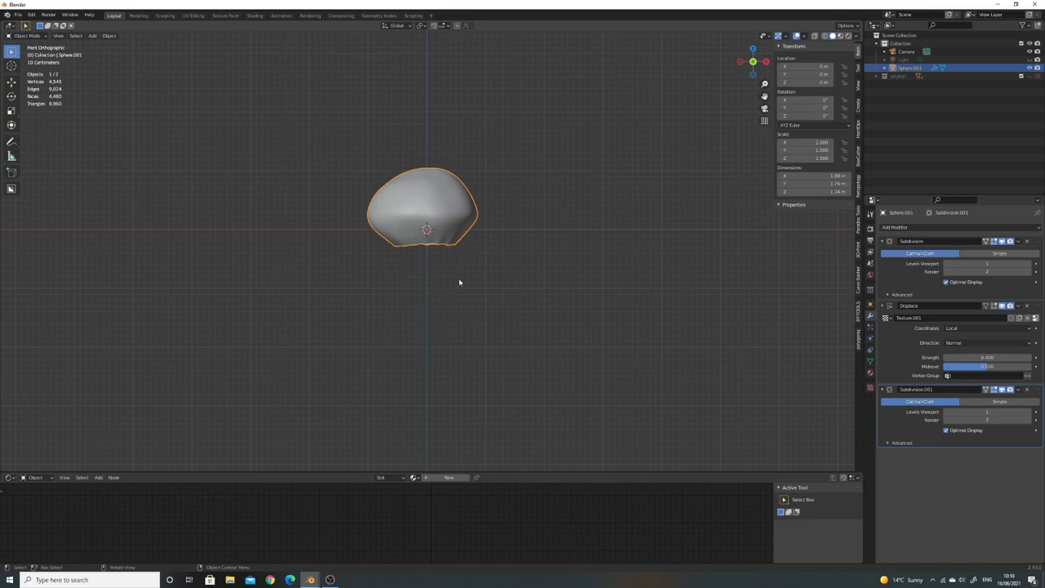
pyautogui.moveTo(442, 285)
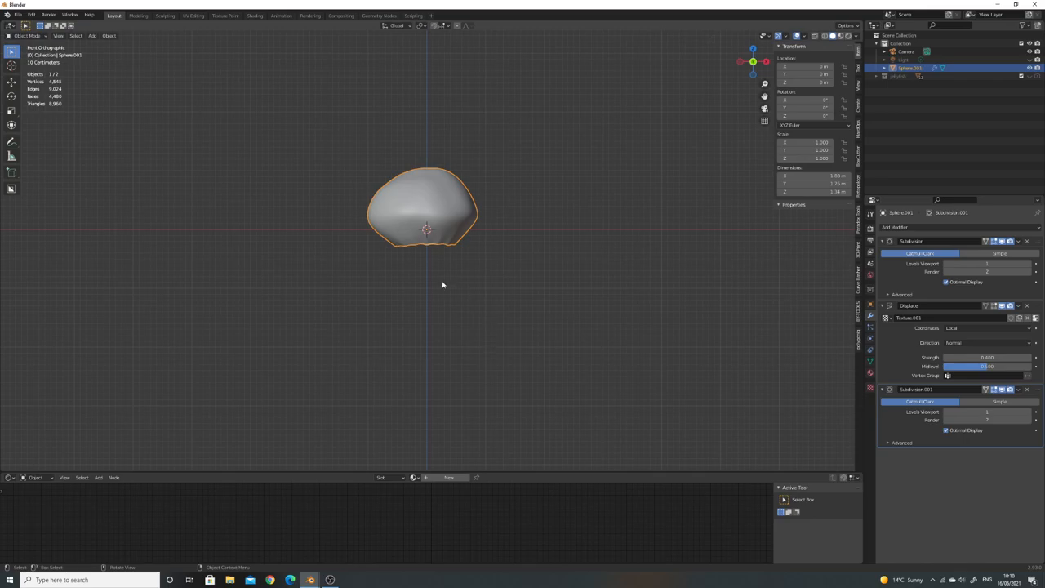
pyautogui.moveTo(478, 283)
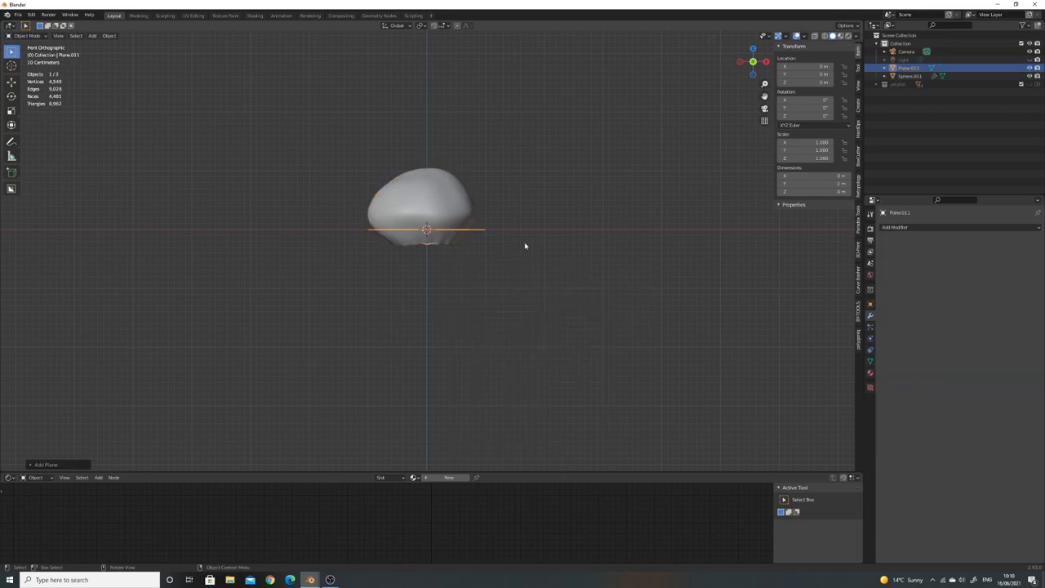
# - Reduce a new plane to a single straight edge in Edit Mode
pyautogui.press('Tab')
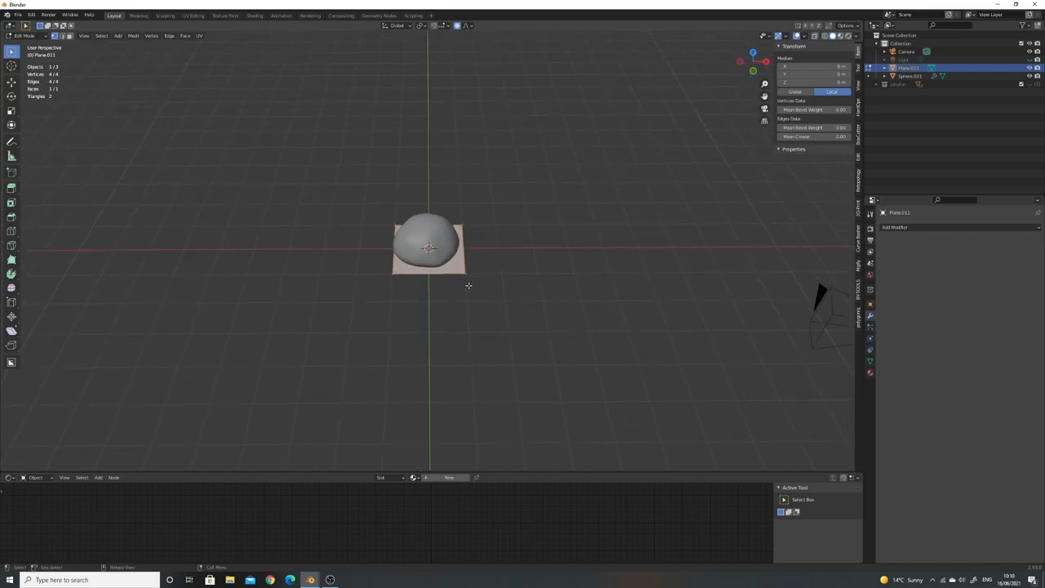
pyautogui.moveTo(529, 277)
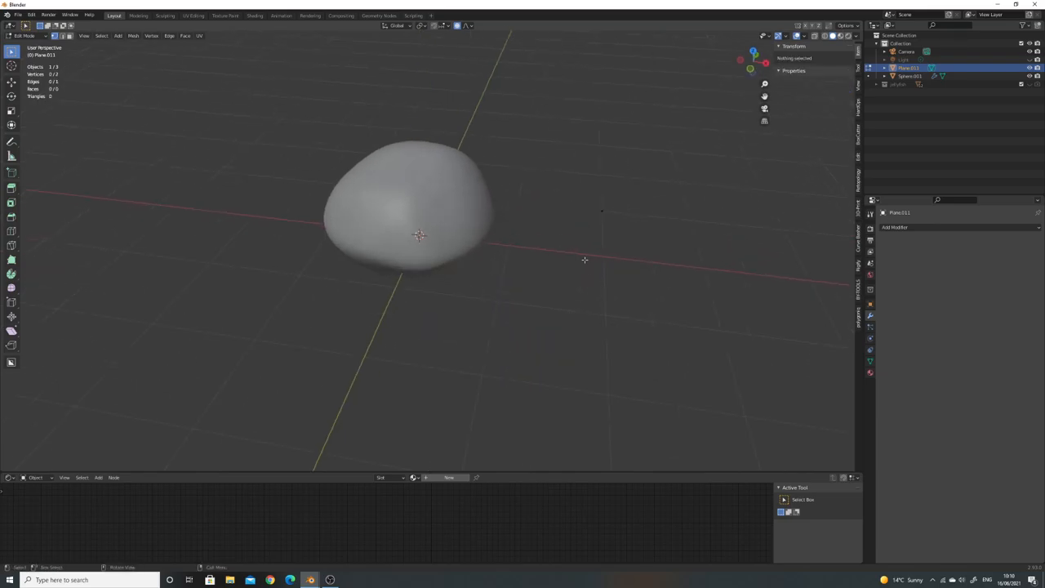
pyautogui.press('Tab')
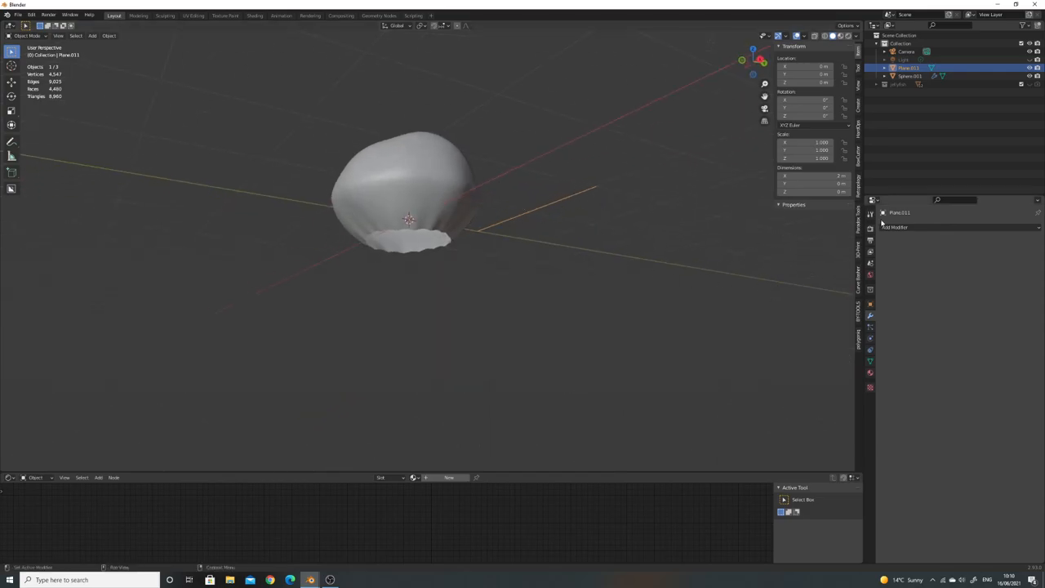
# - Add a Screw modifier to the edge object to spin it into a tentacle
pyautogui.click(895, 226)
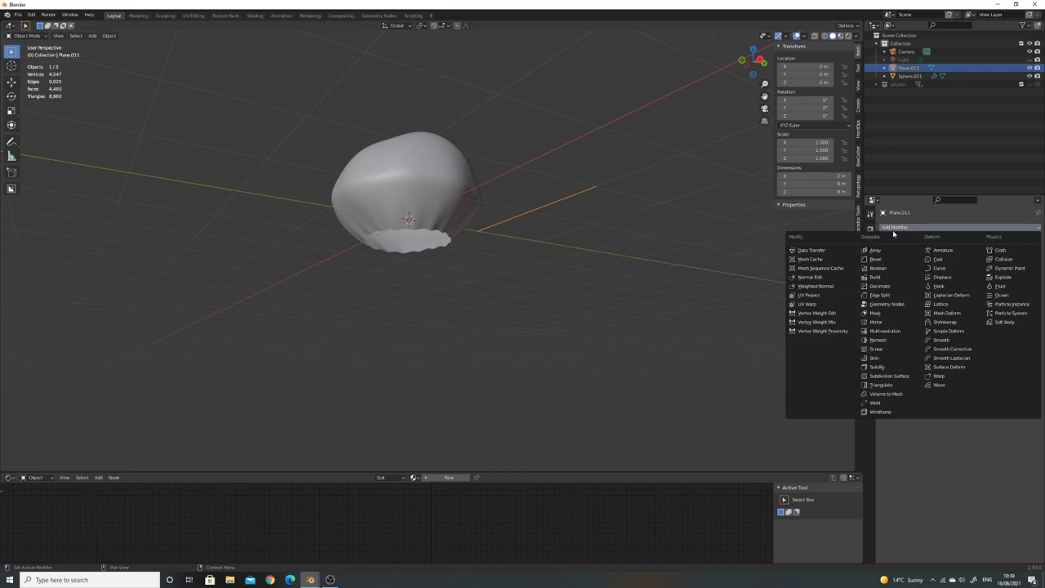
pyautogui.moveTo(939, 259)
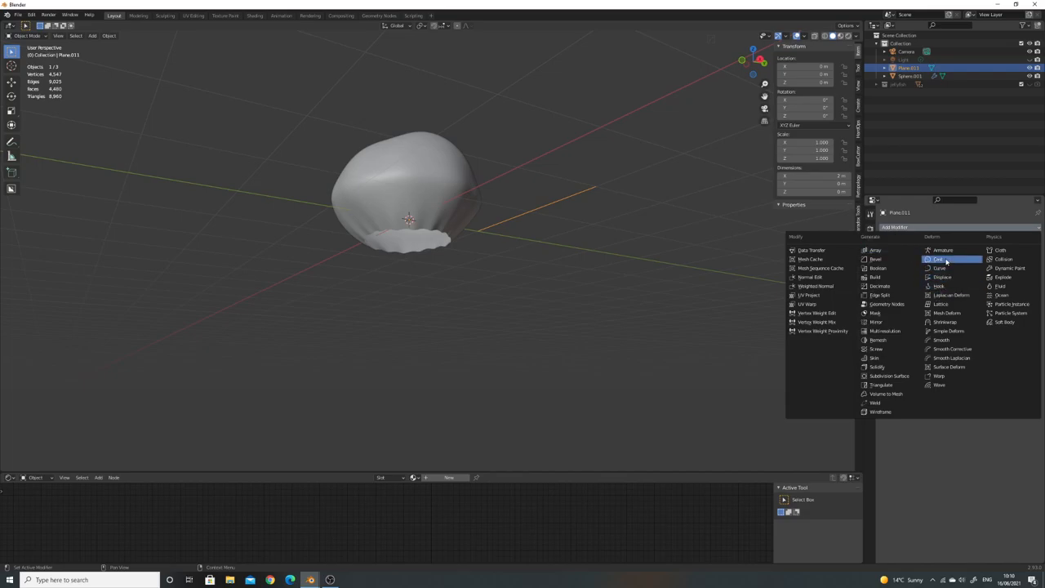
pyautogui.moveTo(876, 348)
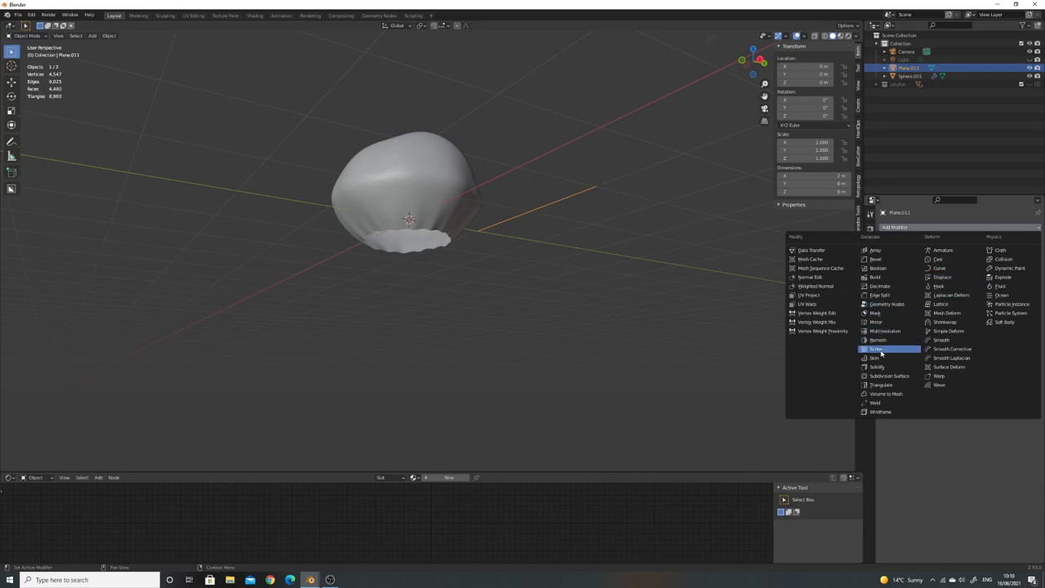
pyautogui.click(876, 348)
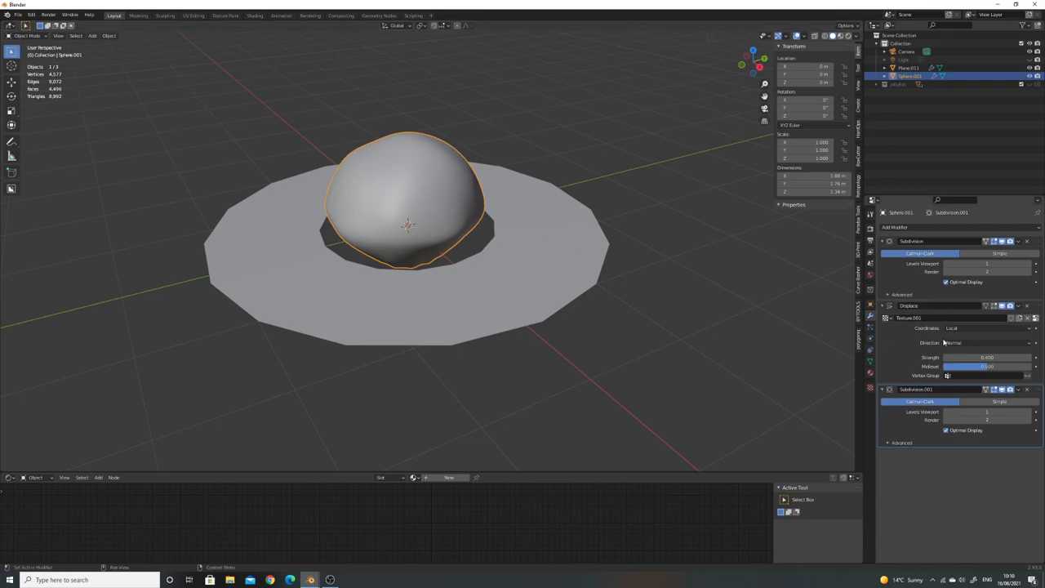
pyautogui.moveTo(991, 353)
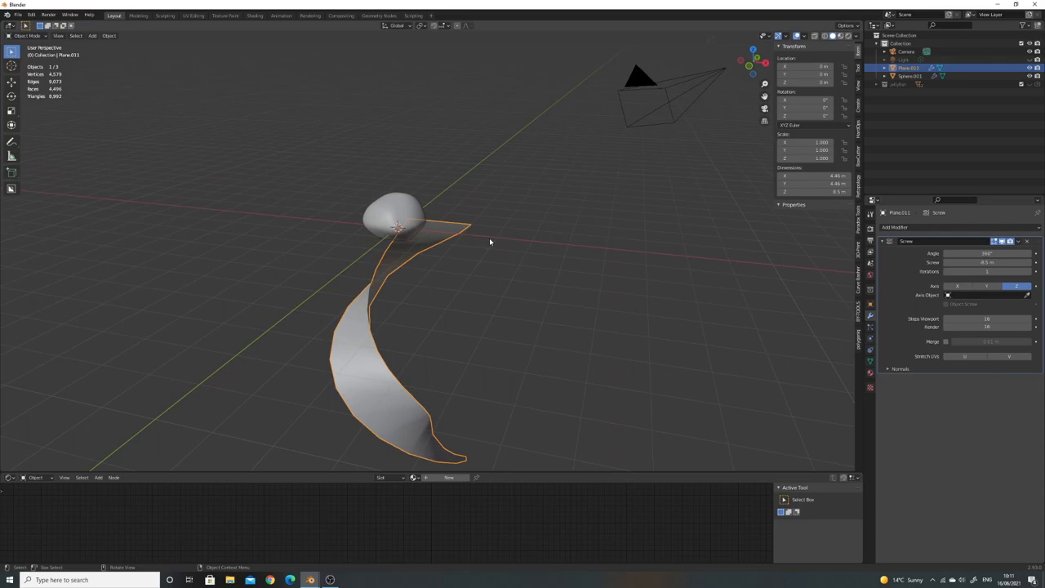
# - Reduce the Screw modifier's Angle and Screw values so the ribbon is a short stub
pyautogui.press('Tab')
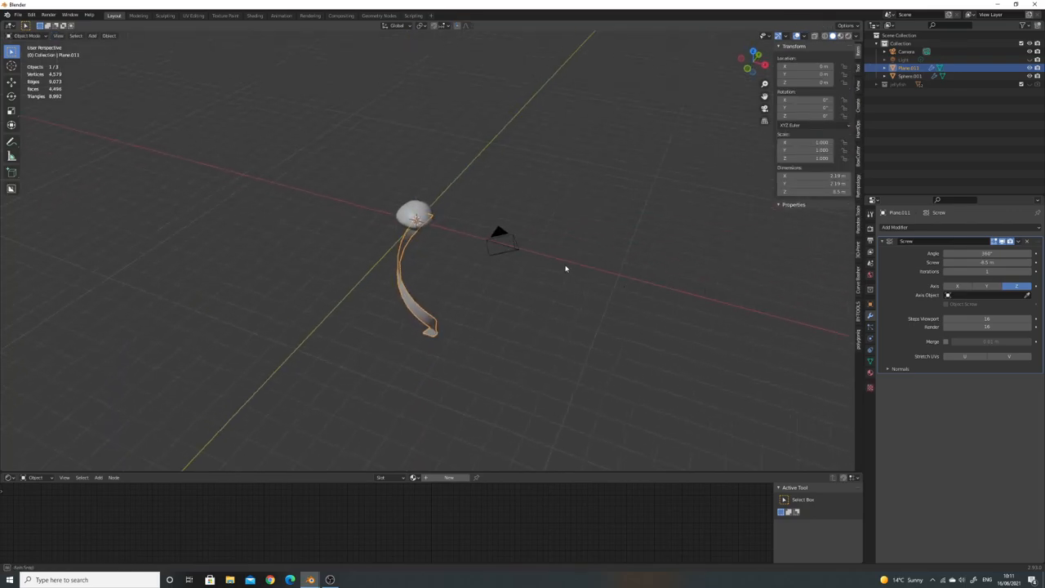
pyautogui.press('Tab')
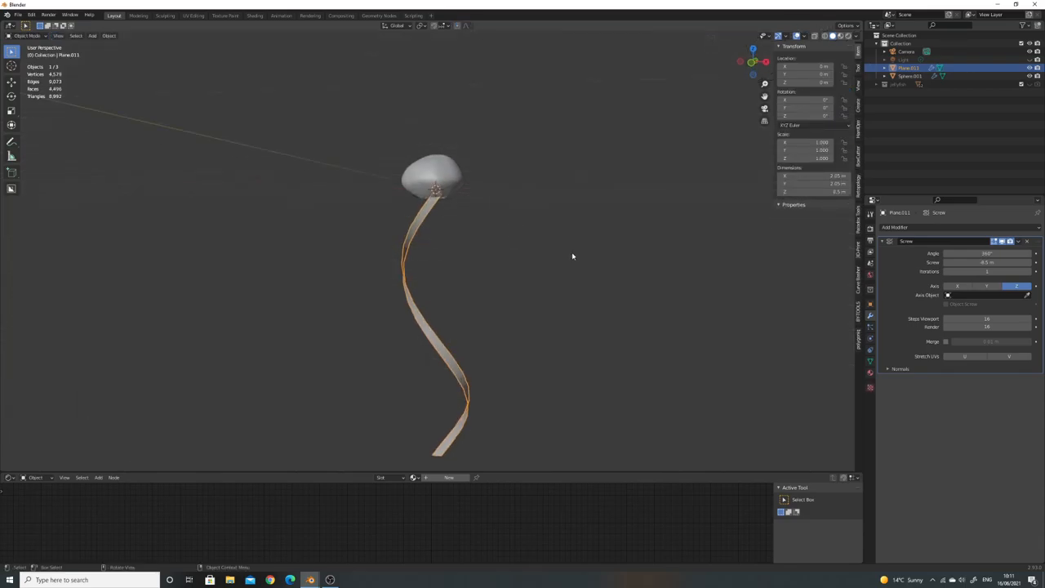
pyautogui.moveTo(988, 253); pyautogui.dragTo(955, 254)
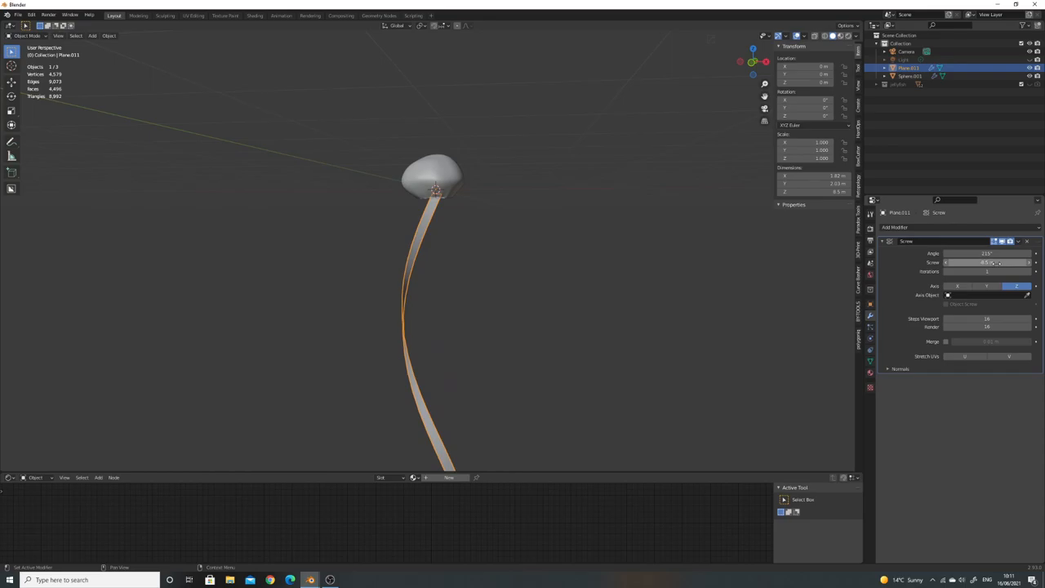
pyautogui.moveTo(979, 262); pyautogui.dragTo(1004, 262)
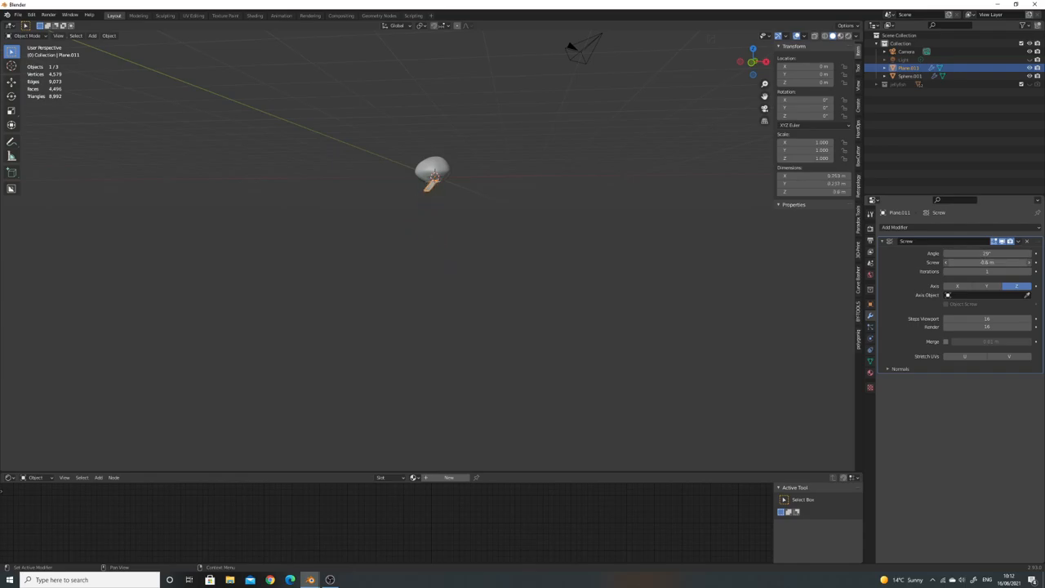
# - Move the tentacle's edge in Edit Mode so the ribbon hangs down, then adjust Screw
pyautogui.press('Tab')
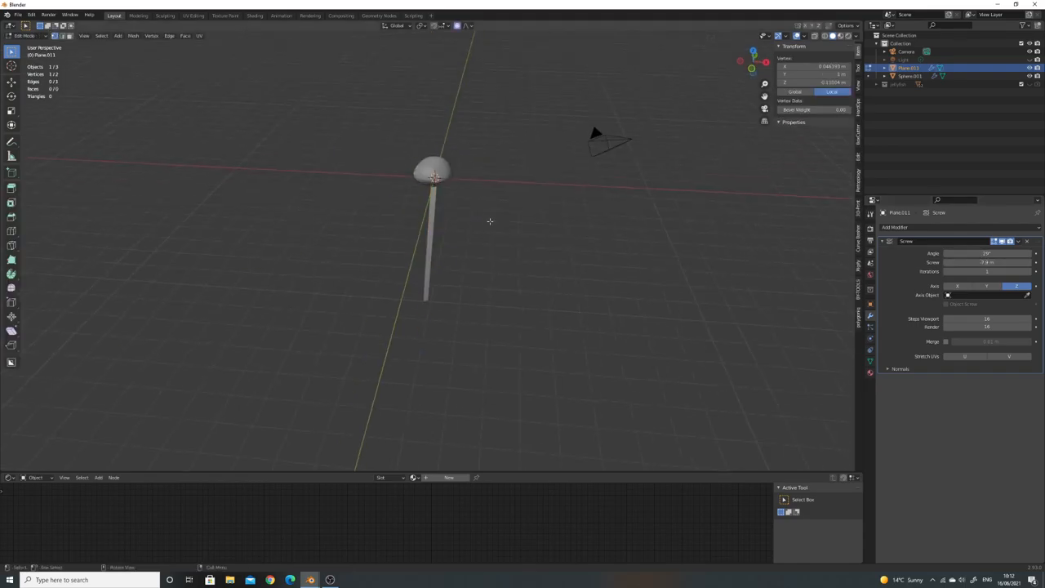
pyautogui.press('KP_7')
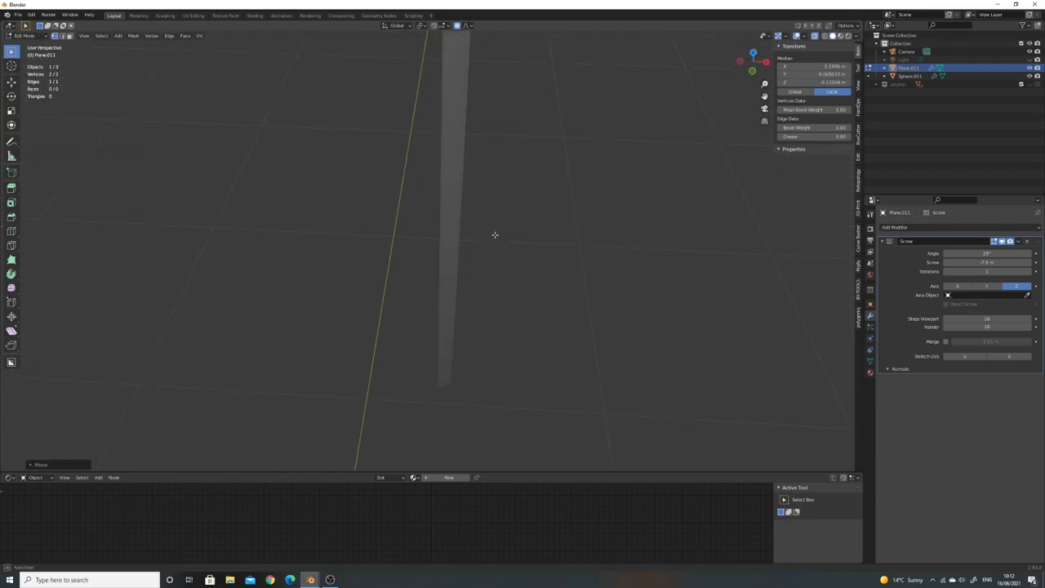
pyautogui.press('Tab')
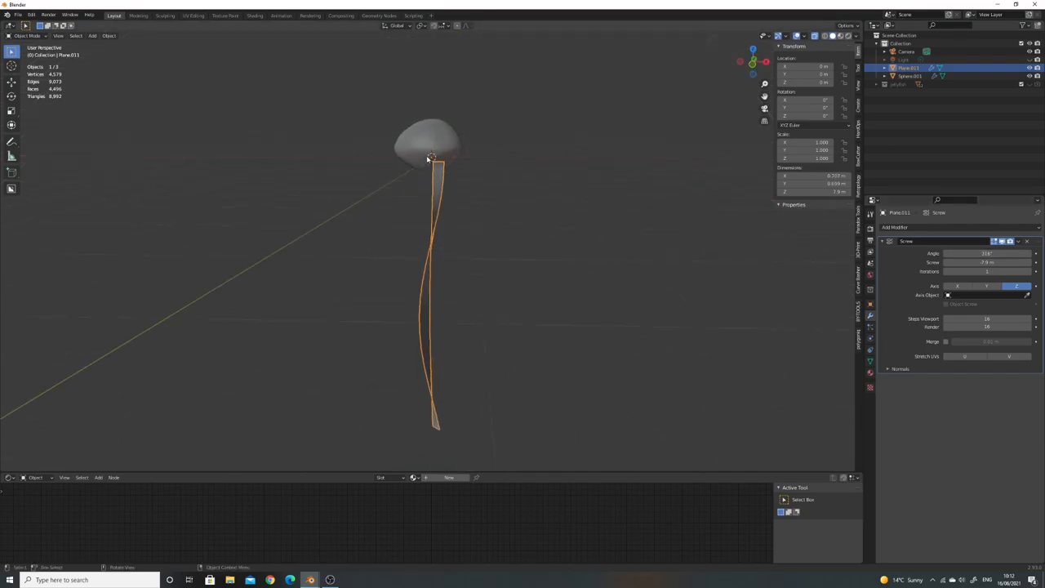
pyautogui.moveTo(466, 213)
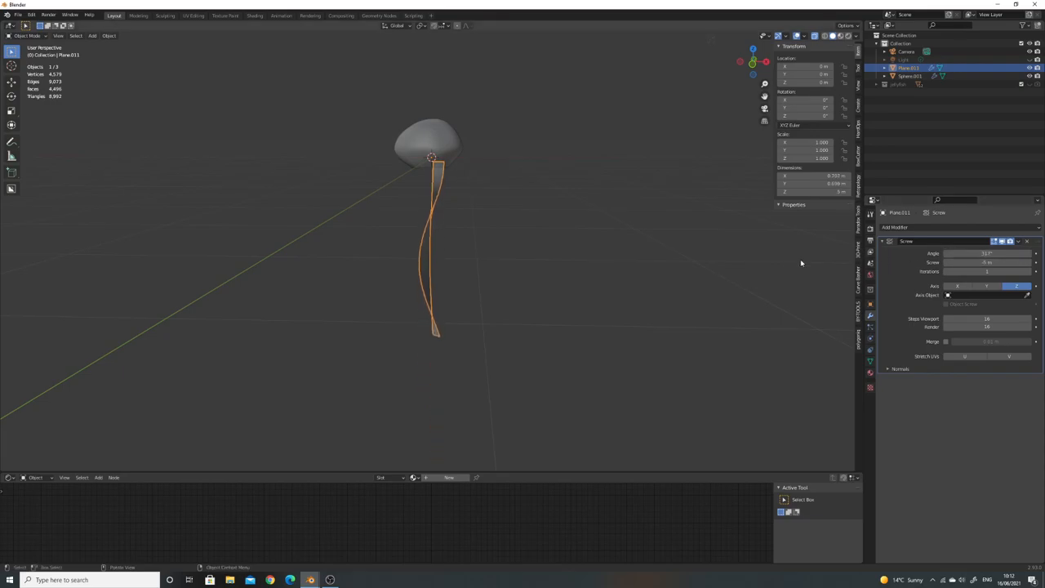
pyautogui.press('Tab')
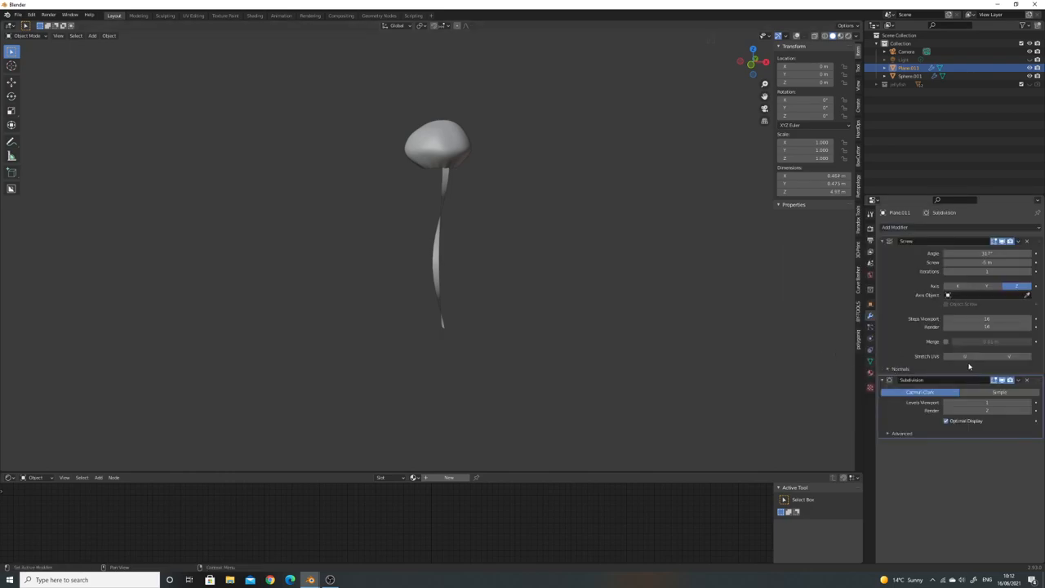
pyautogui.moveTo(966, 366)
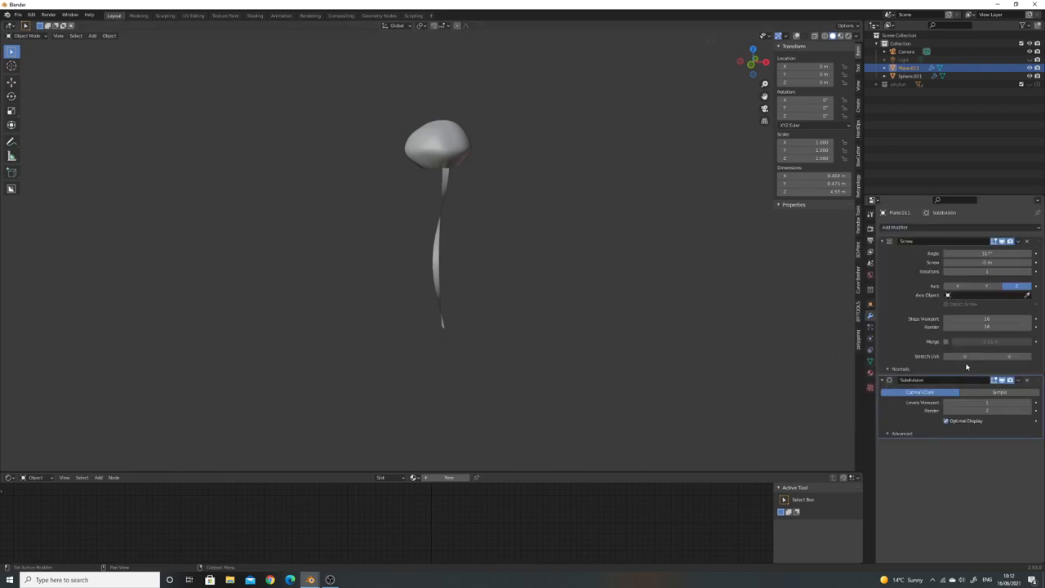
# - Add a Simple Deform modifier set to Taper on the Z axis, factor about 0.565
pyautogui.click(894, 227)
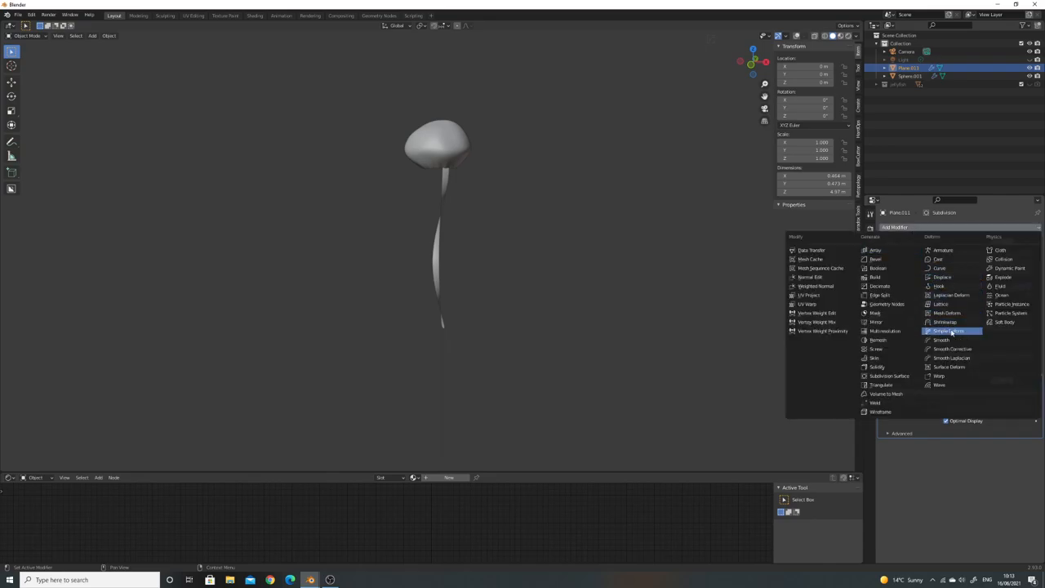
pyautogui.click(950, 330)
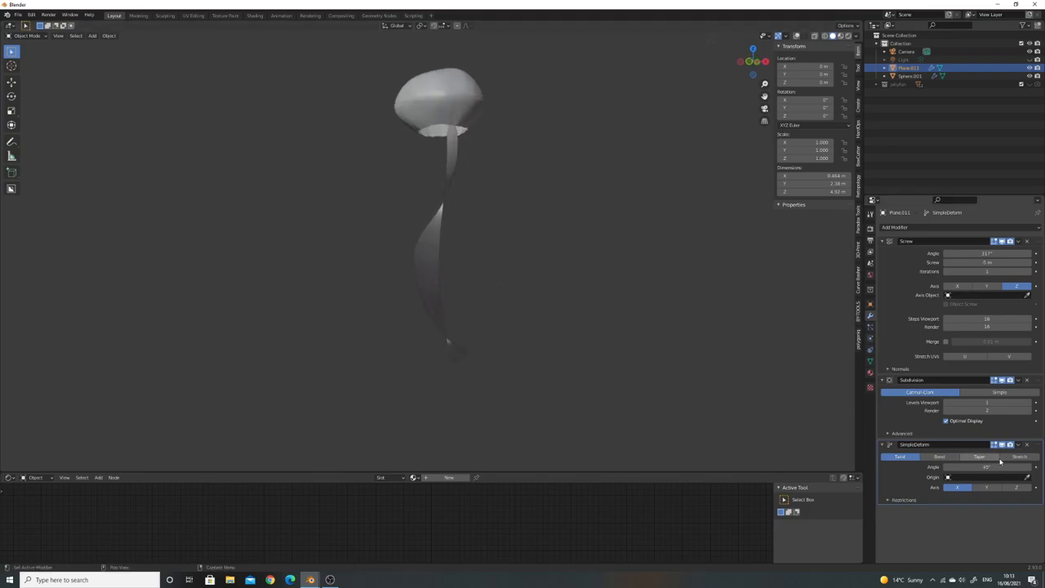
pyautogui.click(979, 456)
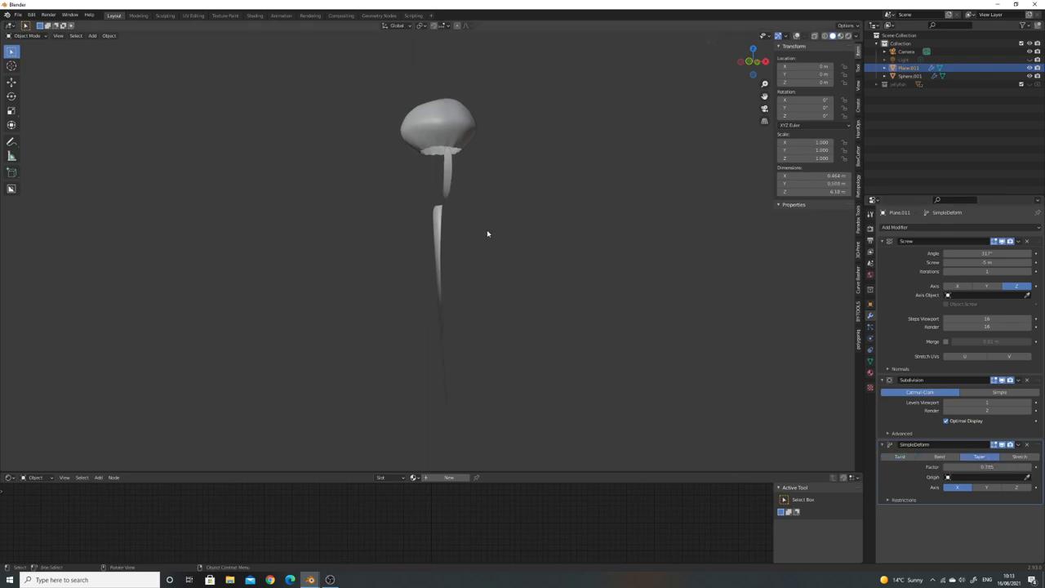
pyautogui.moveTo(582, 374)
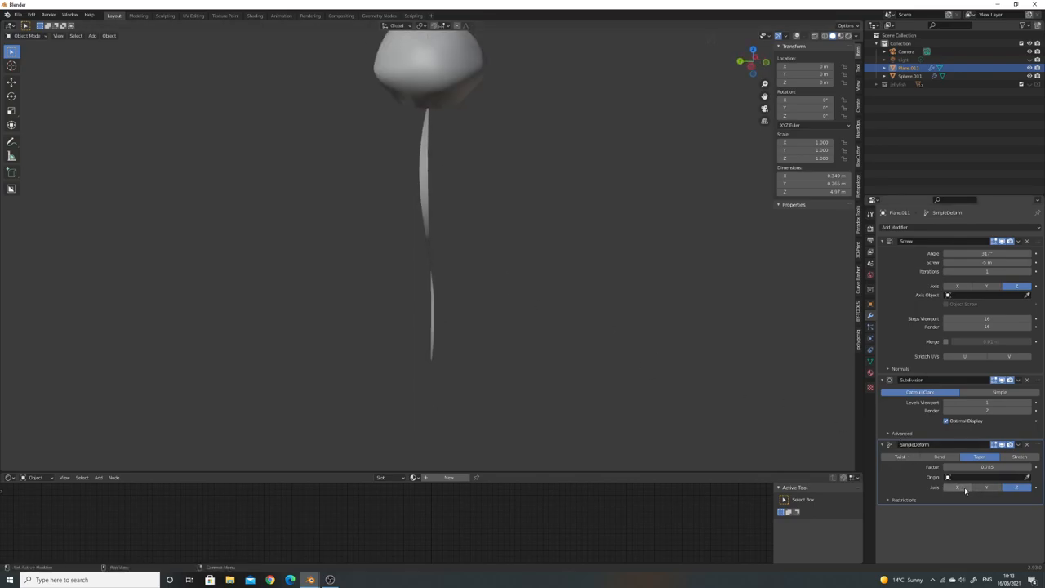
pyautogui.click(957, 487)
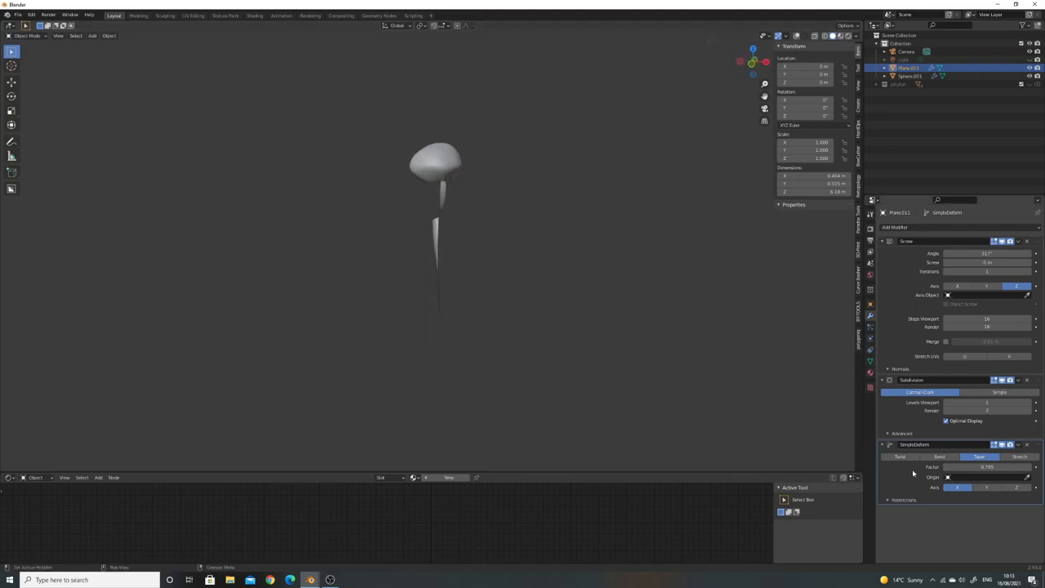
pyautogui.click(1017, 487)
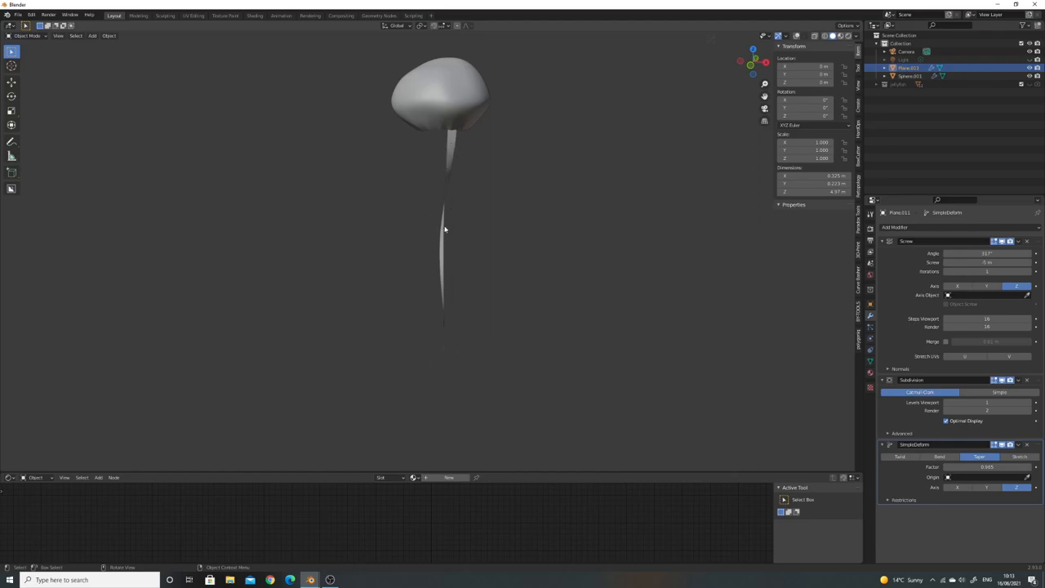
pyautogui.moveTo(456, 334)
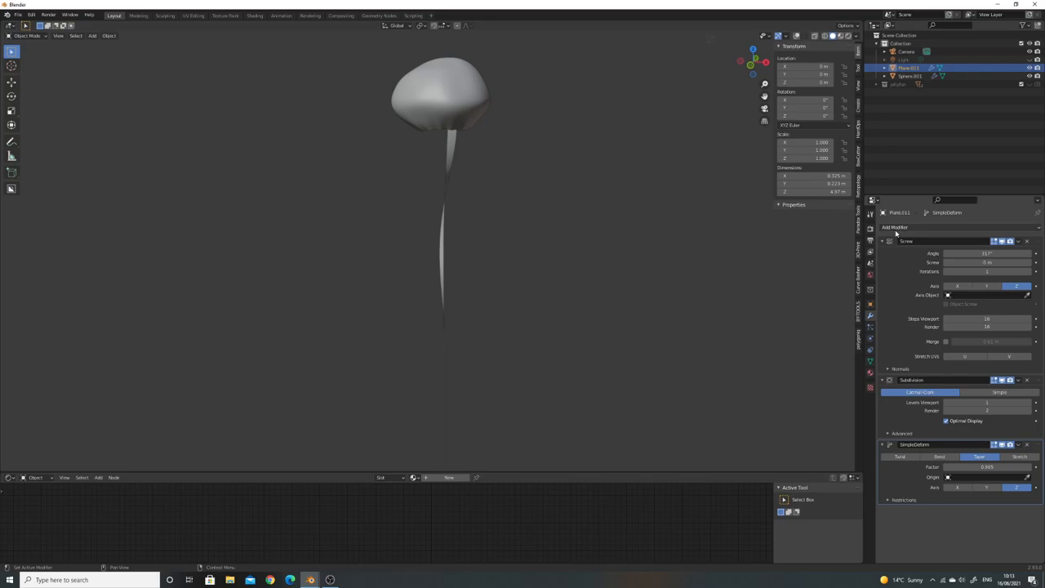
pyautogui.click(895, 227)
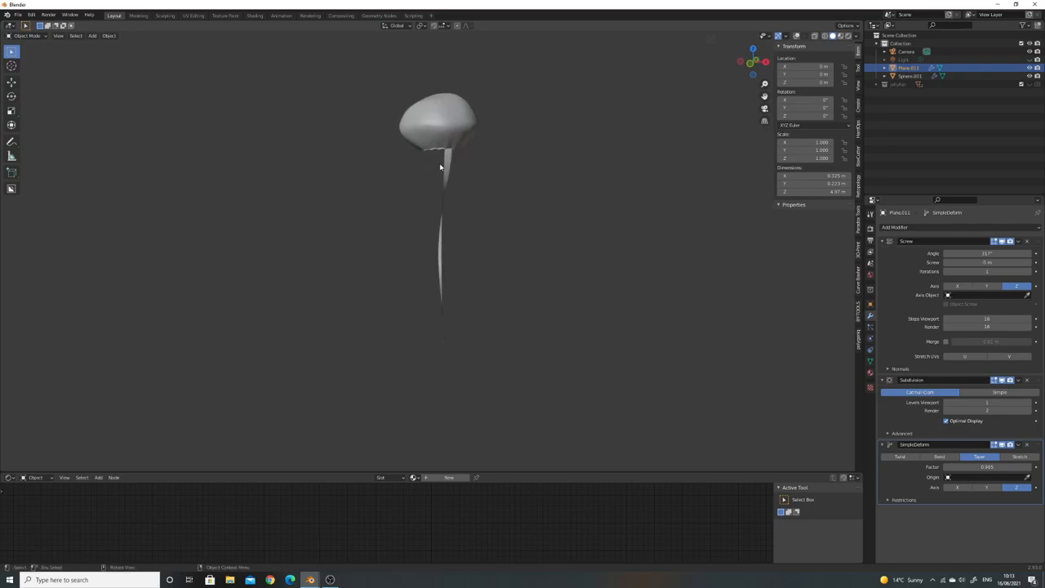
pyautogui.moveTo(447, 159)
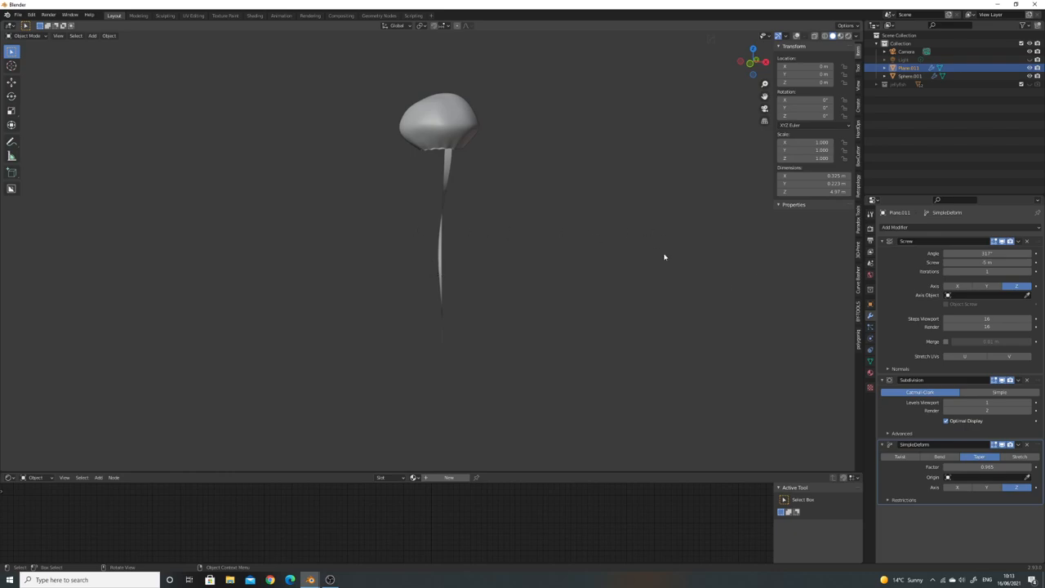
# - Add a Displace modifier using a new noise texture named 'tentacles'
pyautogui.click(895, 227)
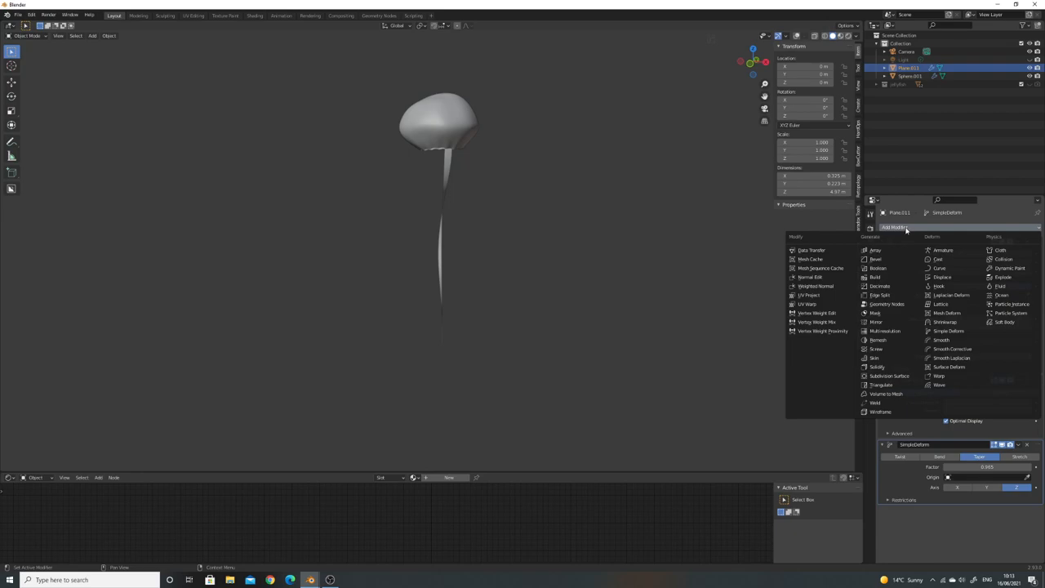
pyautogui.moveTo(941, 277)
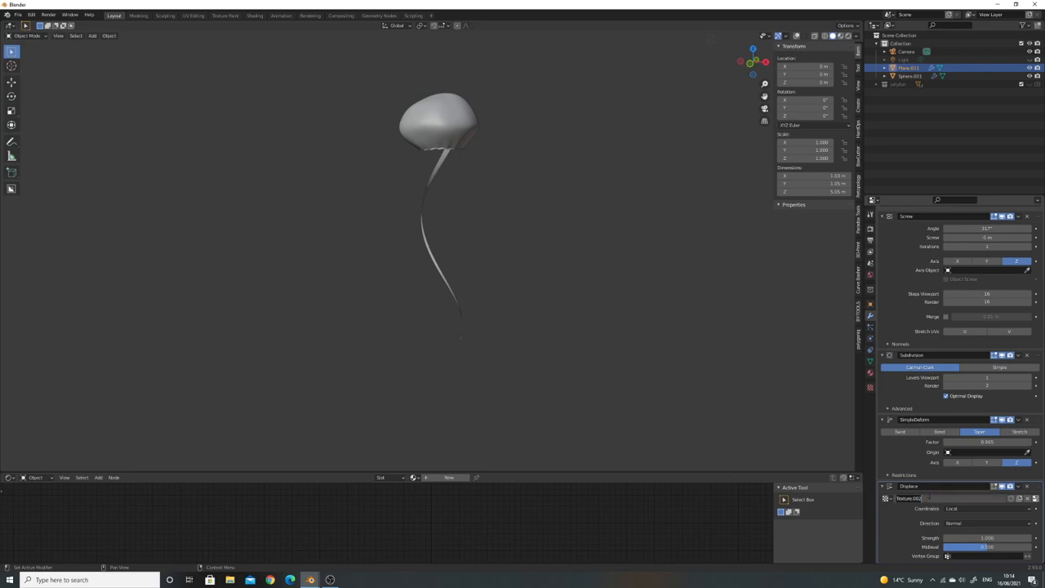
pyautogui.click(906, 498)
pyautogui.write('tentacles')
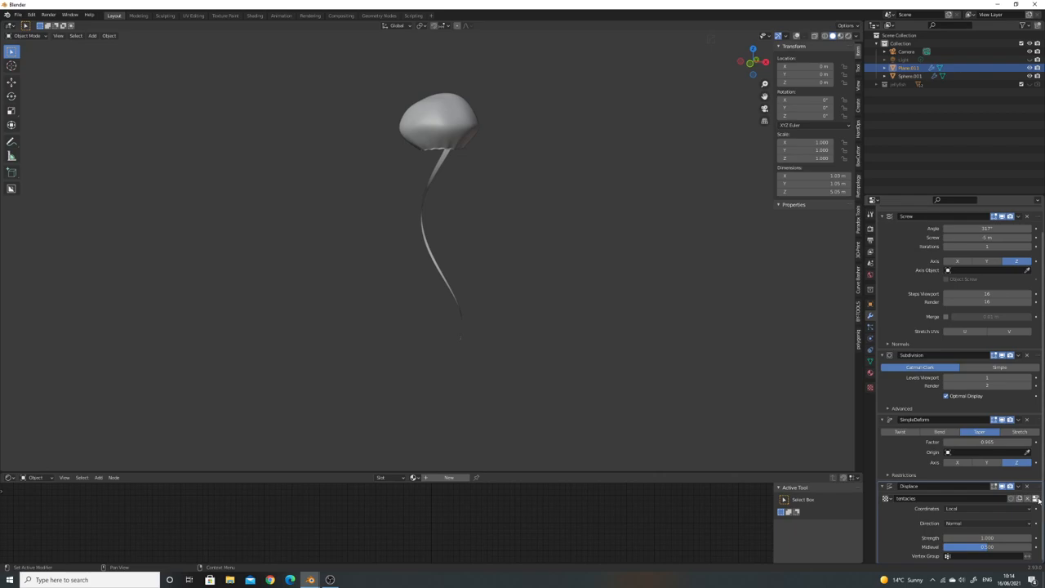
pyautogui.moveTo(1035, 499)
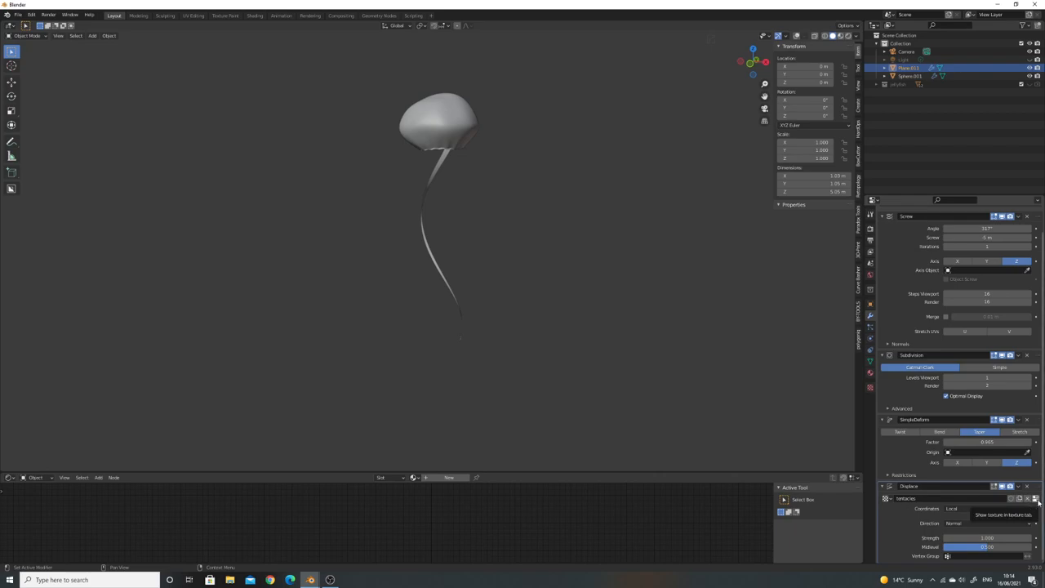
pyautogui.click(1033, 498)
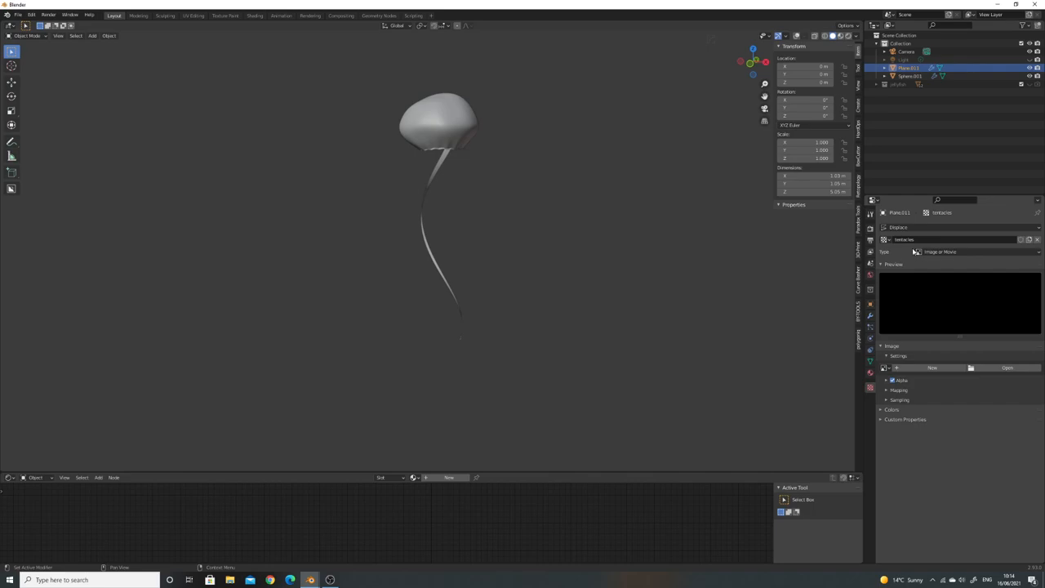
pyautogui.moveTo(908, 239)
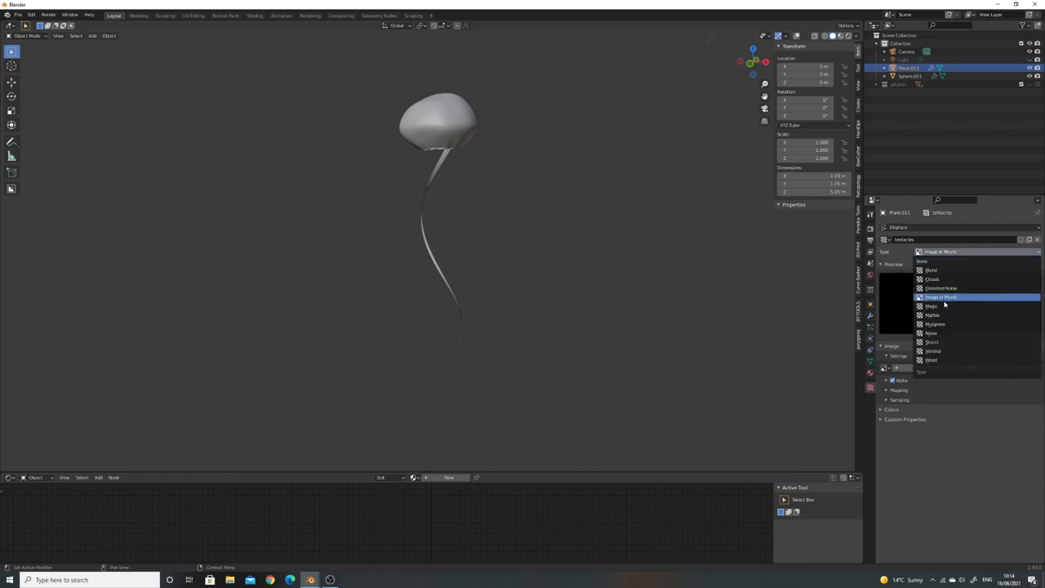
pyautogui.click(931, 315)
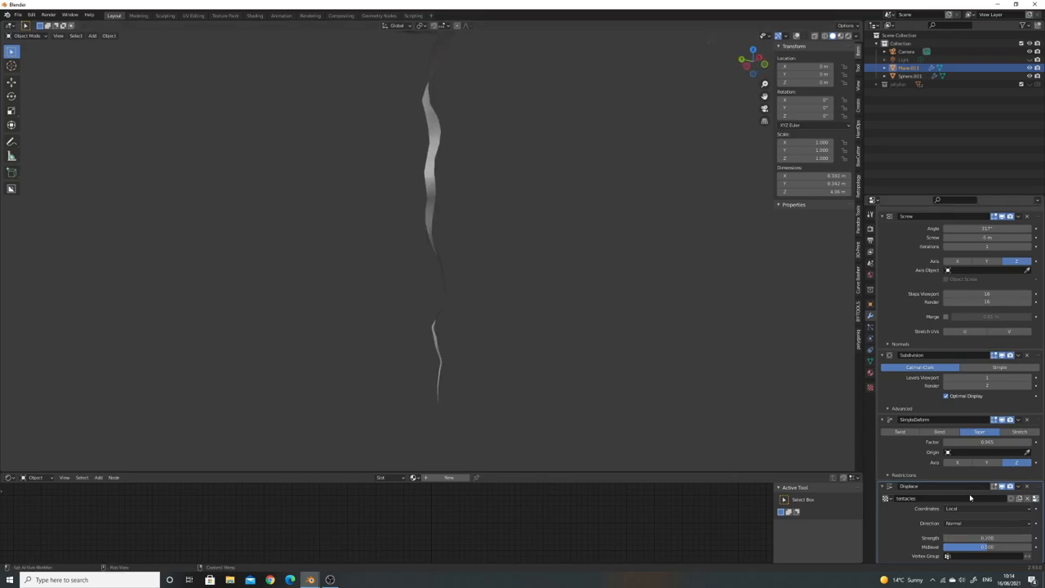
pyautogui.click(797, 35)
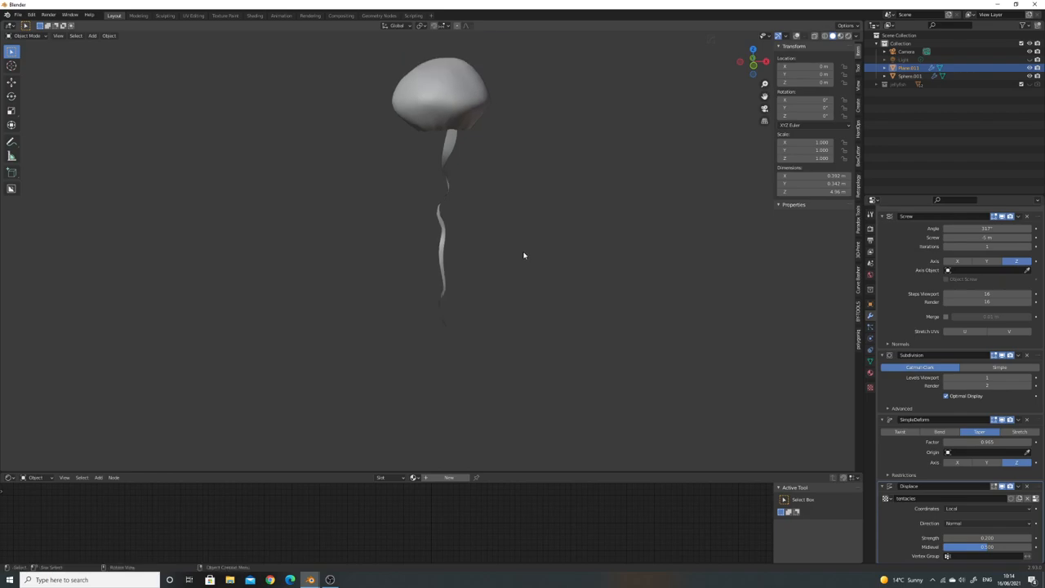
pyautogui.moveTo(467, 175)
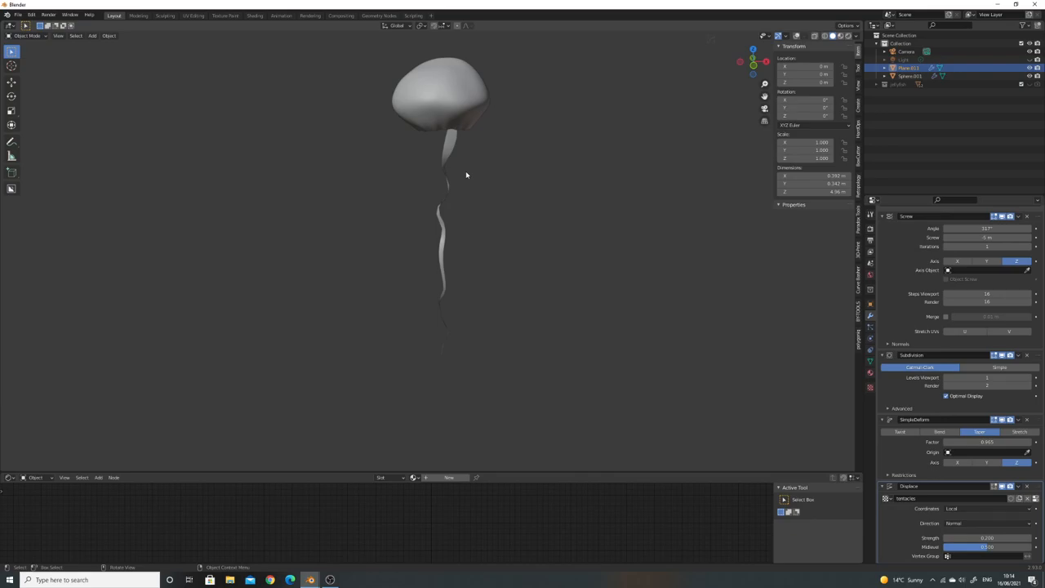
pyautogui.moveTo(744, 368)
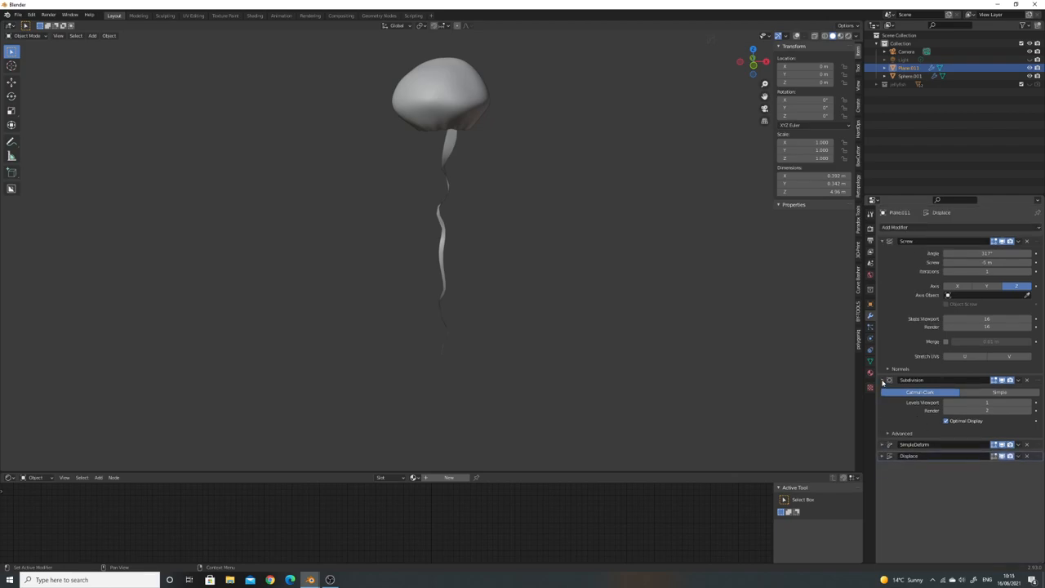
# - Add a second Displace modifier with texture tentacles.001 set to Stucci
pyautogui.click(884, 240)
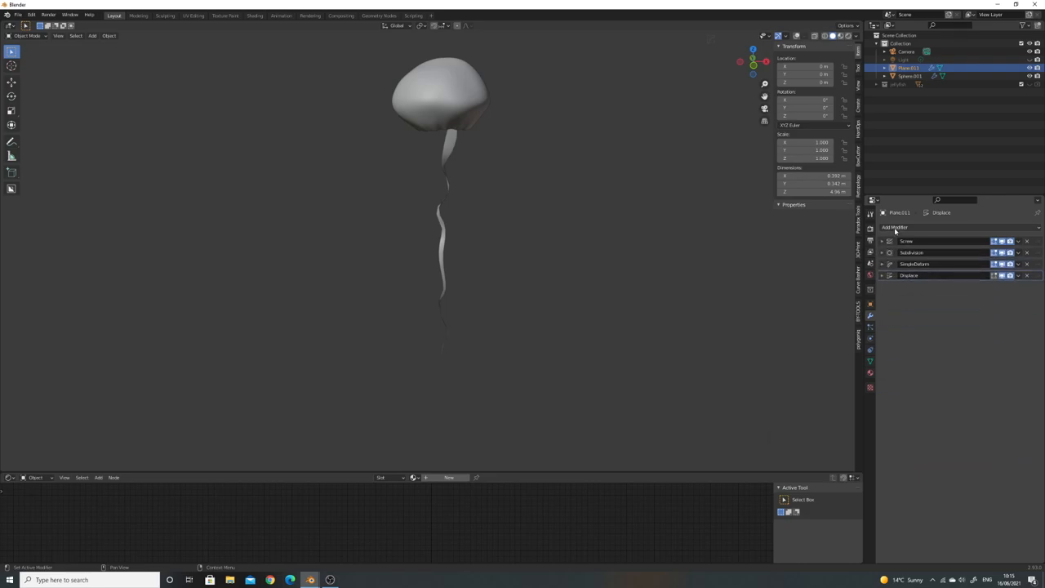
pyautogui.click(895, 227)
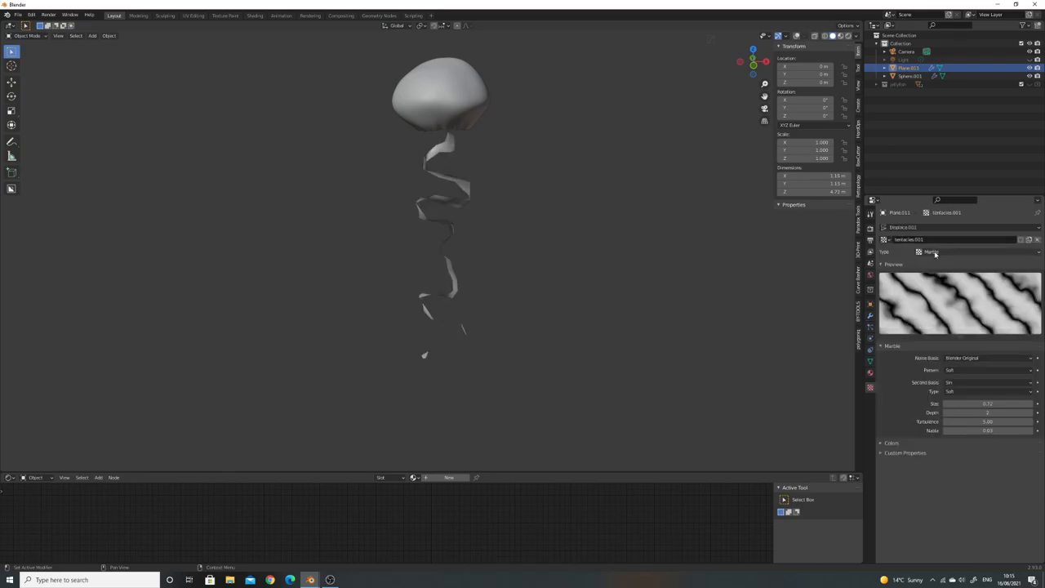
pyautogui.click(930, 251)
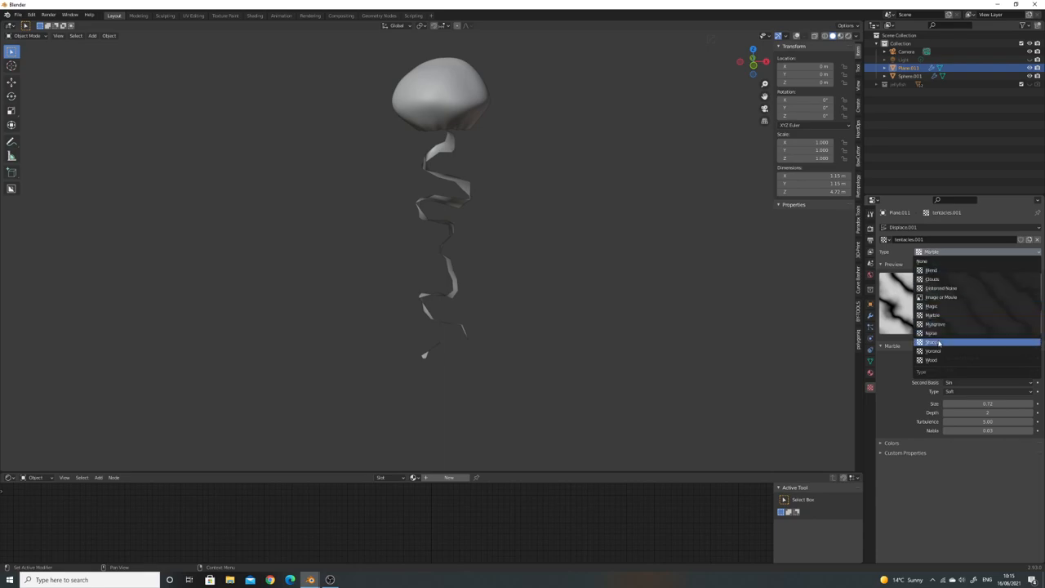
pyautogui.click(933, 342)
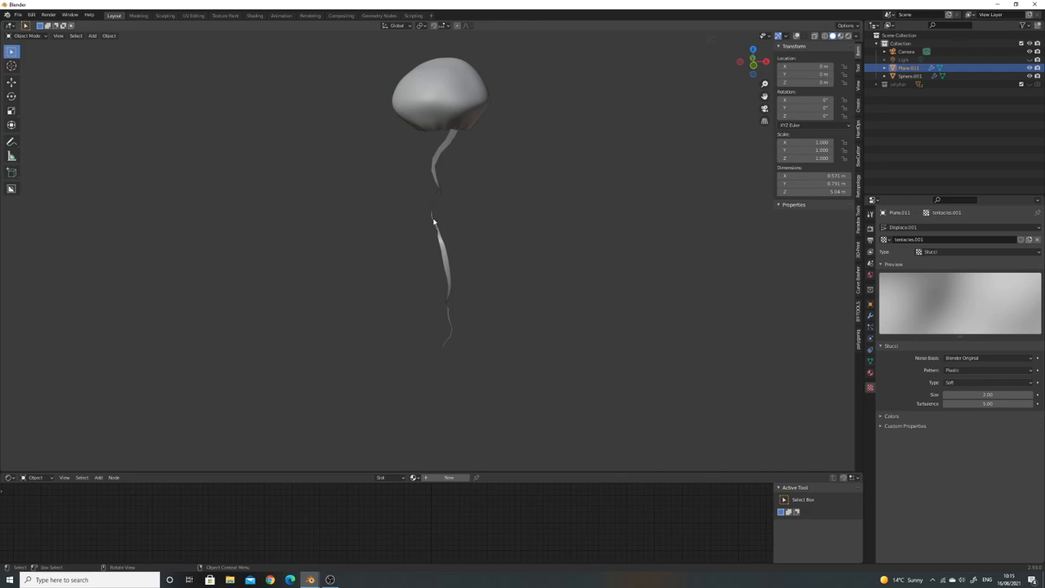
pyautogui.moveTo(435, 219)
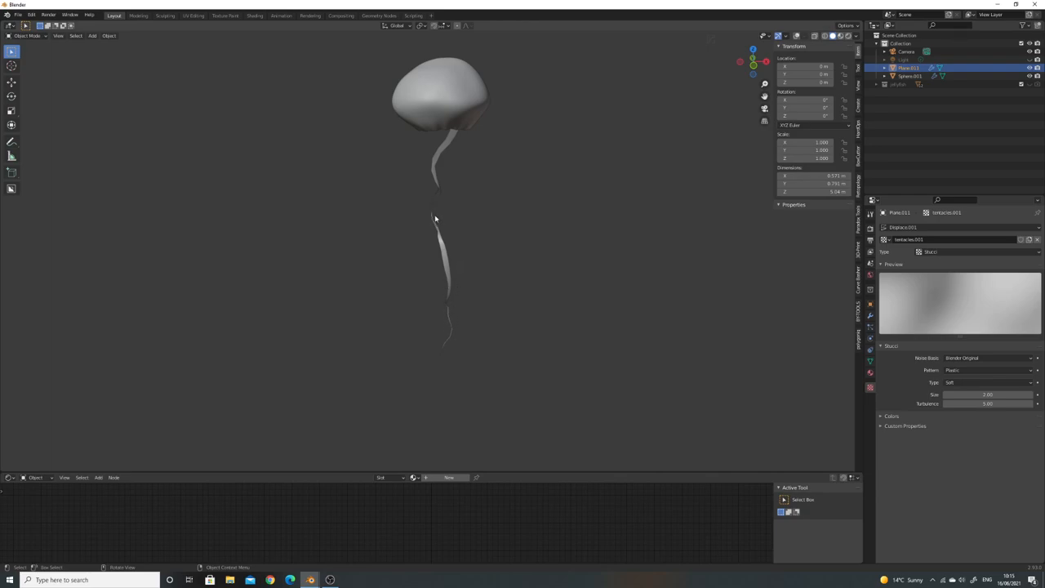
pyautogui.moveTo(448, 254)
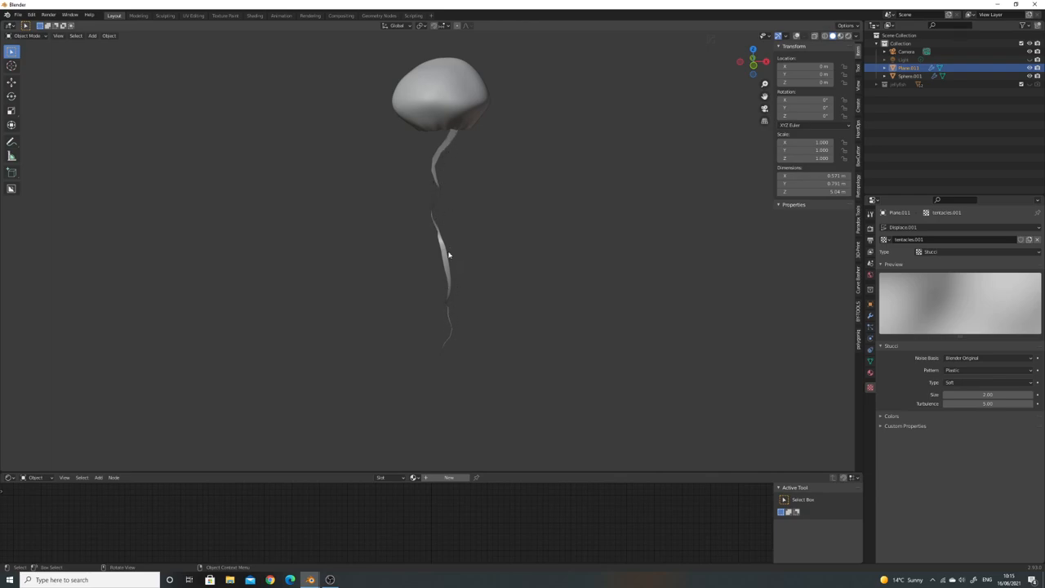
pyautogui.moveTo(477, 309)
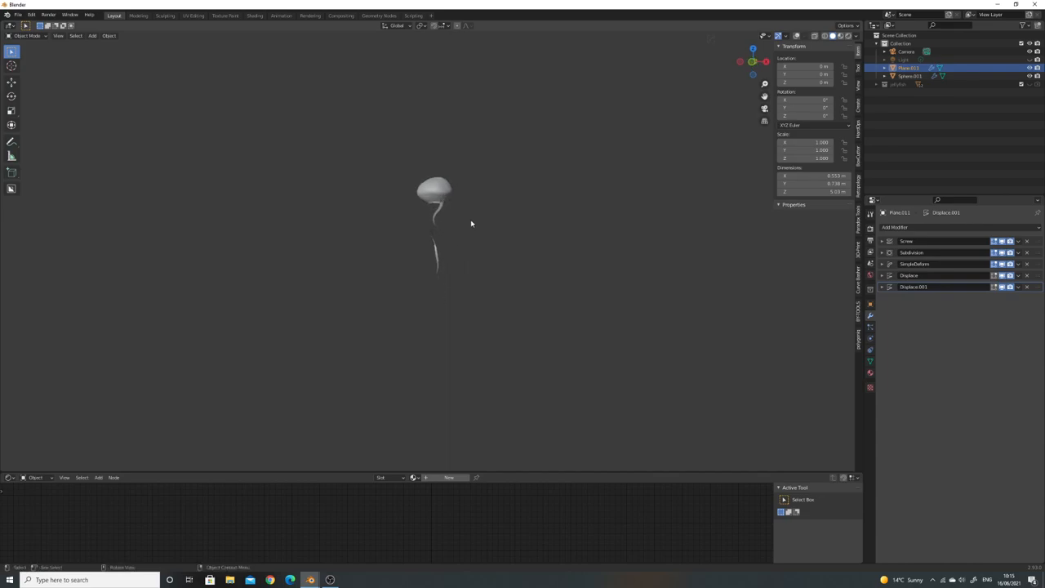
# - Add a Subdivision Surface modifier to the tentacle and select the tentacle ribbon
pyautogui.click(898, 227)
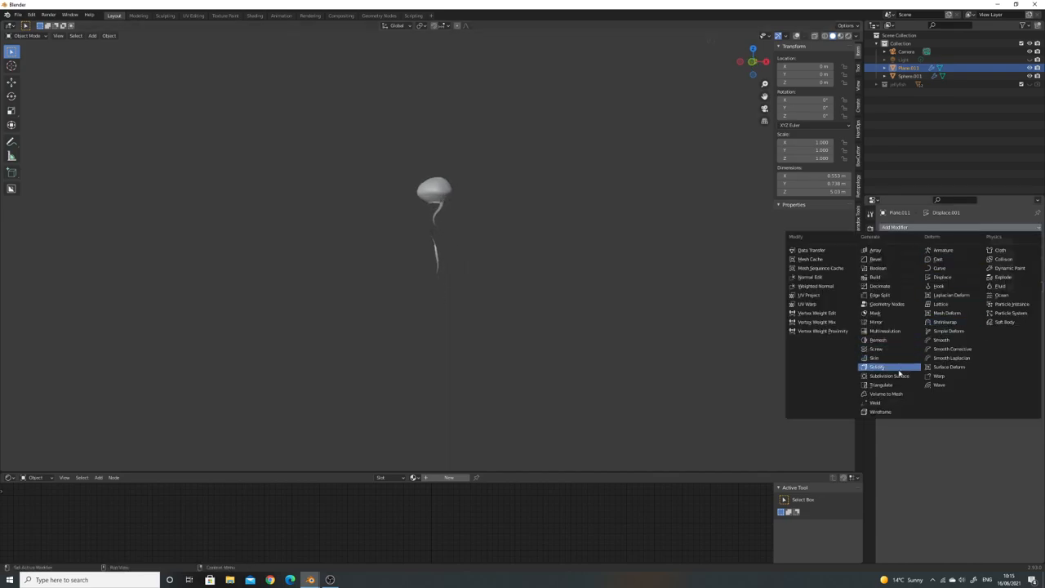
pyautogui.click(890, 376)
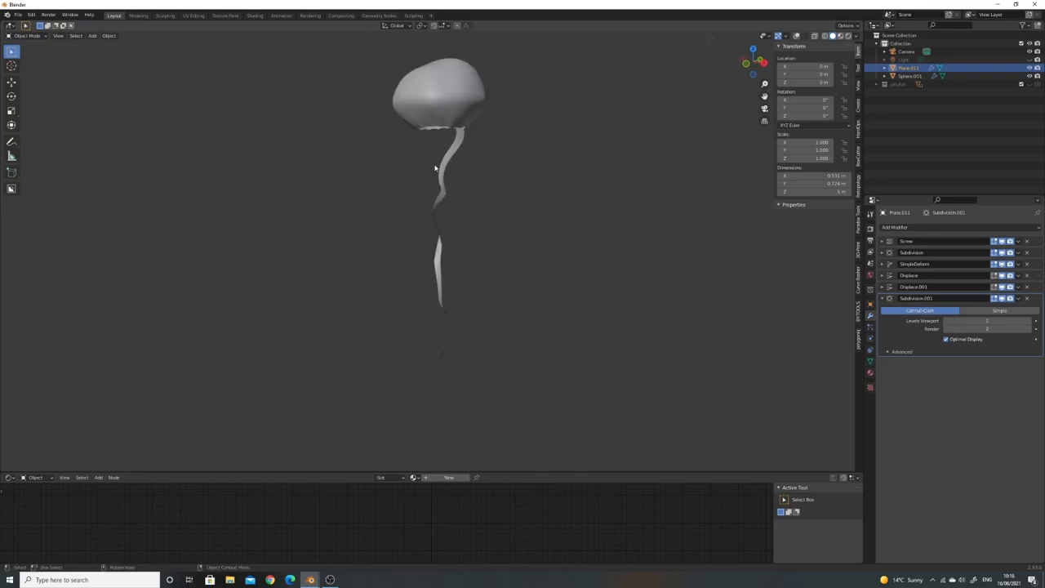
pyautogui.moveTo(442, 192)
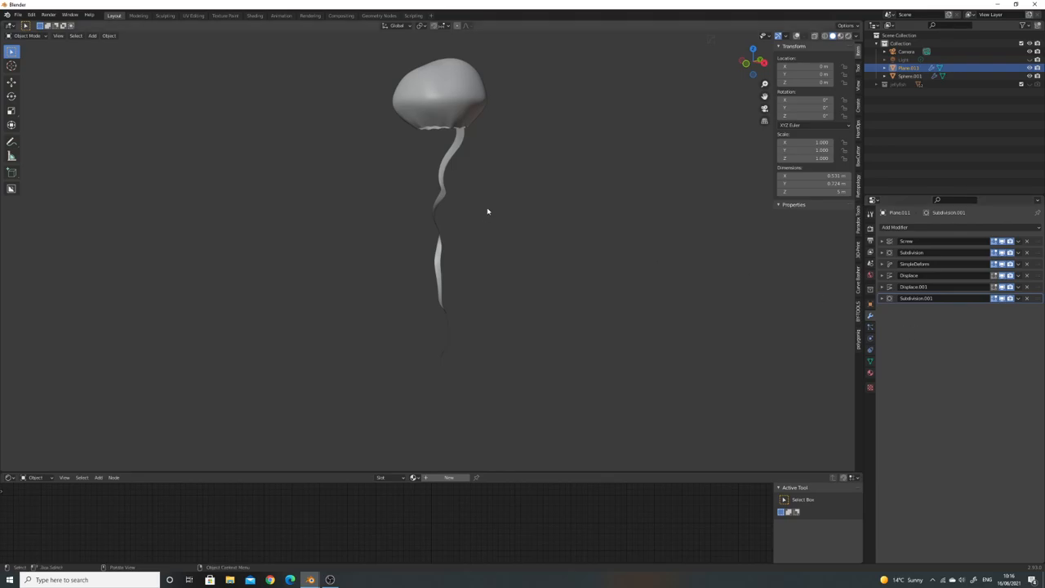
pyautogui.moveTo(487, 205)
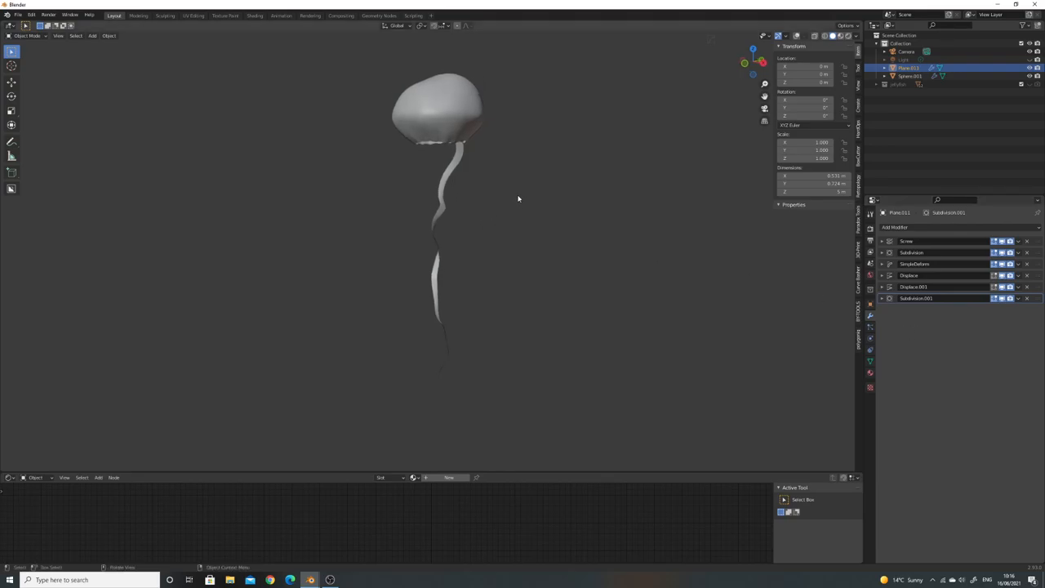
pyautogui.click(440, 245)
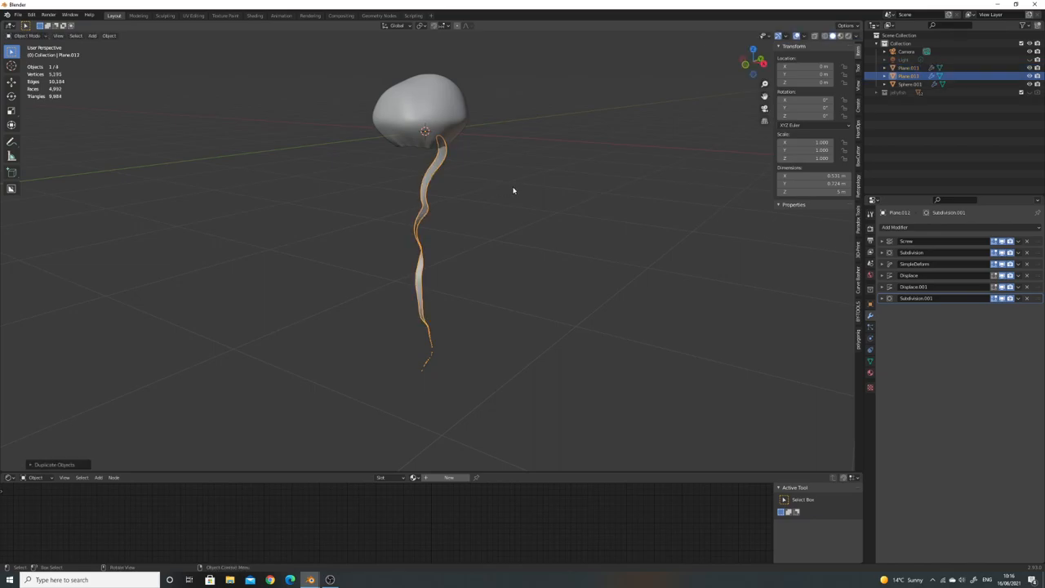
# - Rotate a tentacle copy and change its Screw length to vary the strands
pyautogui.press('r')
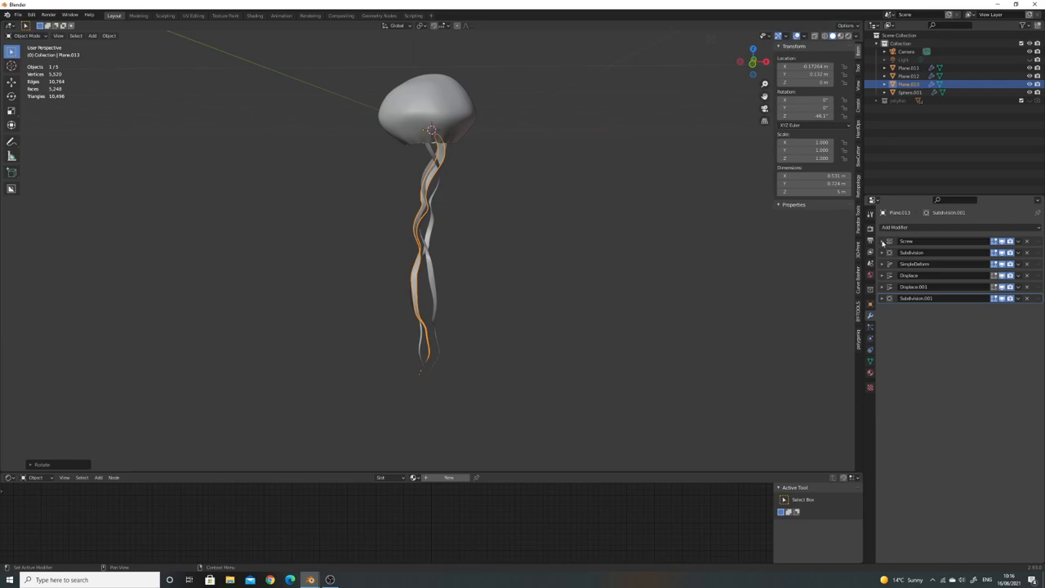
pyautogui.click(882, 241)
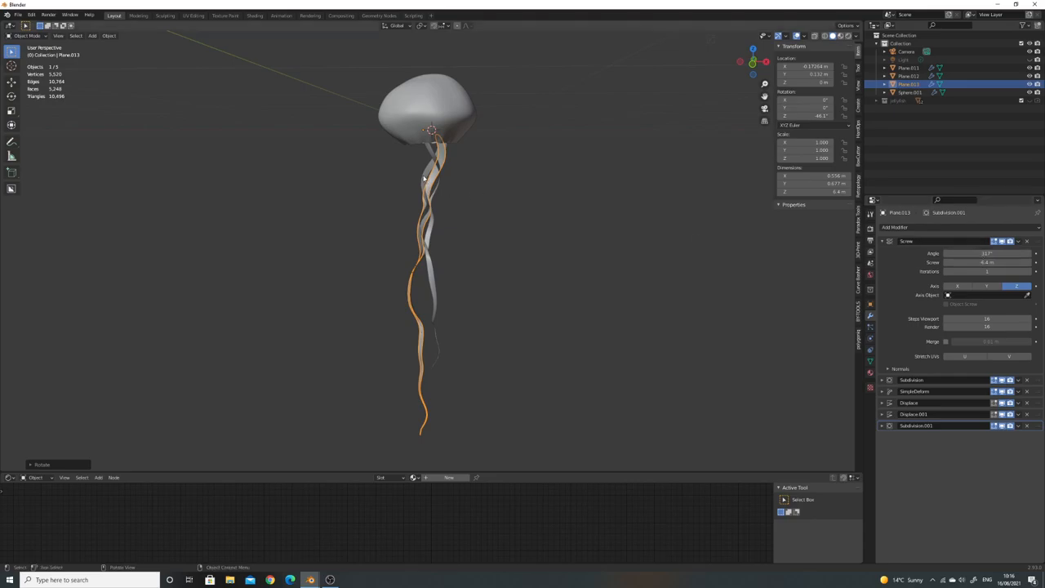
pyautogui.moveTo(433, 200)
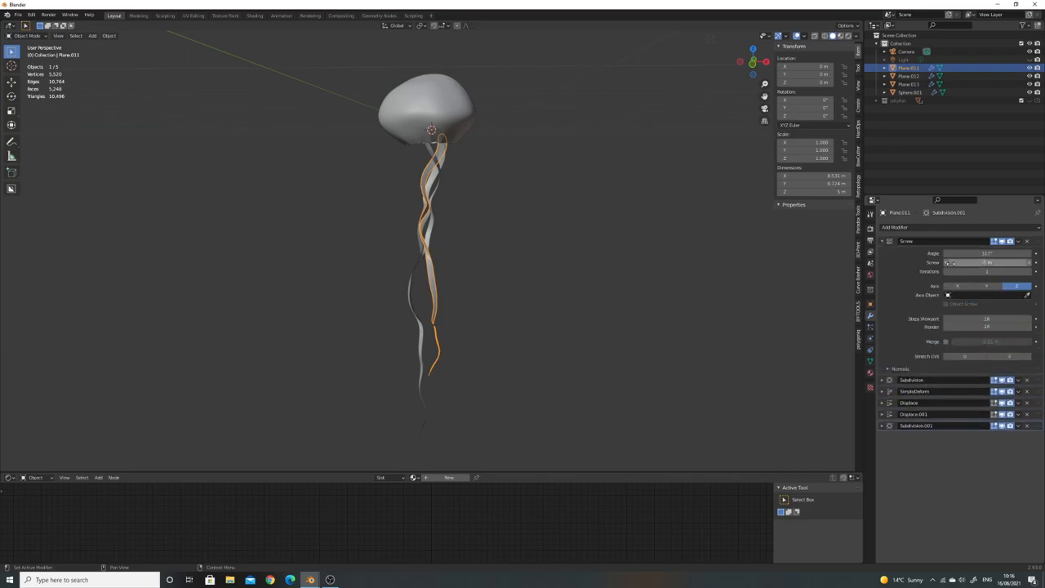
pyautogui.moveTo(980, 262); pyautogui.dragTo(987, 262)
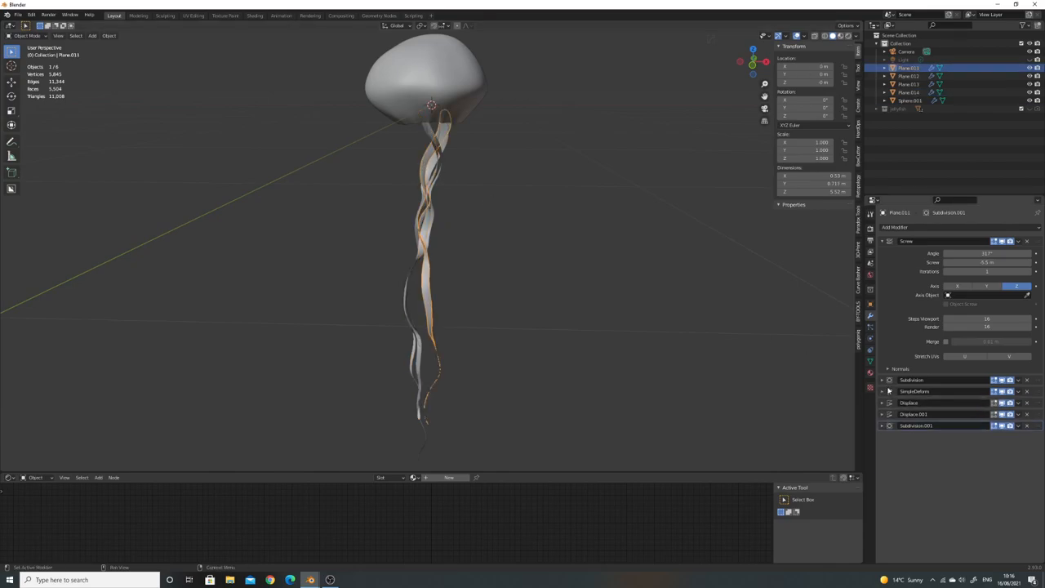
pyautogui.click(909, 403)
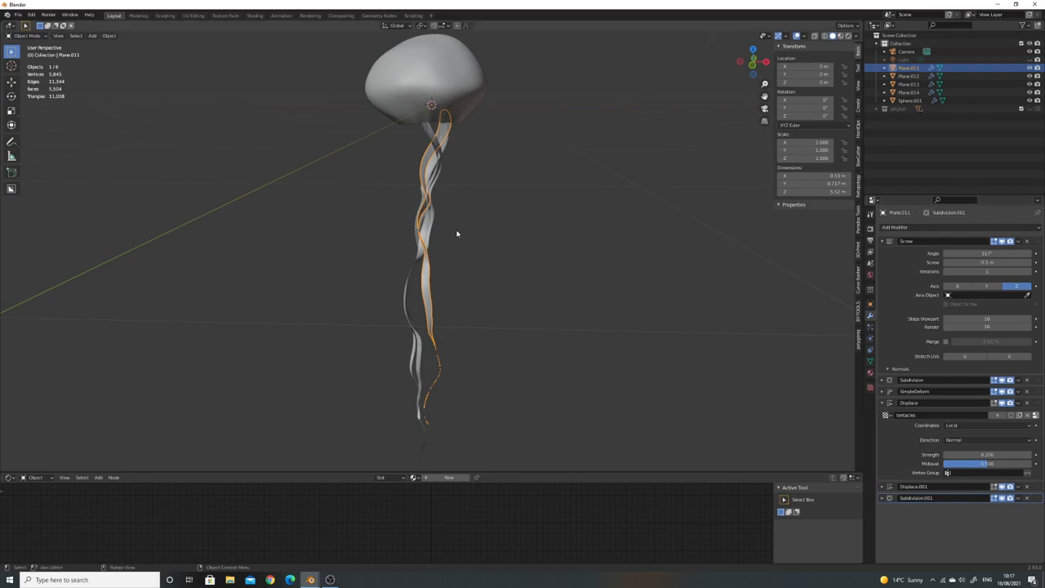
pyautogui.moveTo(545, 308)
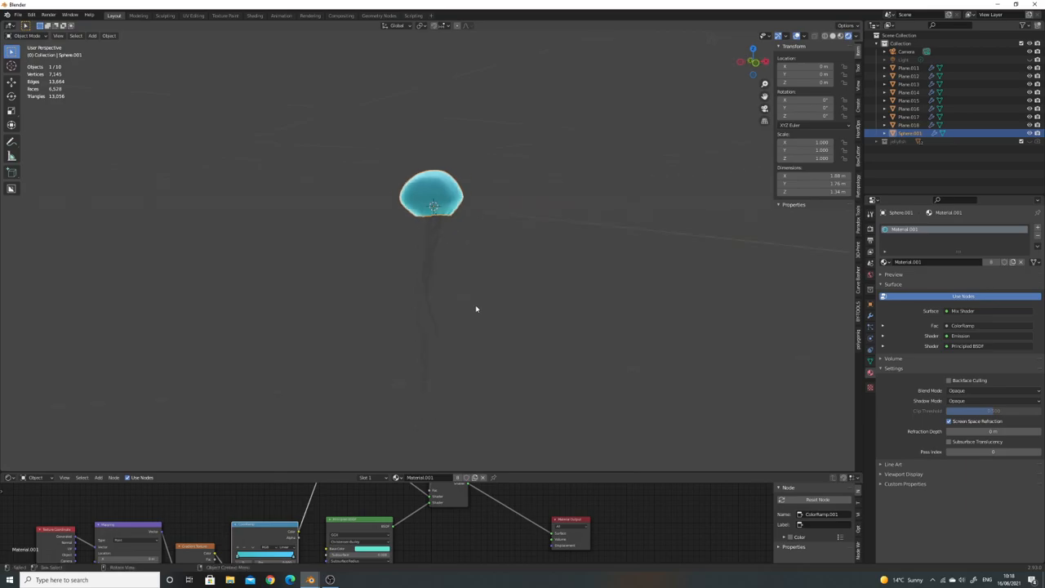
pyautogui.moveTo(569, 476)
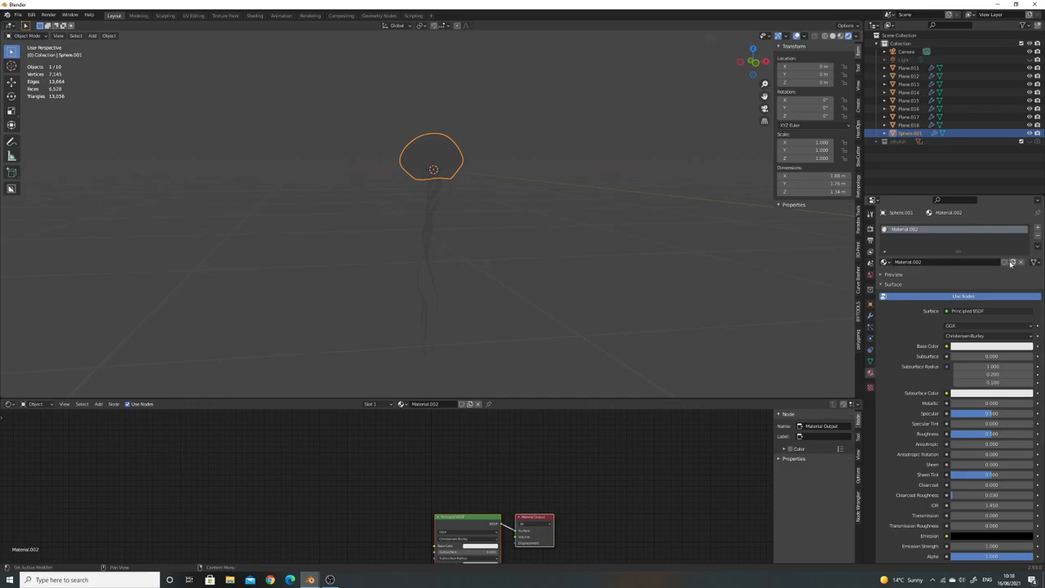
# - Rename the bell's new material to 'jellyfish'
pyautogui.doubleClick(903, 229)
pyautogui.write('jellyfish')
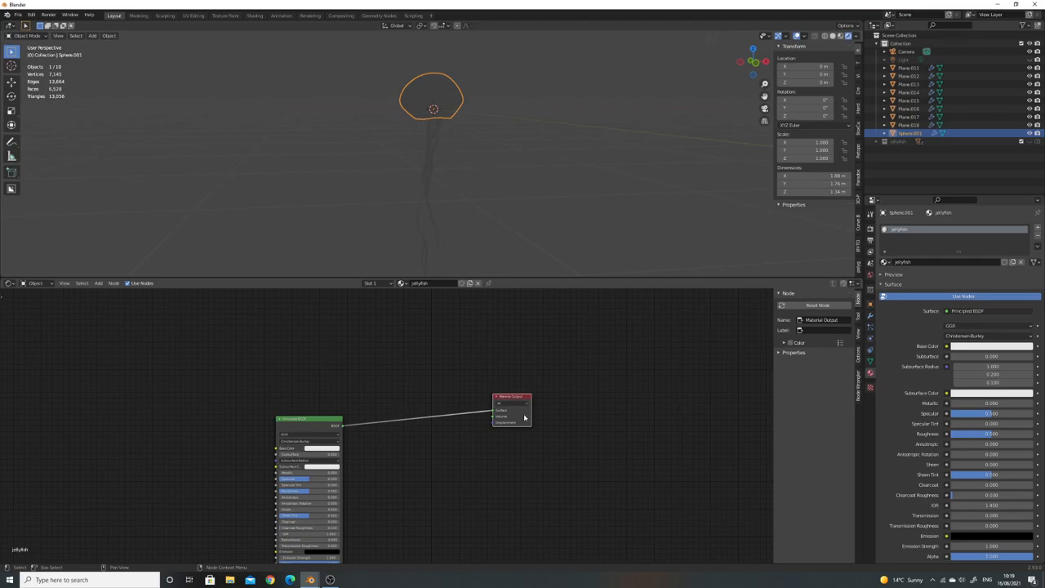
pyautogui.scroll(-3)
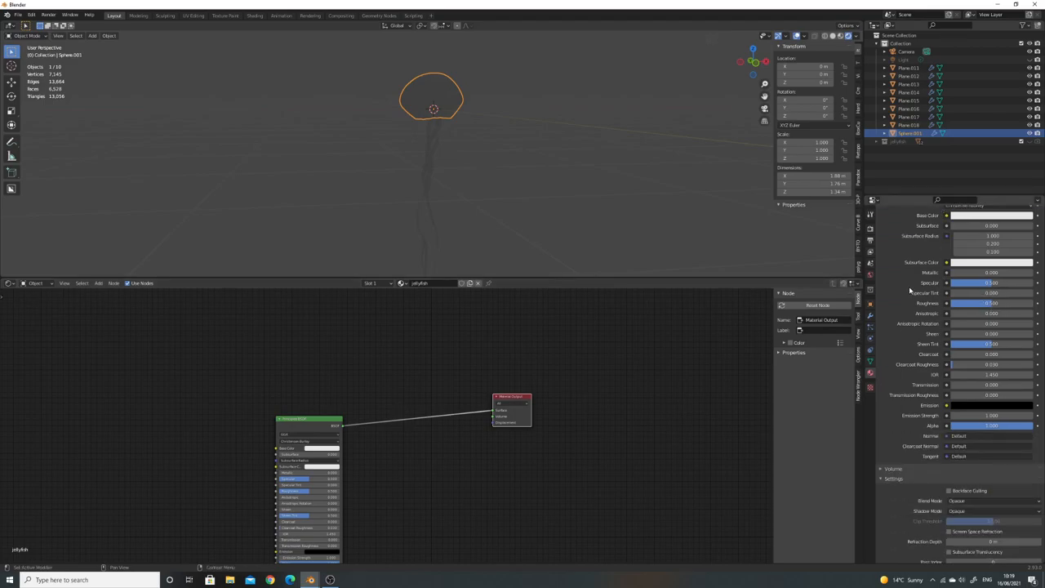
pyautogui.scroll(-3)
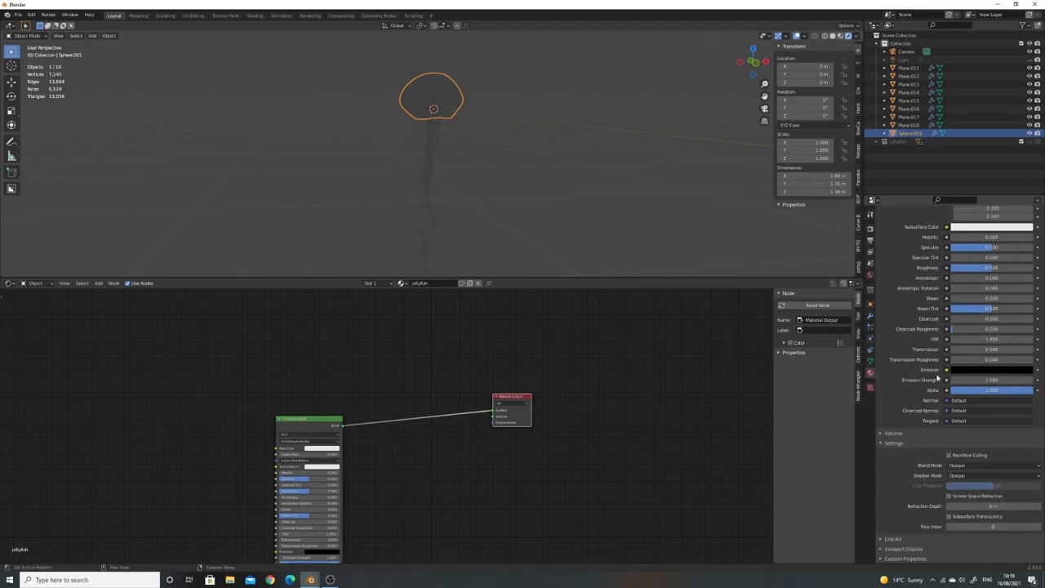
pyautogui.moveTo(950, 496)
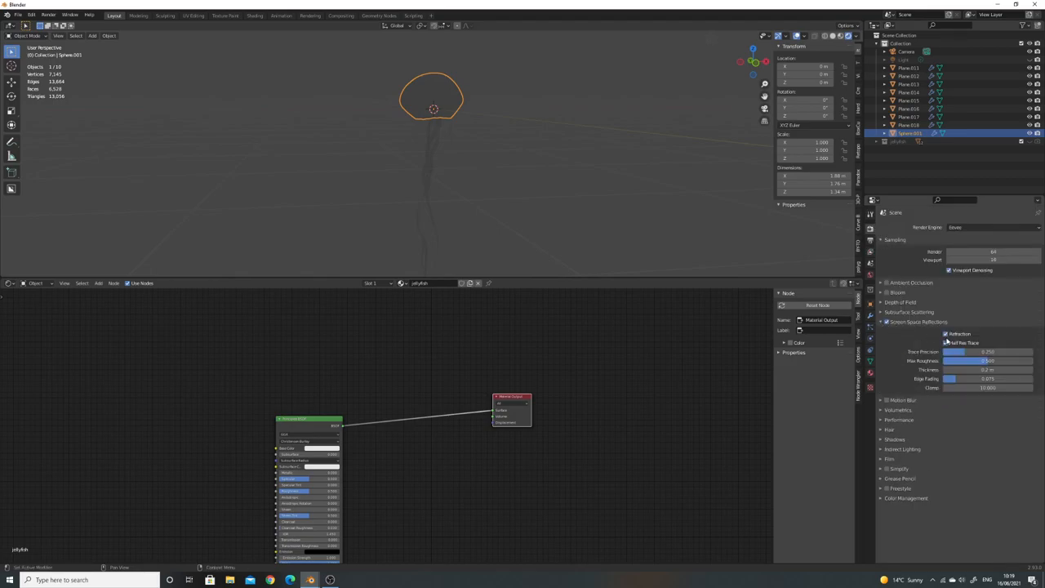
pyautogui.moveTo(947, 335)
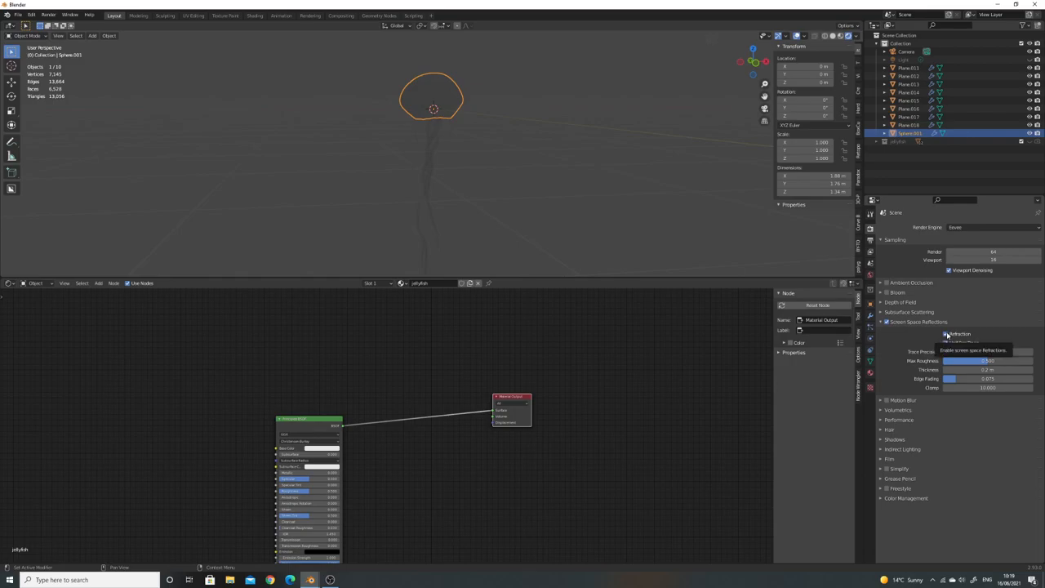
# - Turn on Refraction under Eevee's Screen Space Reflections
pyautogui.click(946, 334)
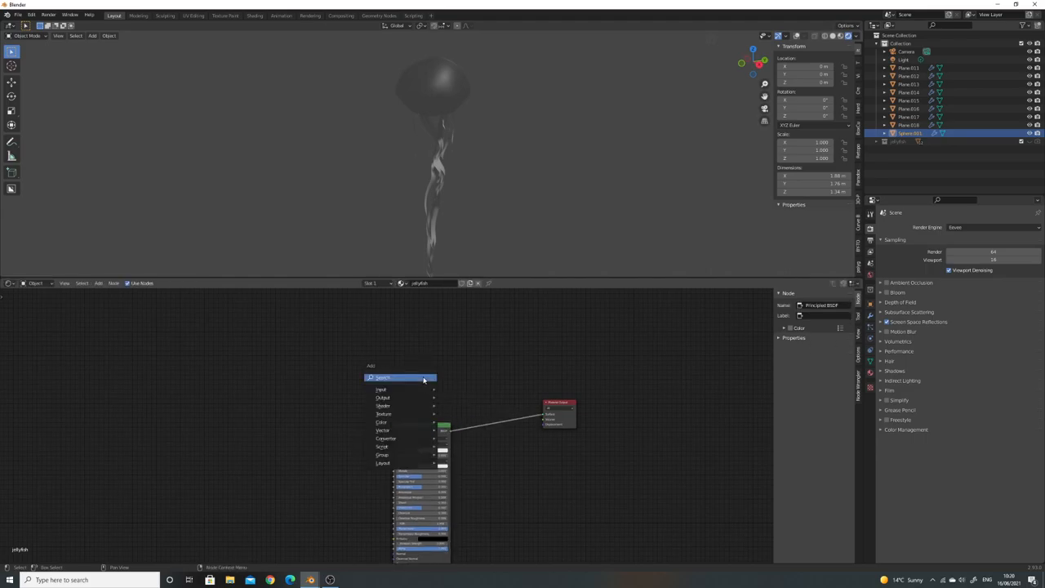
# - Add an Emission shader node and enable the Node Wrangler add-on in Preferences
pyautogui.click(380, 389)
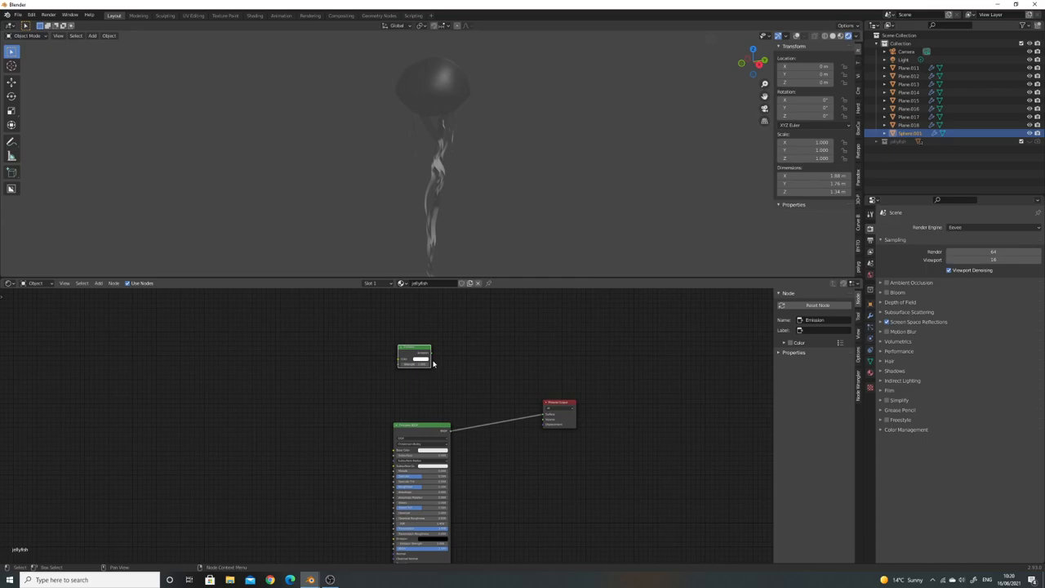
pyautogui.click(31, 15)
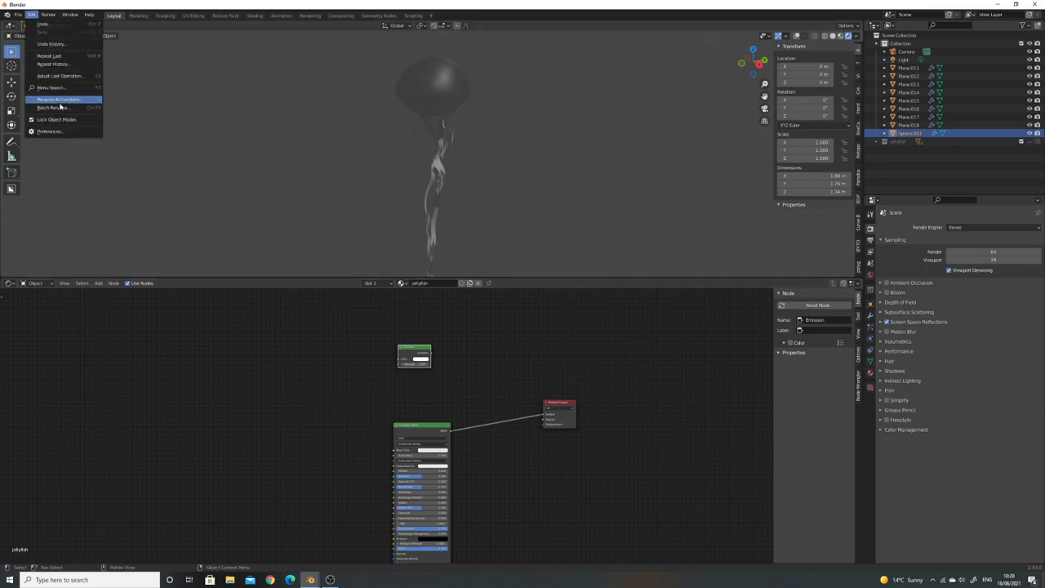
pyautogui.click(50, 131)
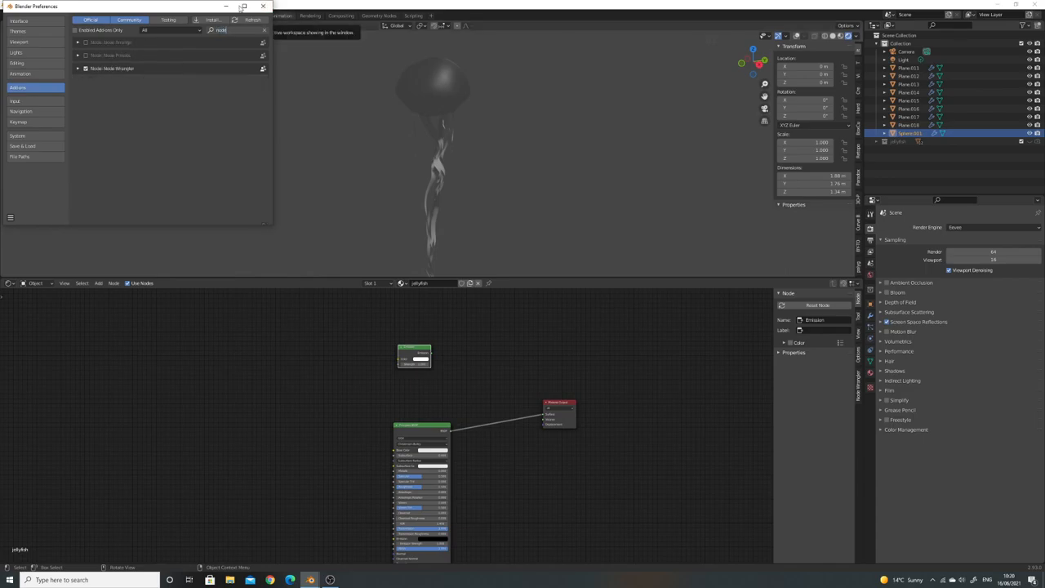
pyautogui.click(262, 6)
pyautogui.write('fre')
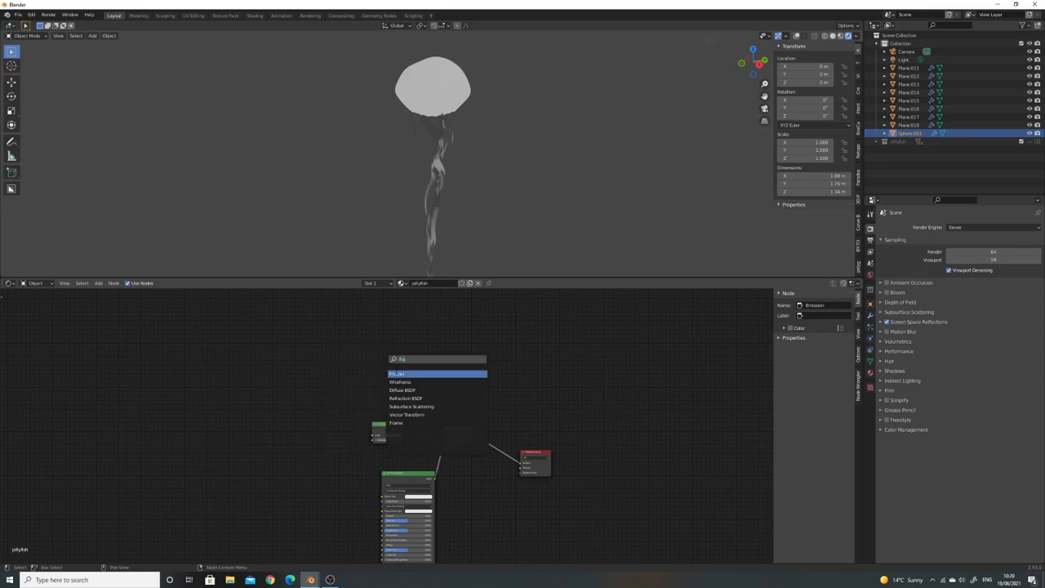
# - Add Fresnel, ColorRamp and Mix Shader nodes, wiring Emission and Principled BSDF through the Mix
pyautogui.click(400, 373)
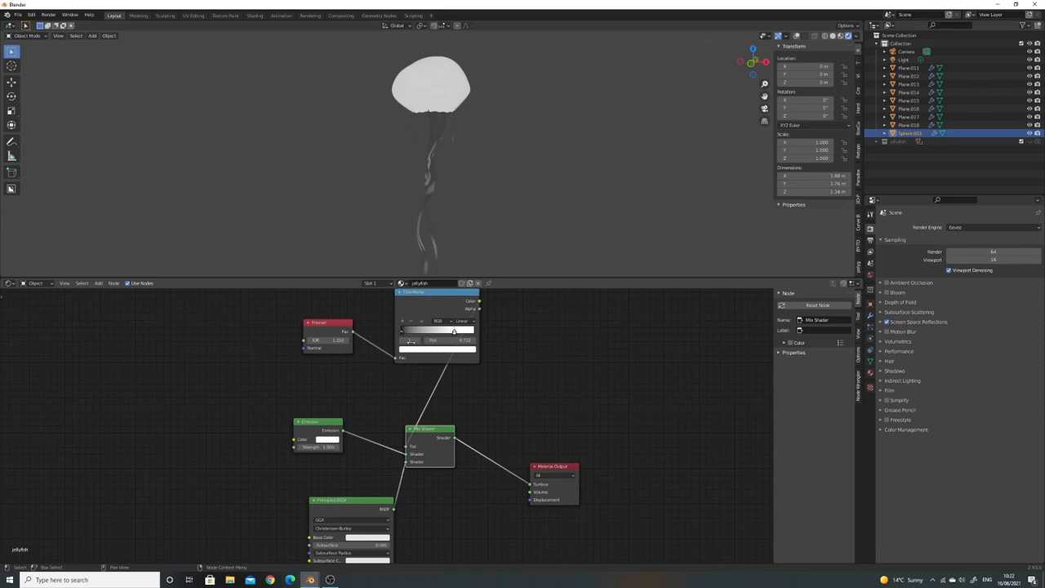
pyautogui.scroll(-3)
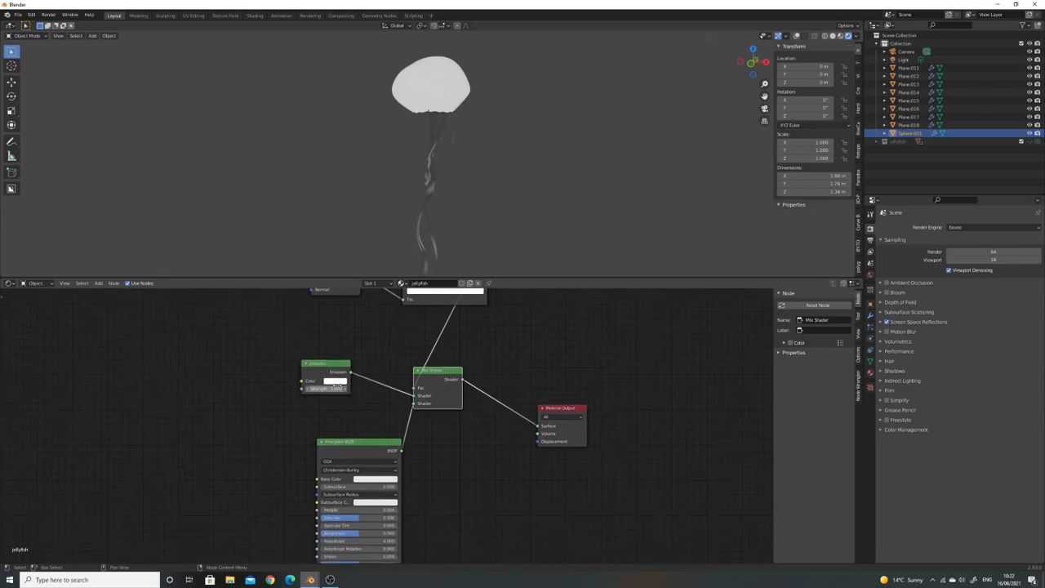
# - Make the Emission colour light cyan with higher Strength
pyautogui.click(334, 381)
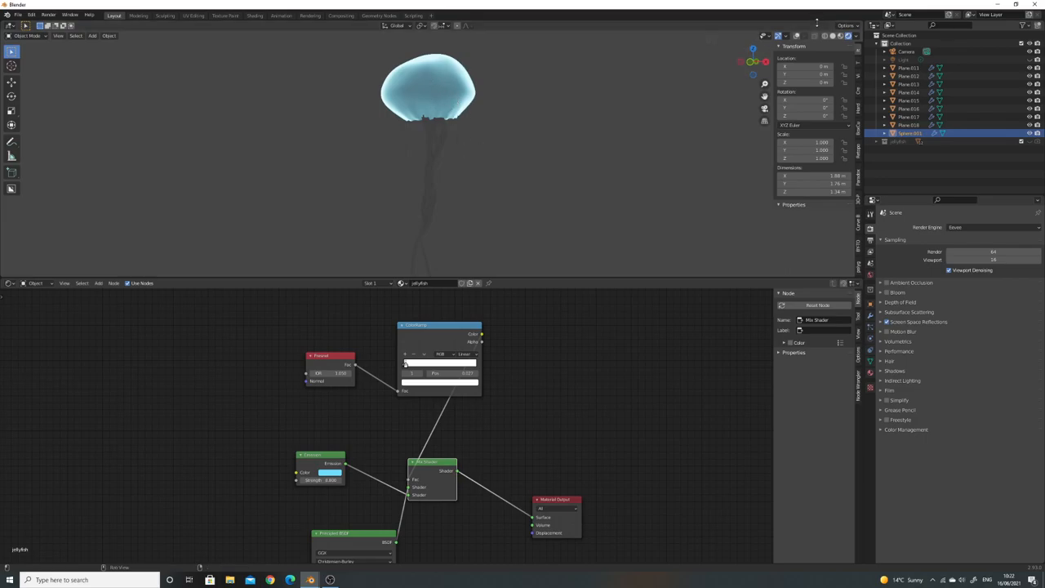
pyautogui.moveTo(404, 416)
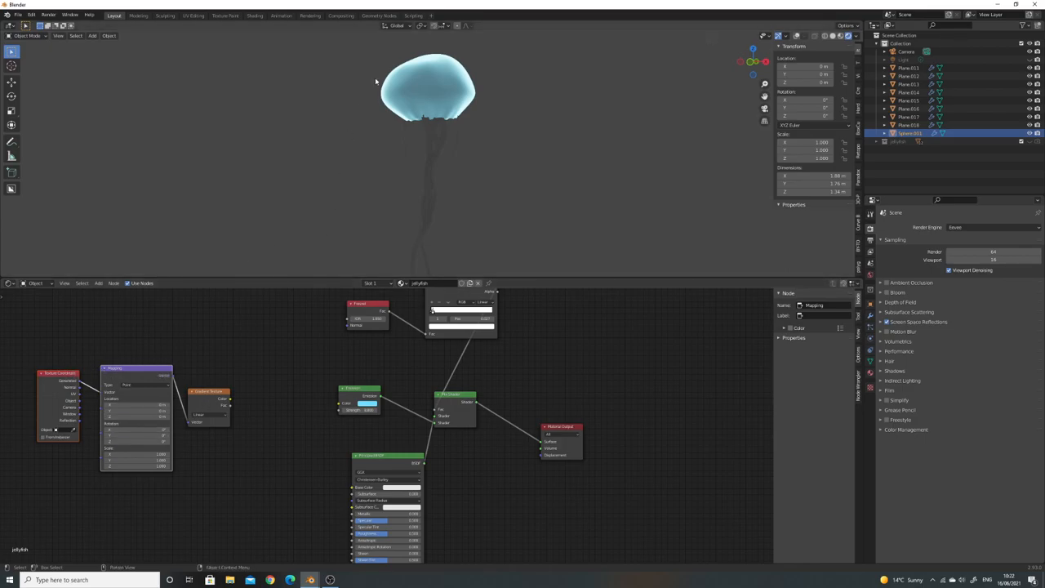
pyautogui.moveTo(264, 258)
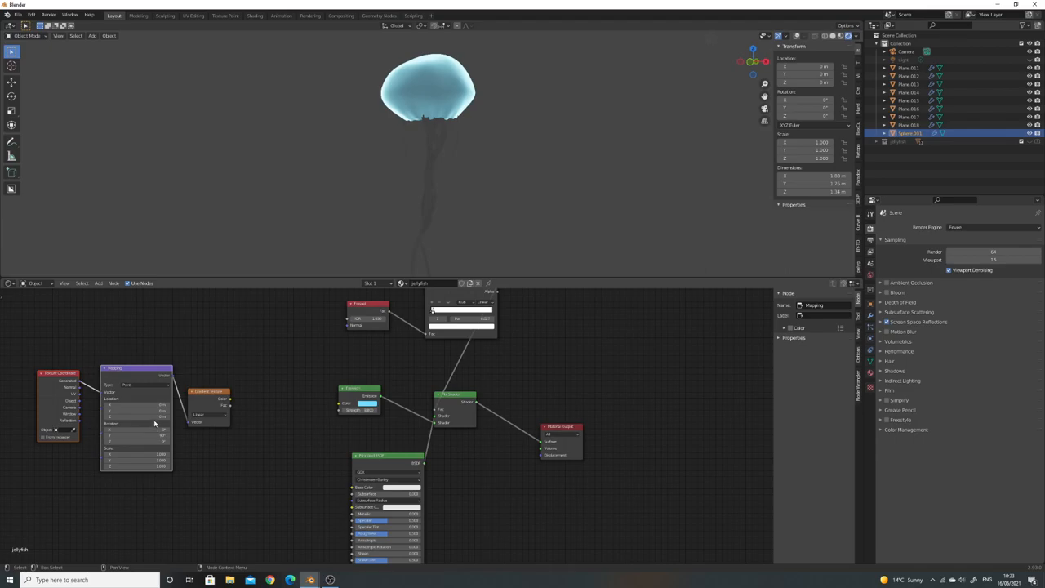
pyautogui.moveTo(235, 409)
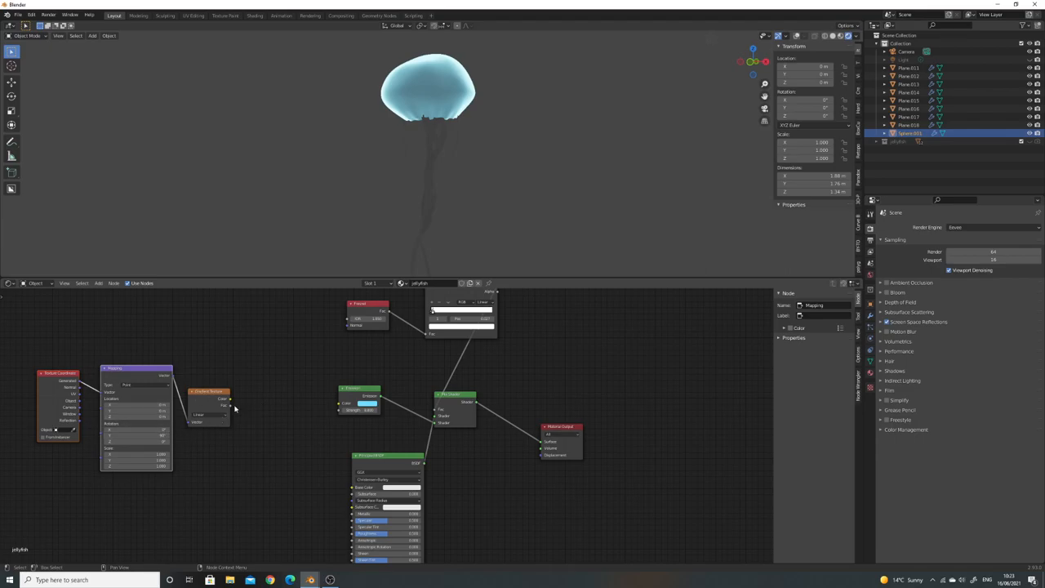
pyautogui.moveTo(239, 401)
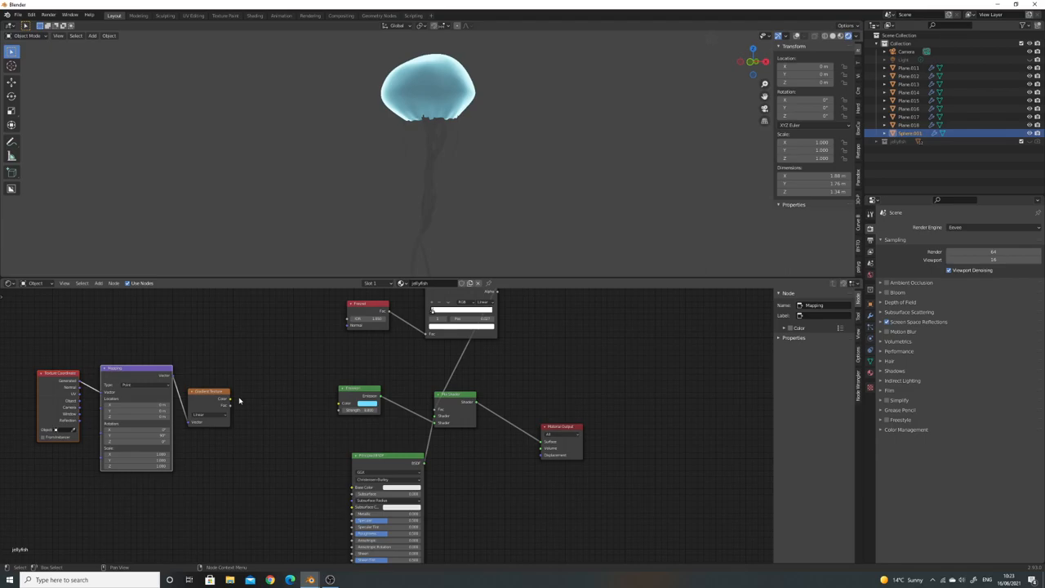
pyautogui.moveTo(270, 391)
pyautogui.write('col')
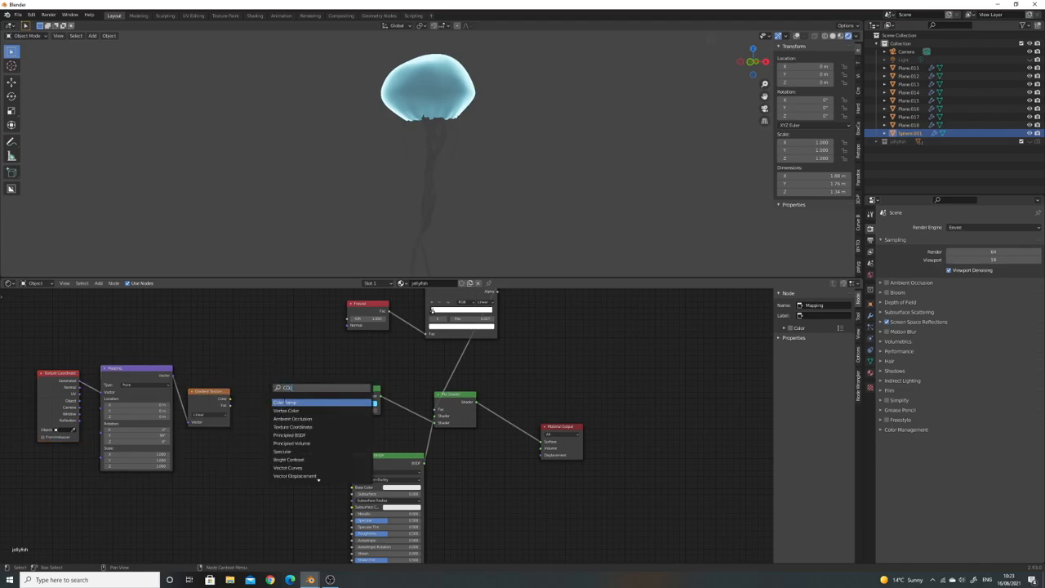
# - Insert a Color Ramp between Gradient Texture and Emission Color, stops cyan to green
pyautogui.click(286, 402)
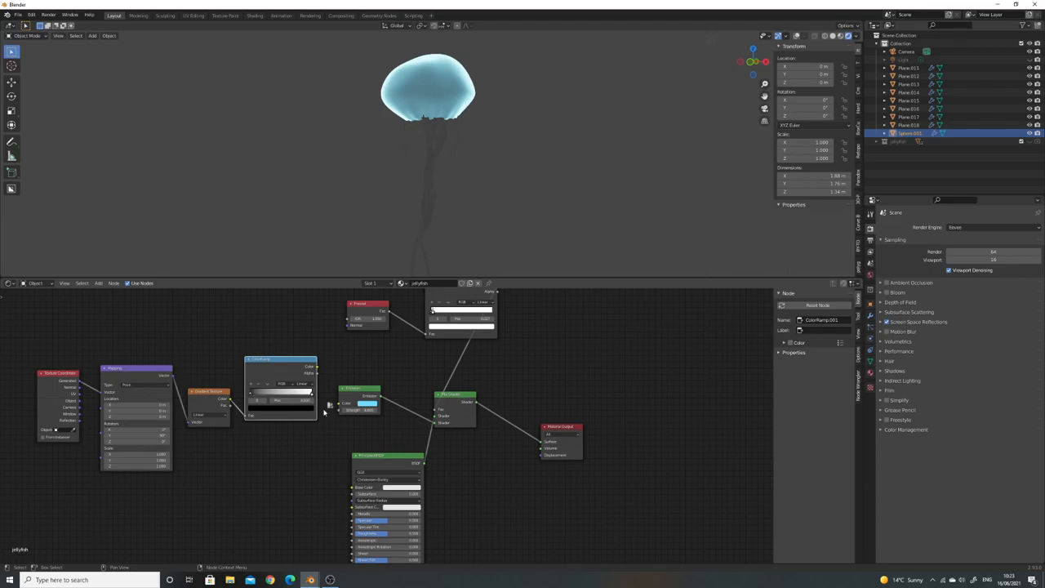
pyautogui.click(278, 400)
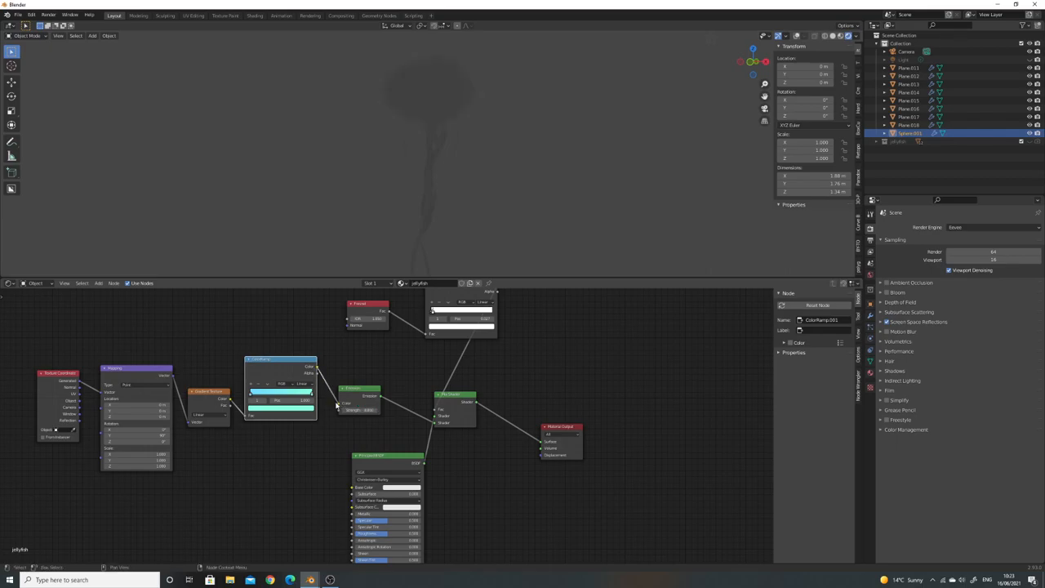
pyautogui.moveTo(461, 291)
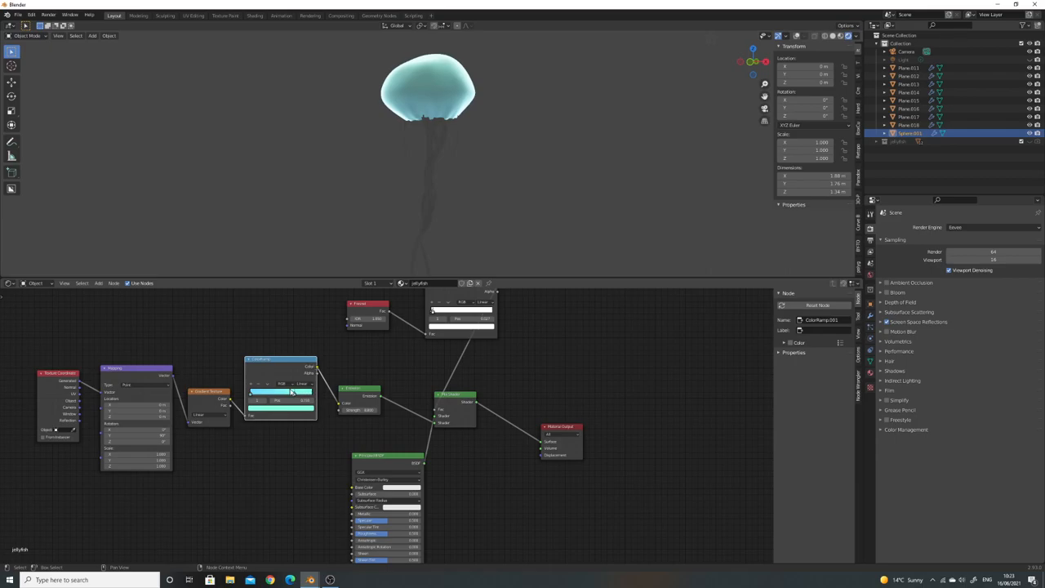
pyautogui.moveTo(458, 262)
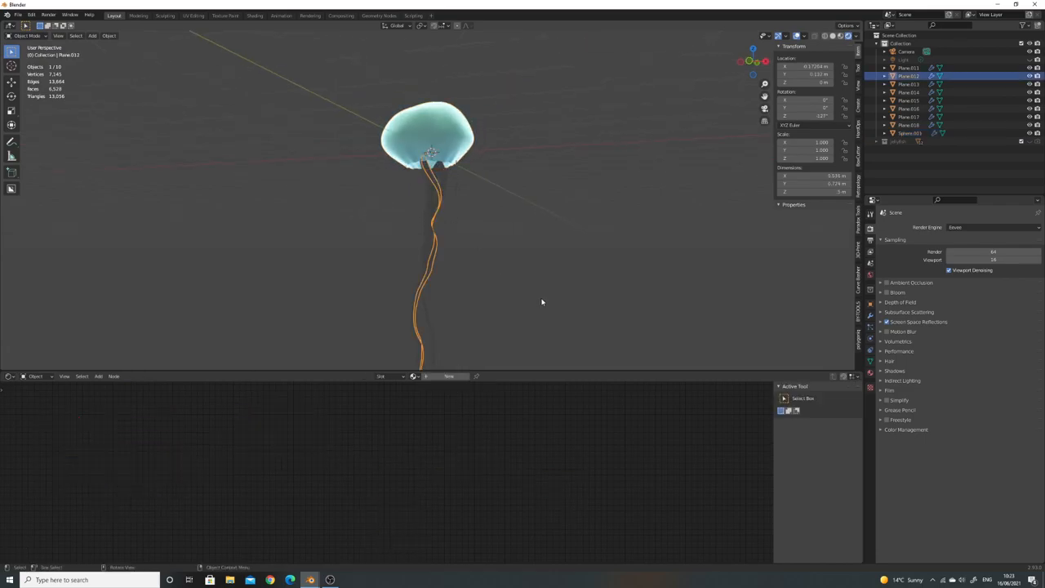
# - Select the tentacle planes, then the bell sphere last as active object
pyautogui.click(416, 376)
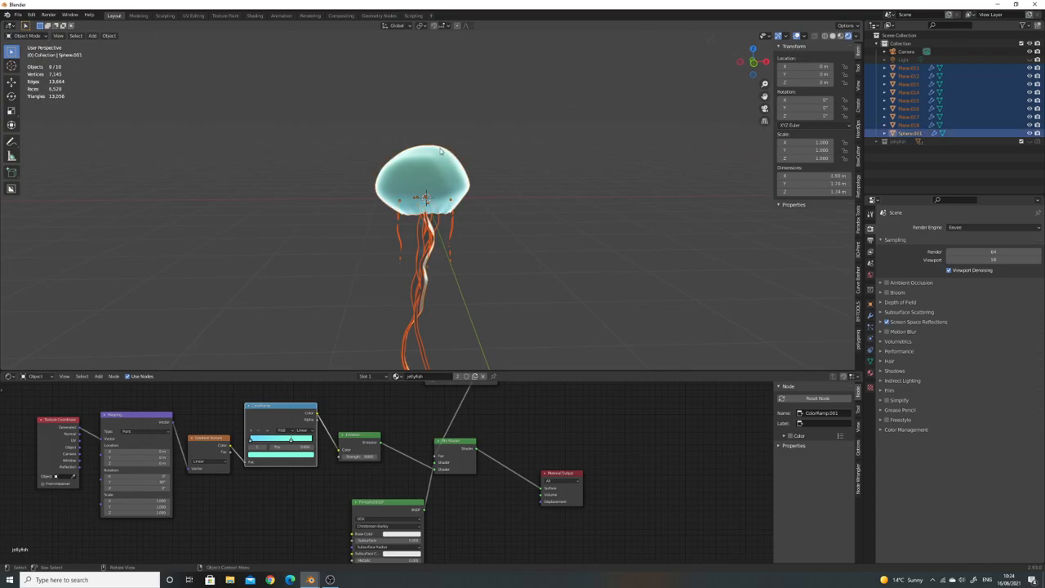
pyautogui.moveTo(449, 171)
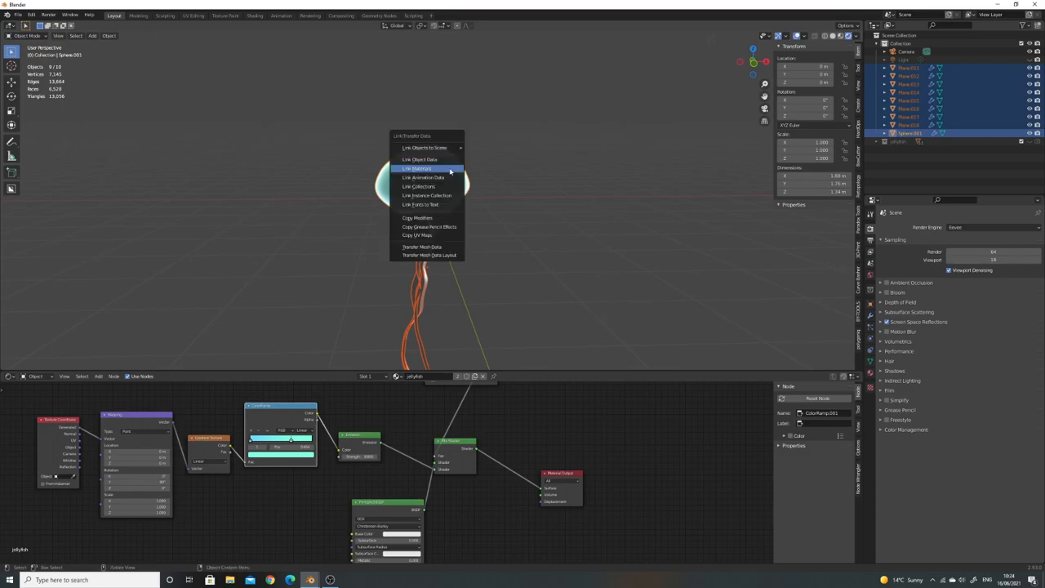
# - Link the bell's jellyfish material to all tentacle planes via Ctrl+L Link Materials
pyautogui.click(417, 169)
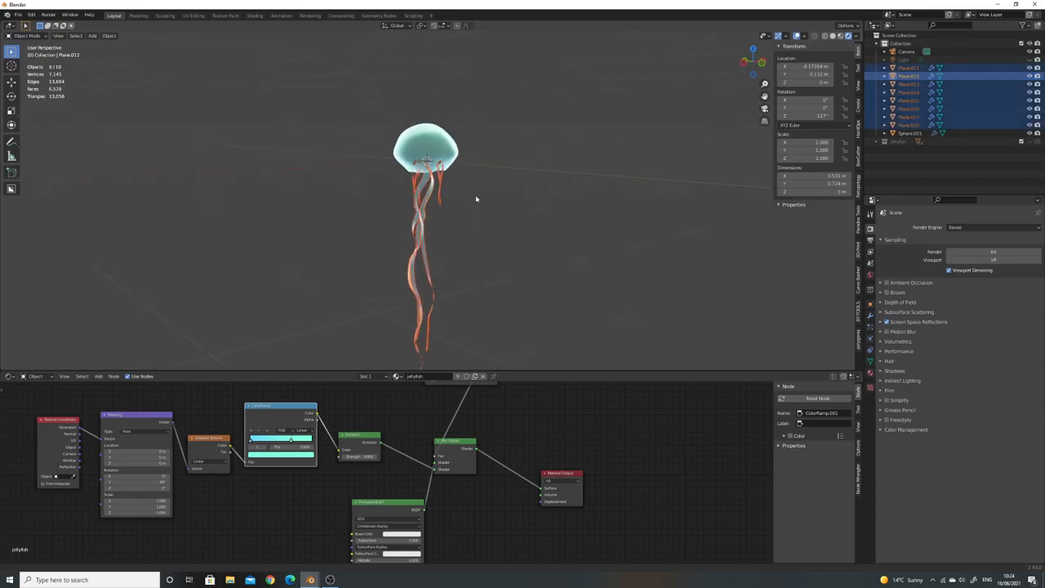
# - Parent the tentacle planes to the bell sphere with Ctrl+P Object
pyautogui.moveTo(476, 198); pyautogui.dragTo(433, 143)
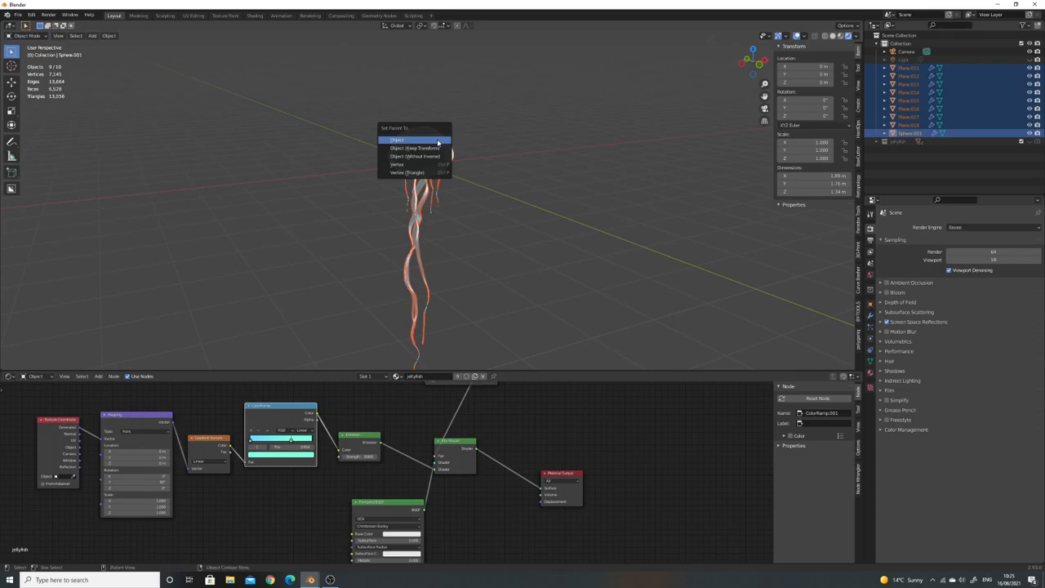
pyautogui.click(397, 139)
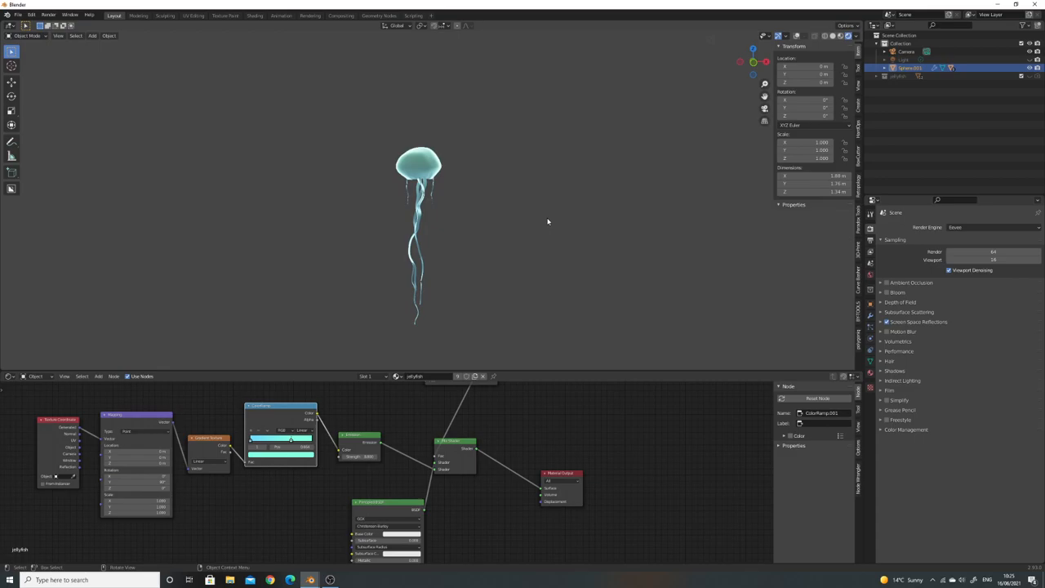
pyautogui.moveTo(669, 267)
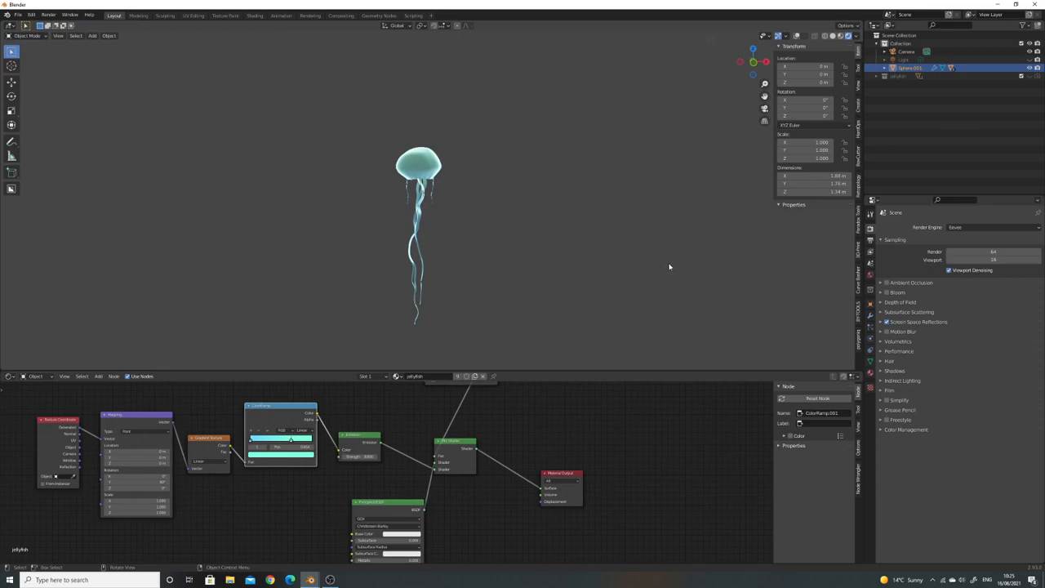